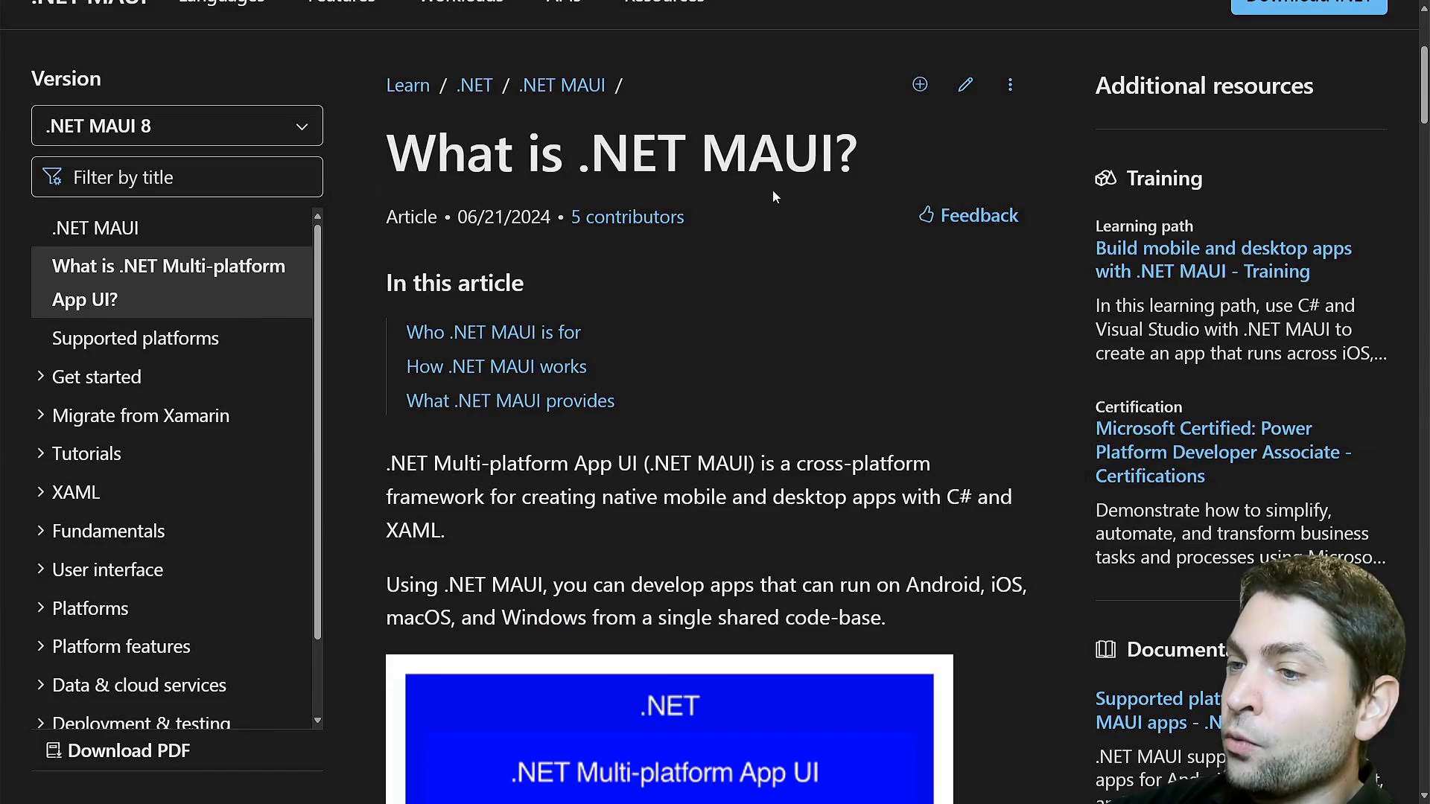
pyautogui.moveTo(628, 484)
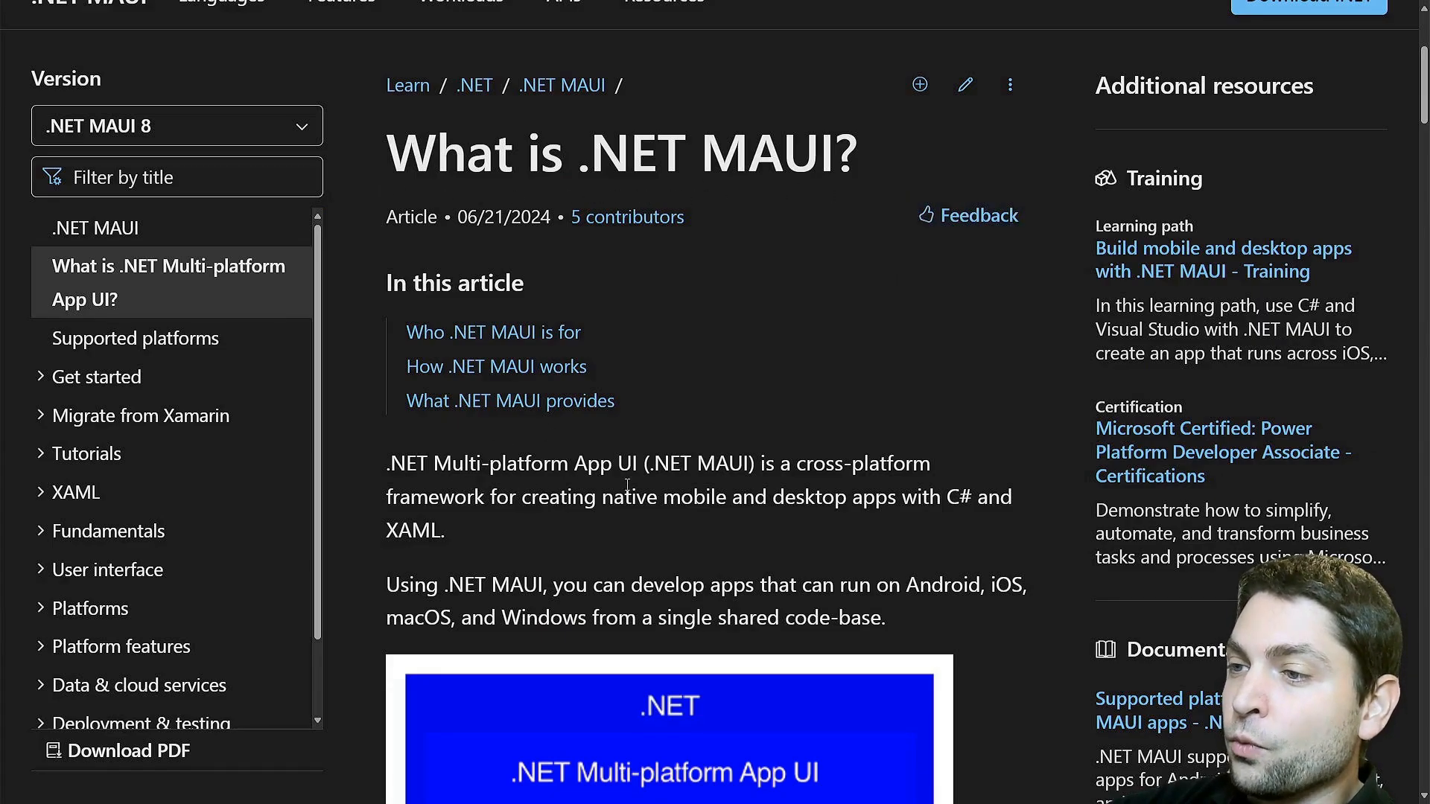
pyautogui.moveTo(944, 488)
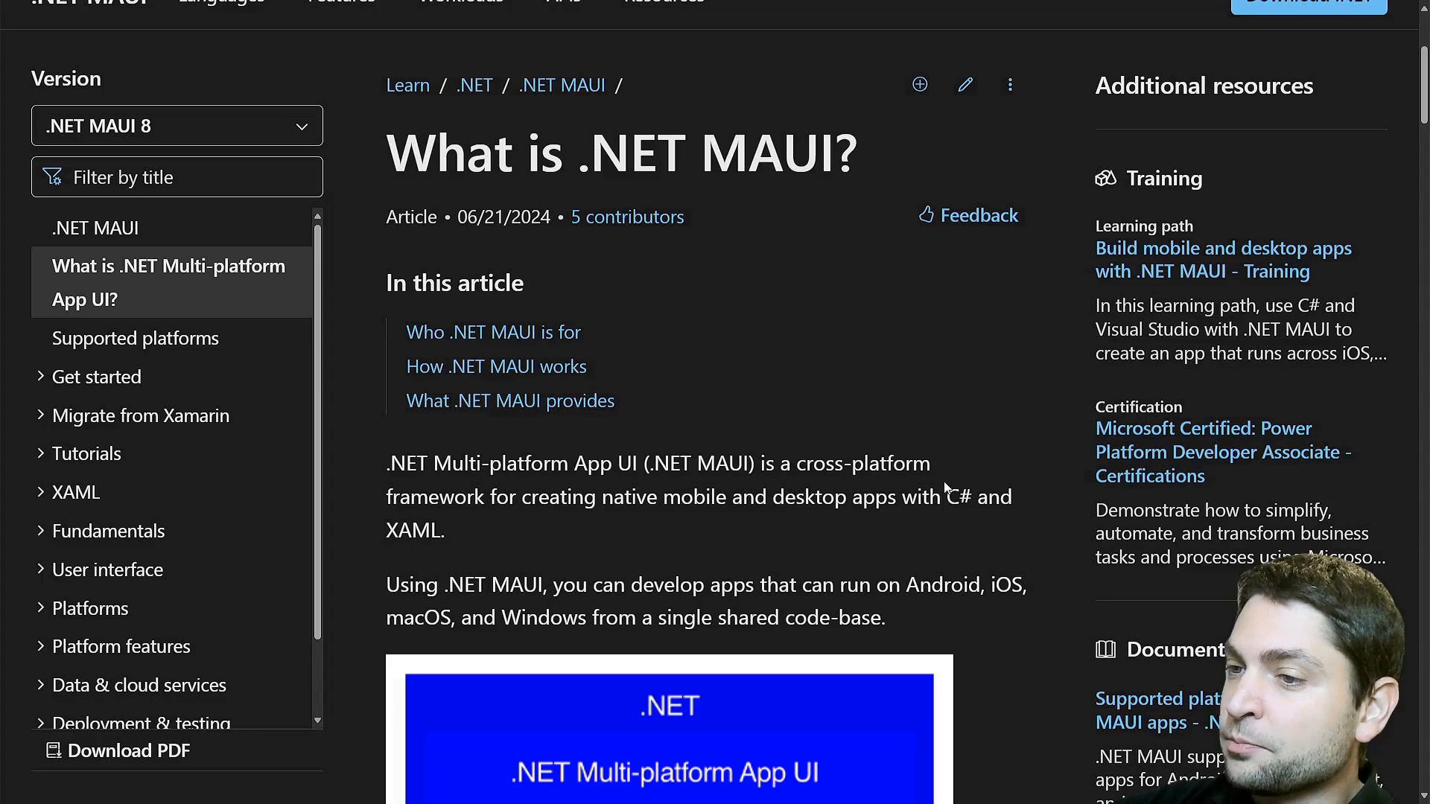
pyautogui.moveTo(652, 520)
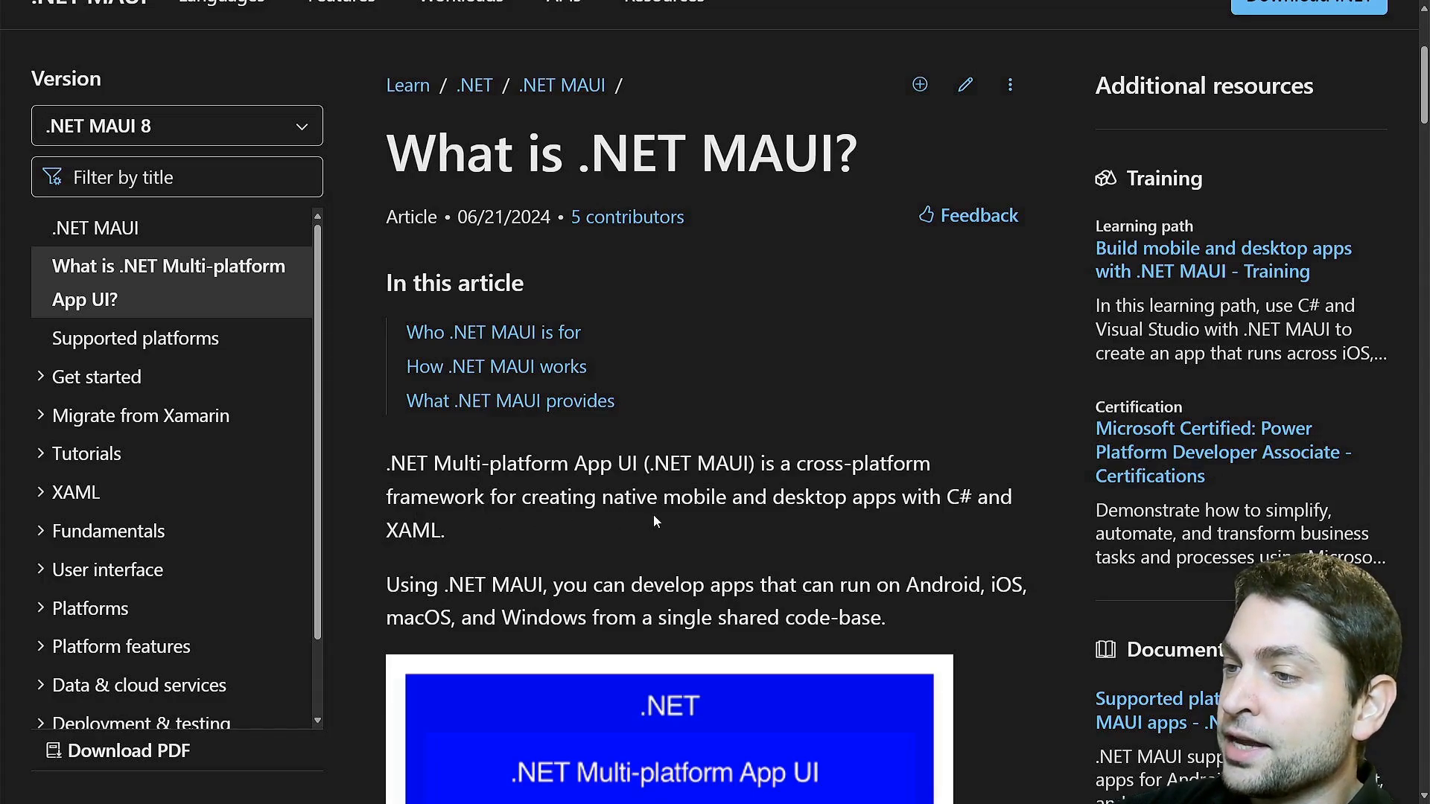
pyautogui.moveTo(889, 521)
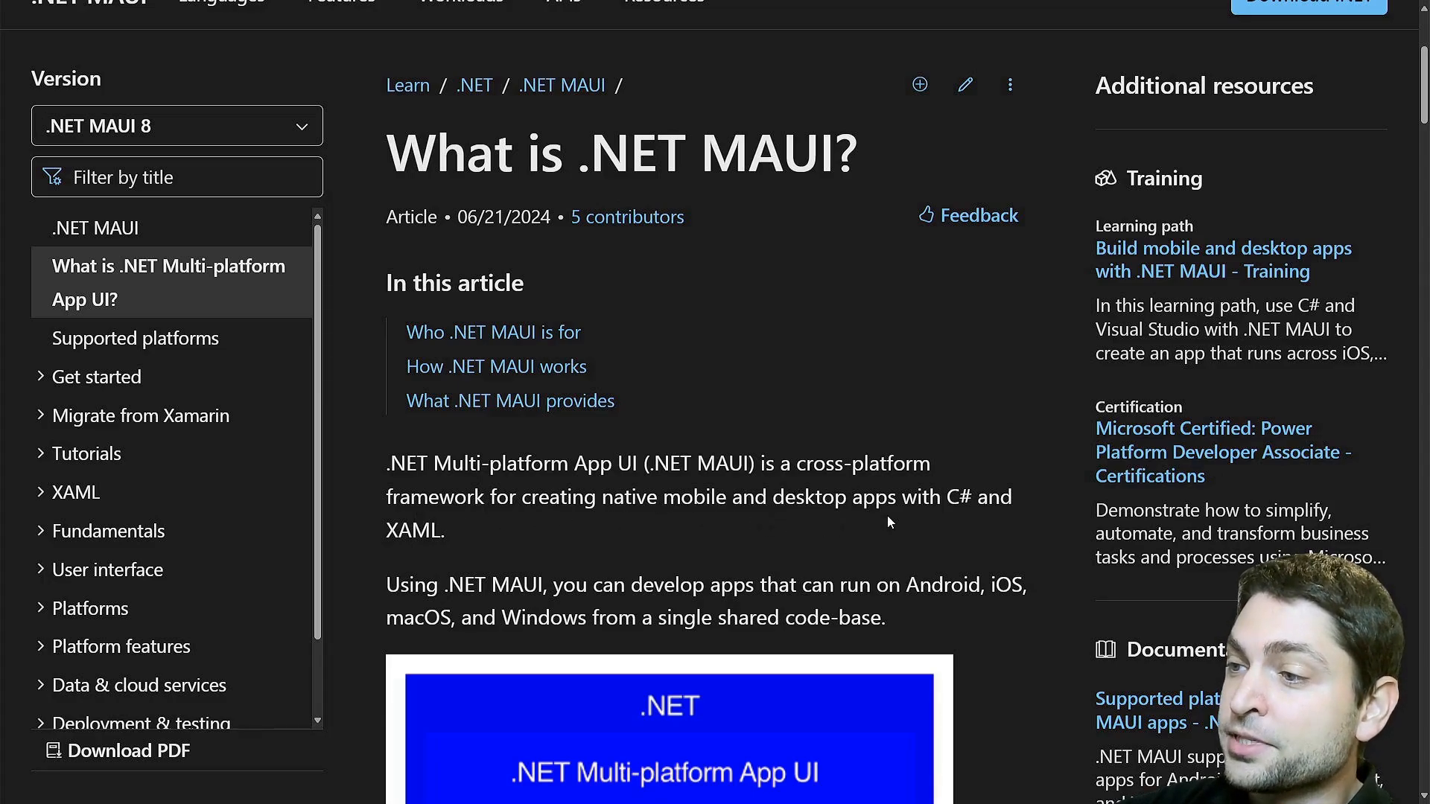
pyautogui.moveTo(447, 548)
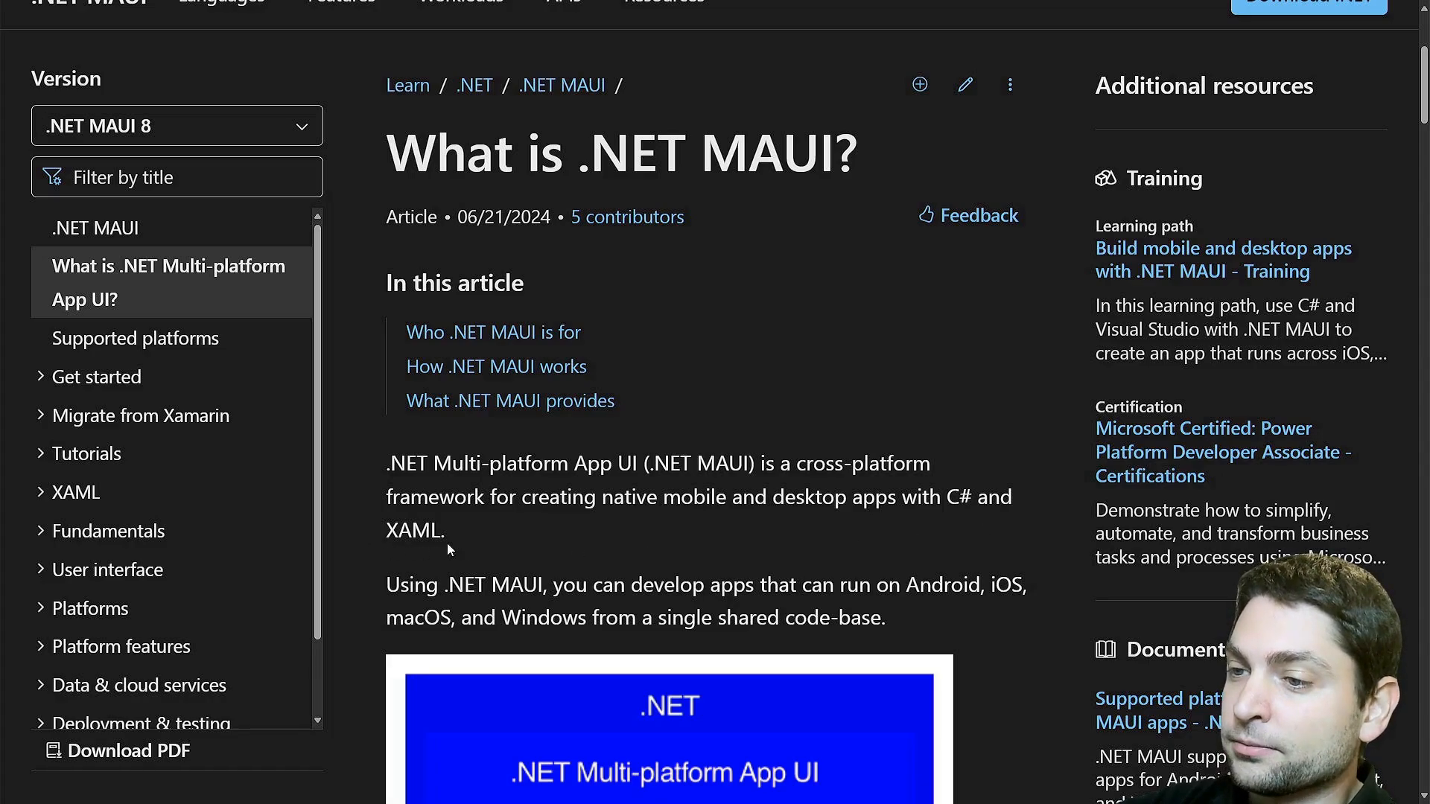
pyautogui.moveTo(923, 484)
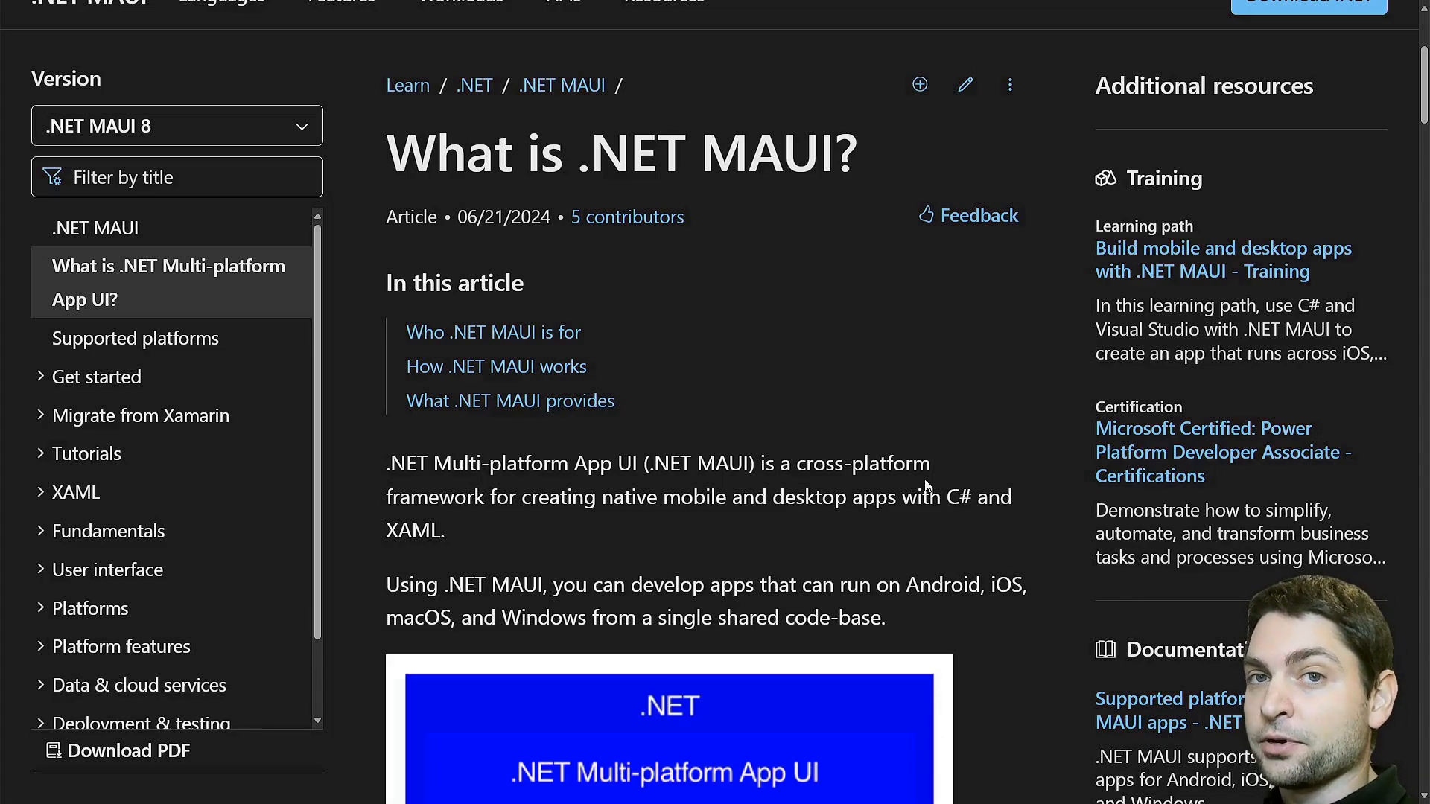
# Scroll the What is .NET MAUI? article to the platform diagram and highlight 'open-source'
pyautogui.scroll(-3)
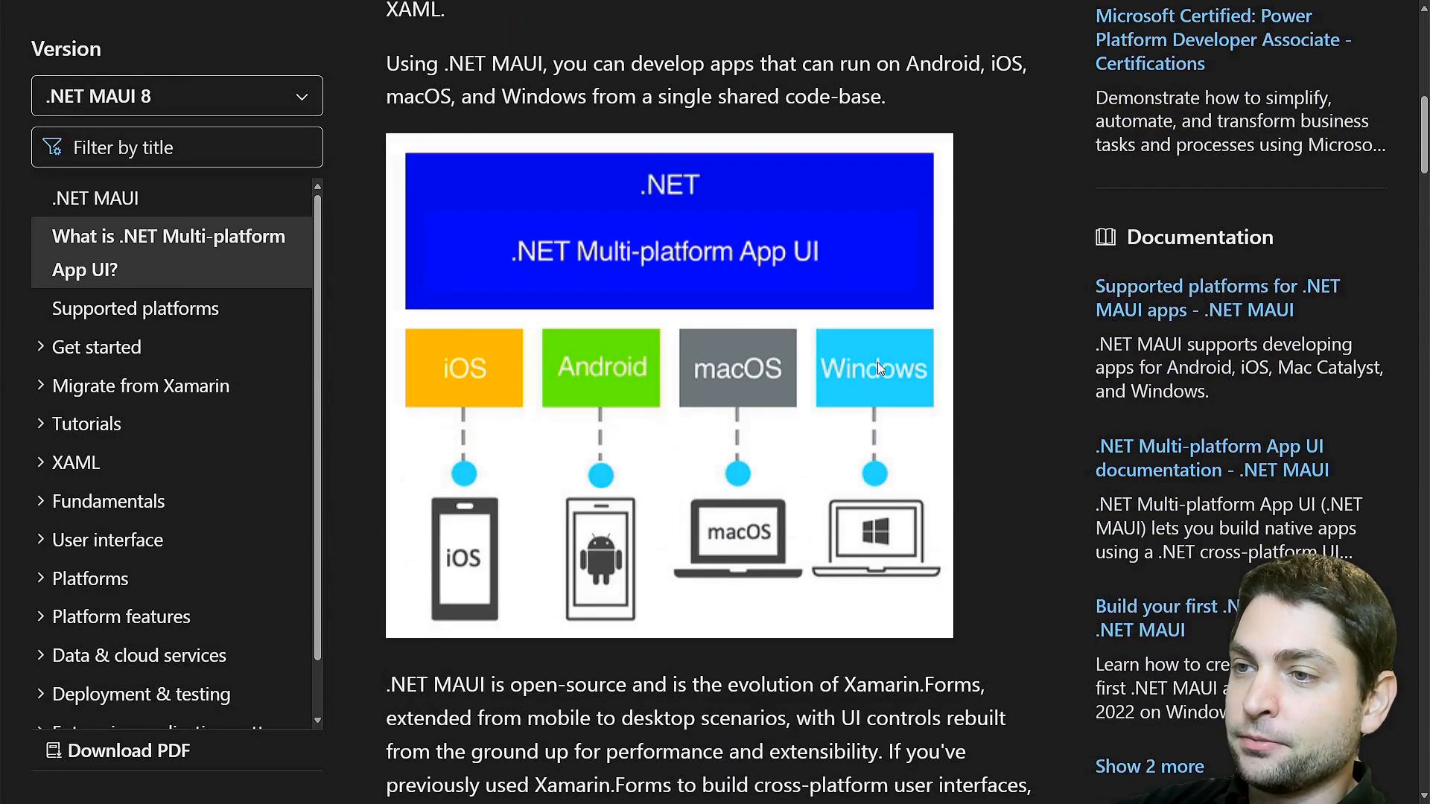
pyautogui.moveTo(736, 390)
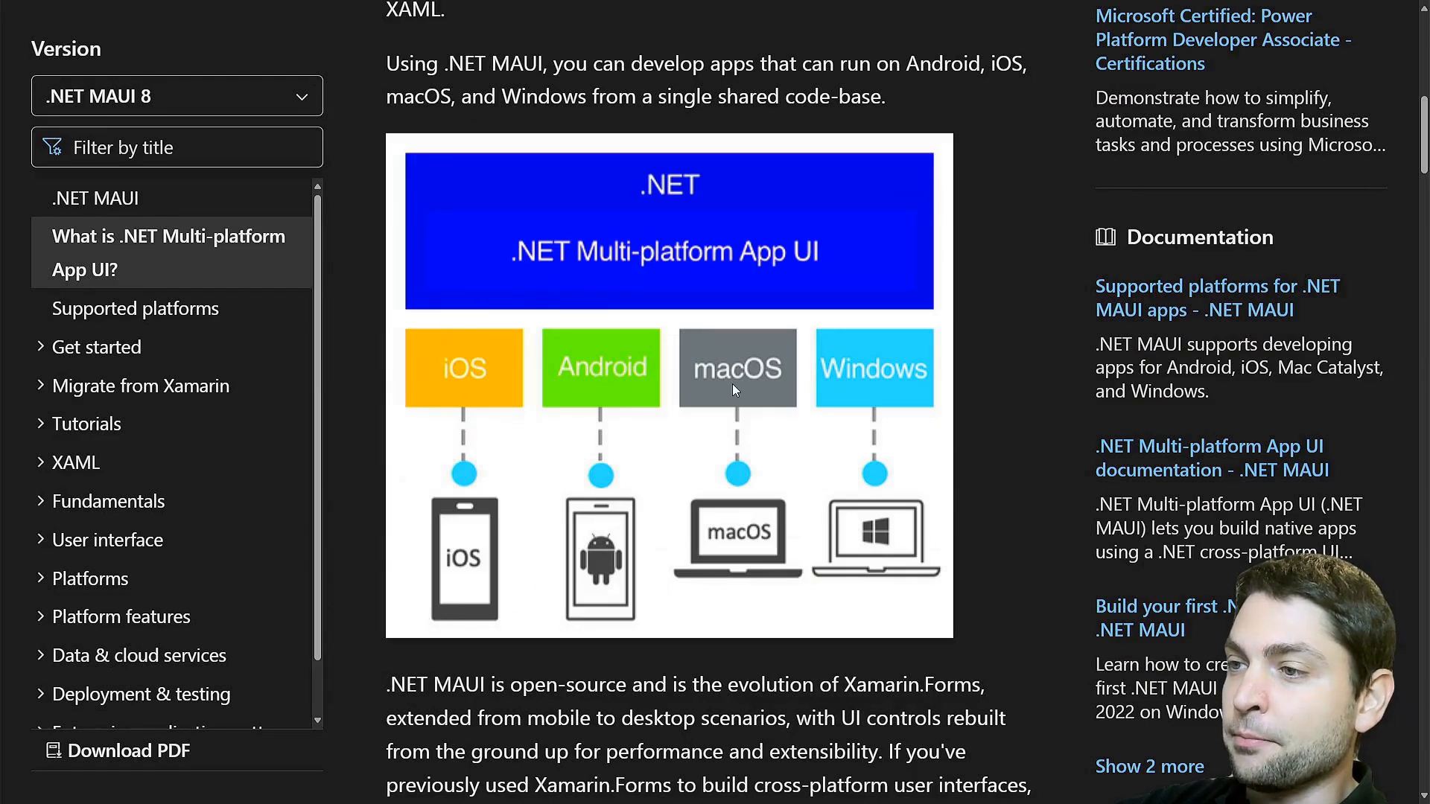
pyautogui.moveTo(1013, 490)
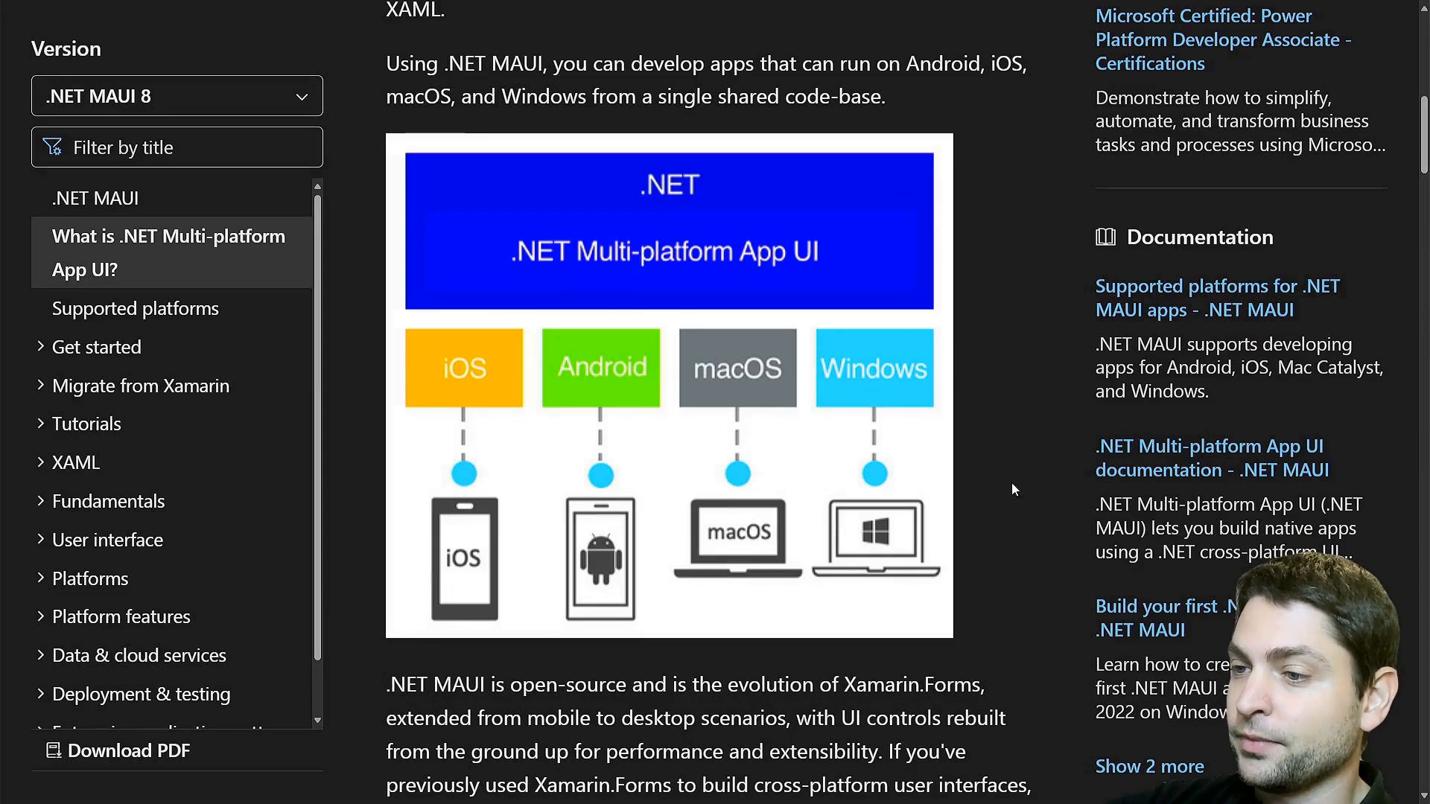
pyautogui.doubleClick(568, 686)
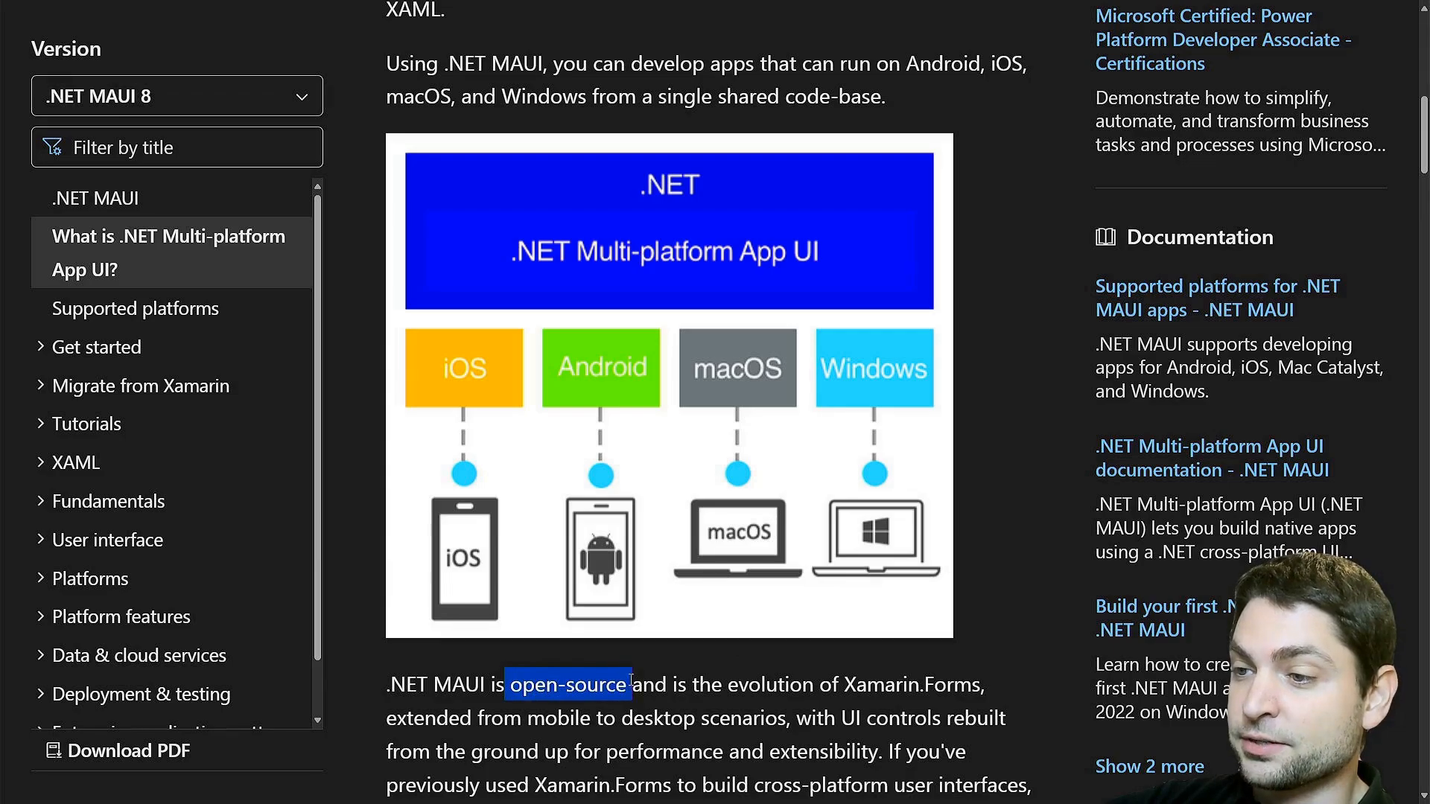
pyautogui.moveTo(1047, 393)
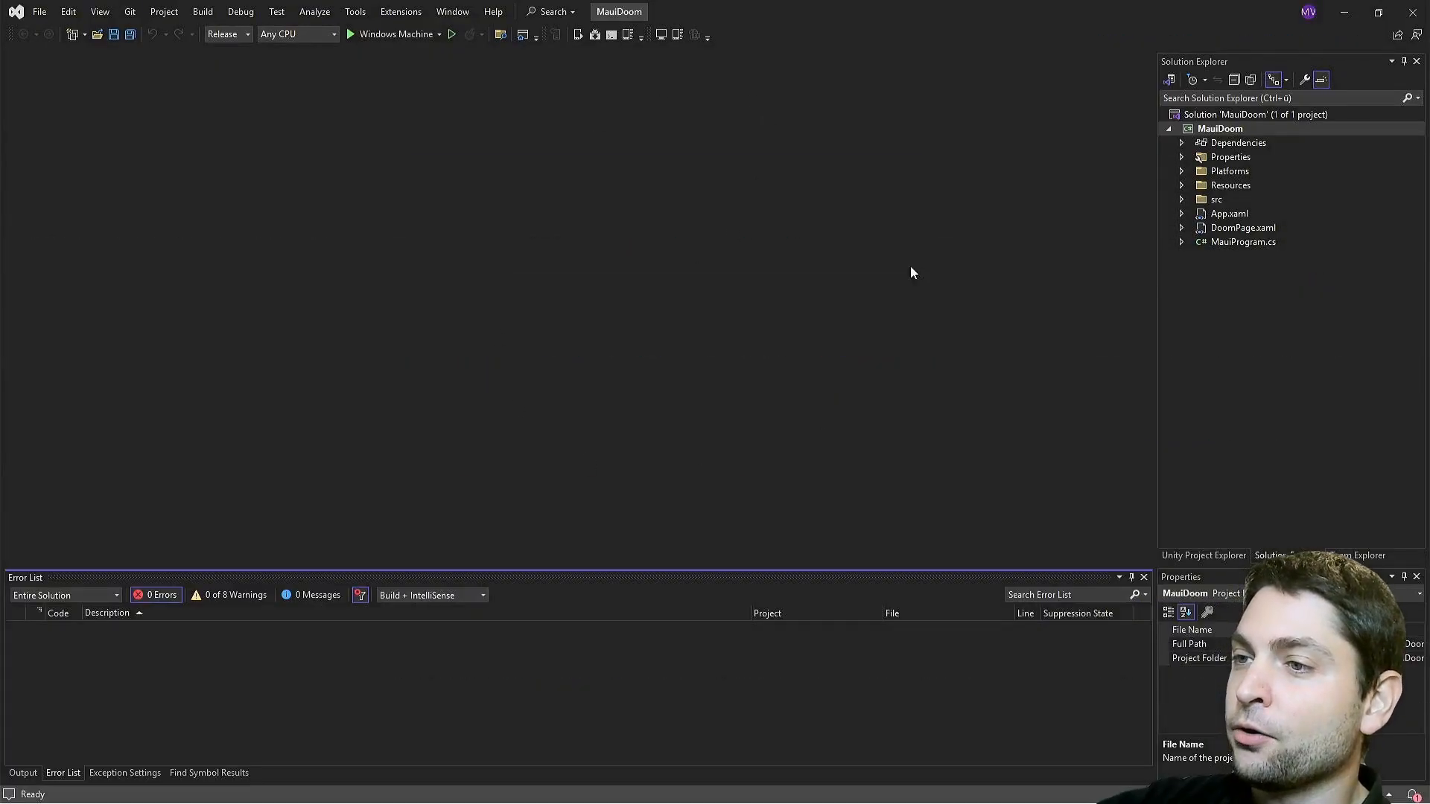
pyautogui.moveTo(812, 352)
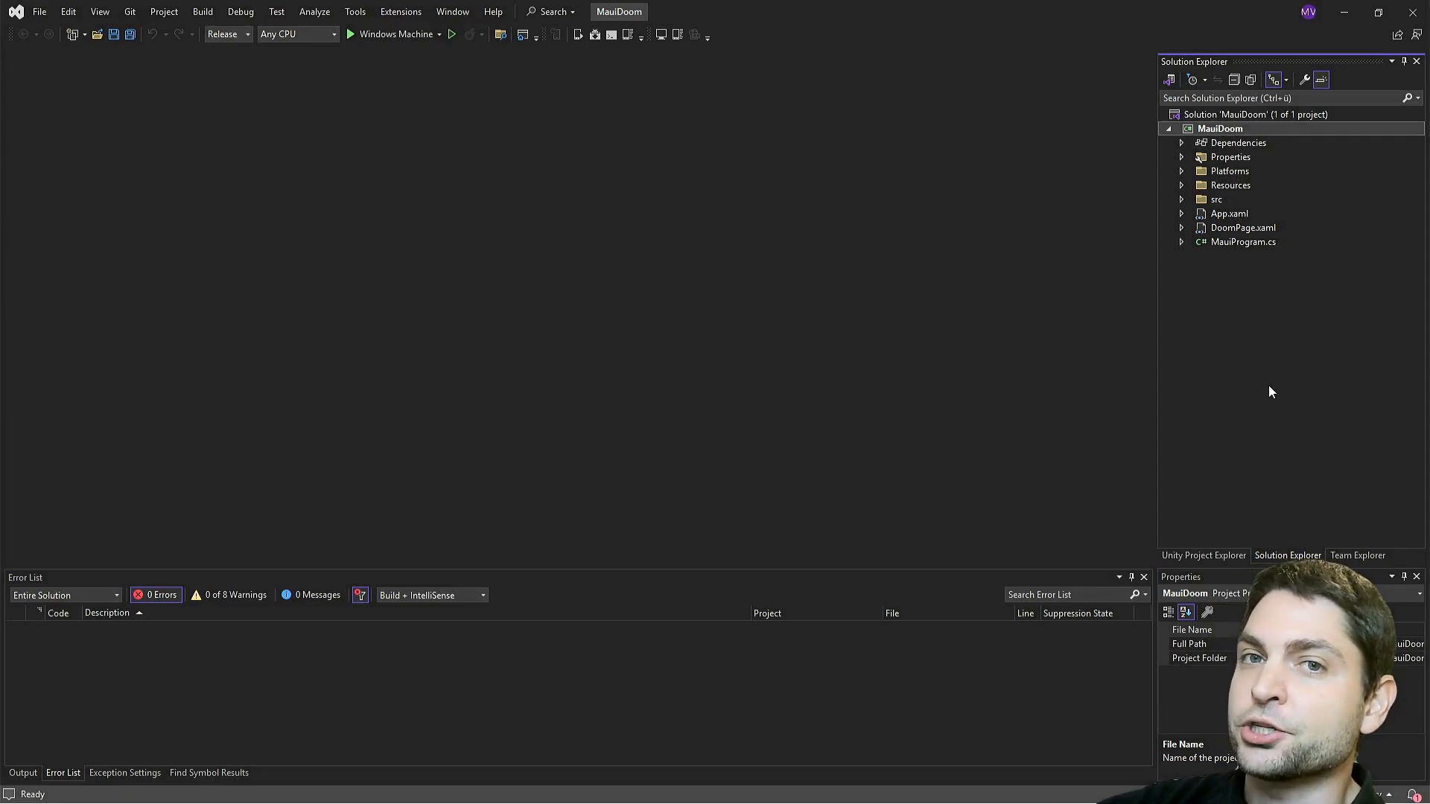
pyautogui.moveTo(1181, 208)
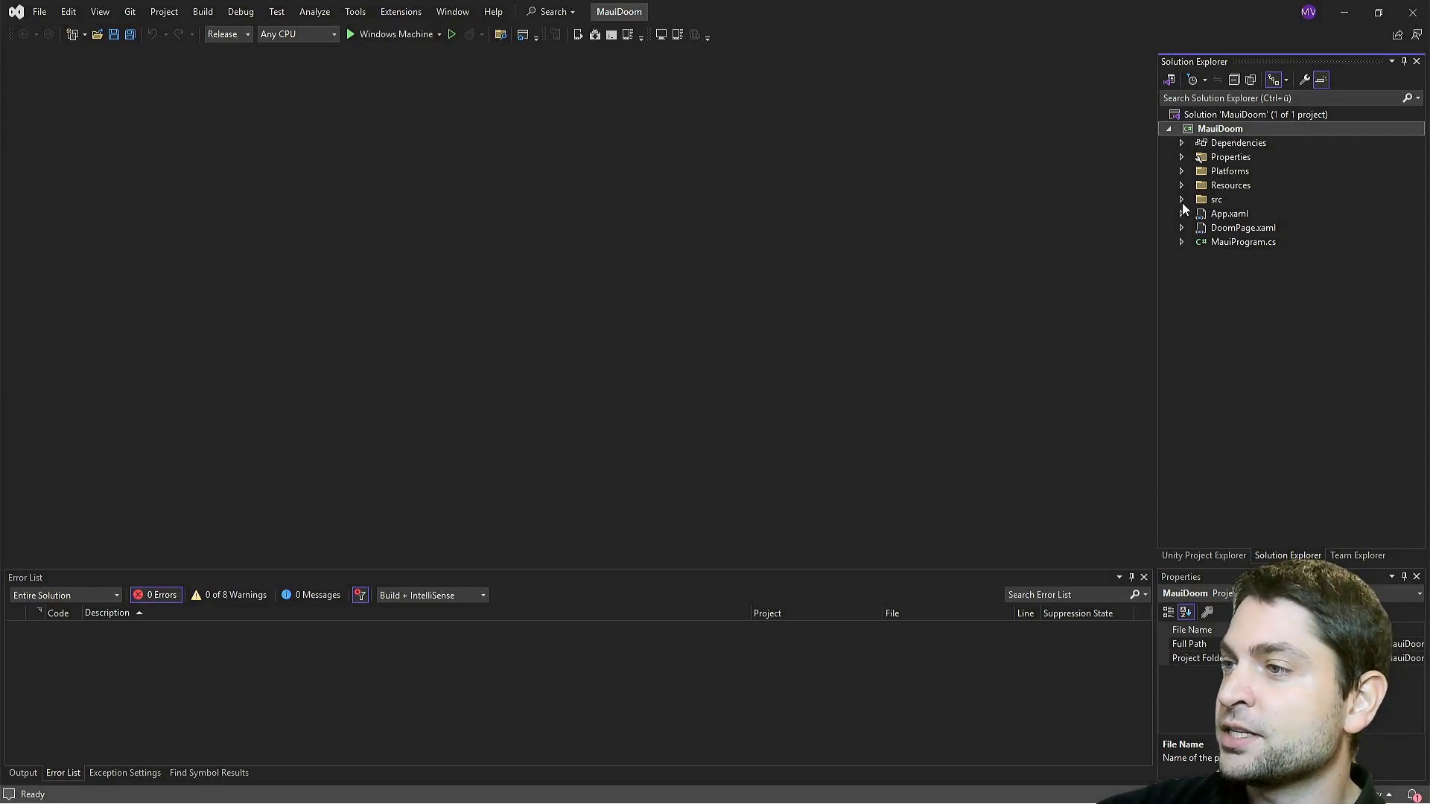
# Expand the MauiDoom src folder to show Audio, Doom, Maui, UserInput and Video
pyautogui.click(1182, 199)
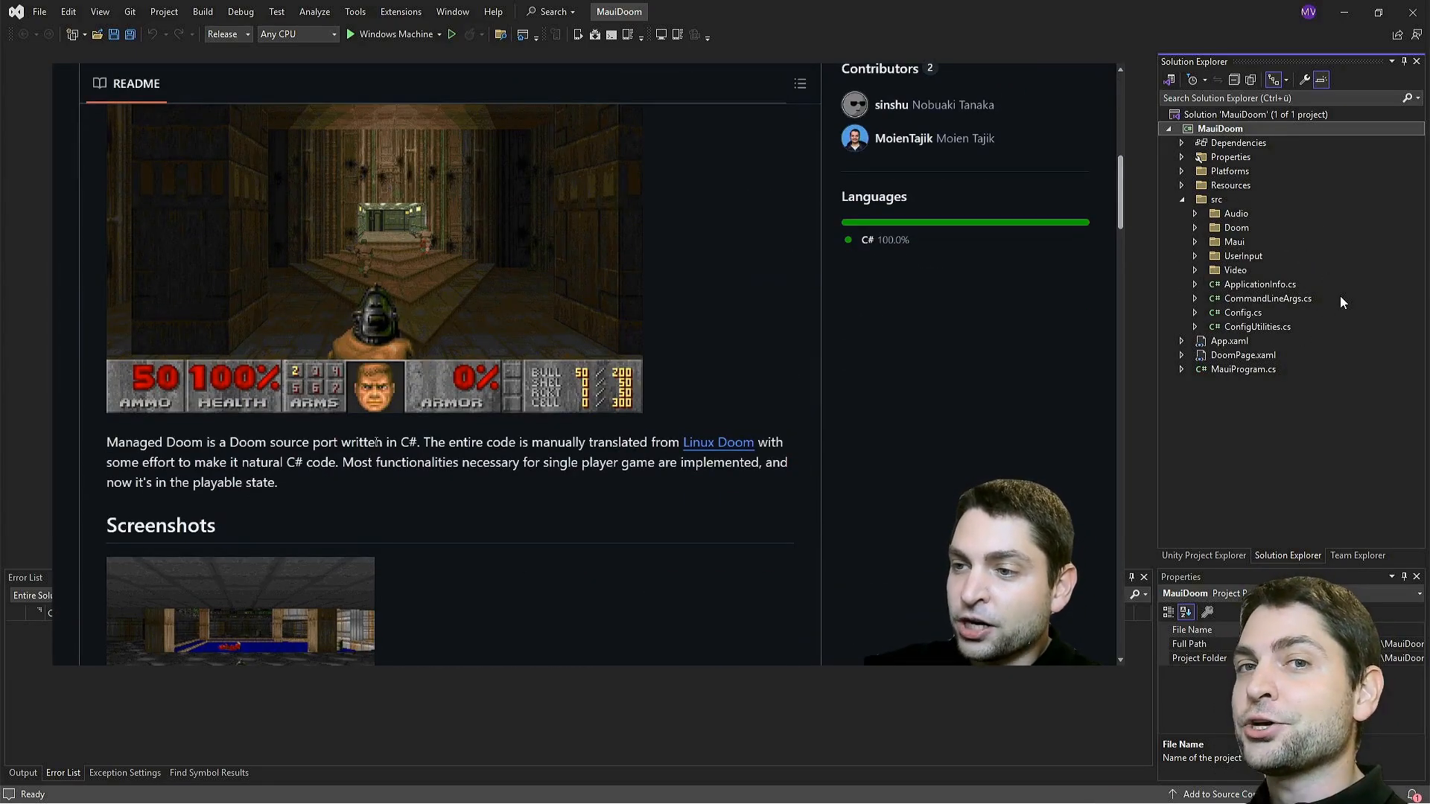
pyautogui.scroll(-3)
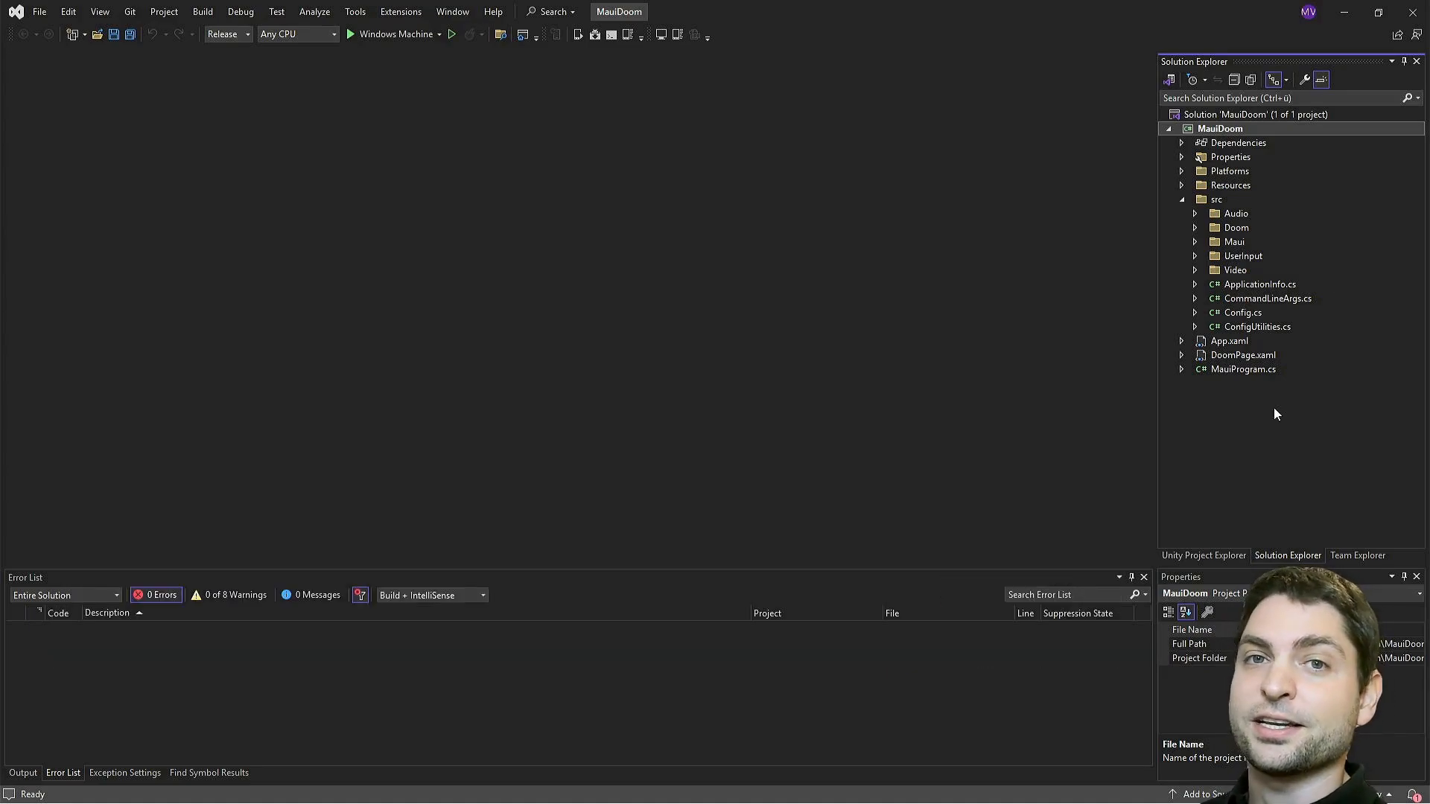
pyautogui.moveTo(830, 330)
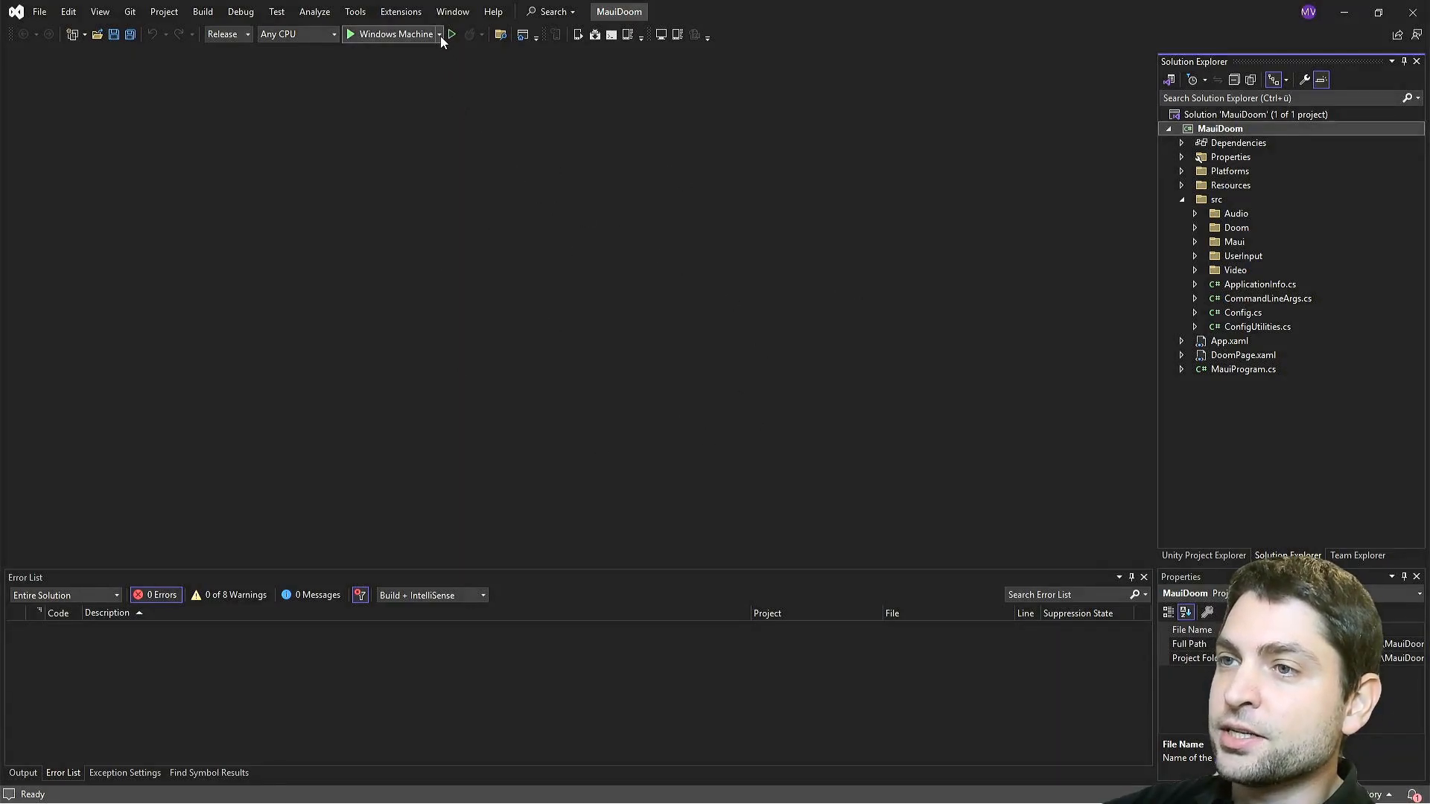
# Switch the run target framework from Windows Machine to net8.0-android
pyautogui.click(439, 33)
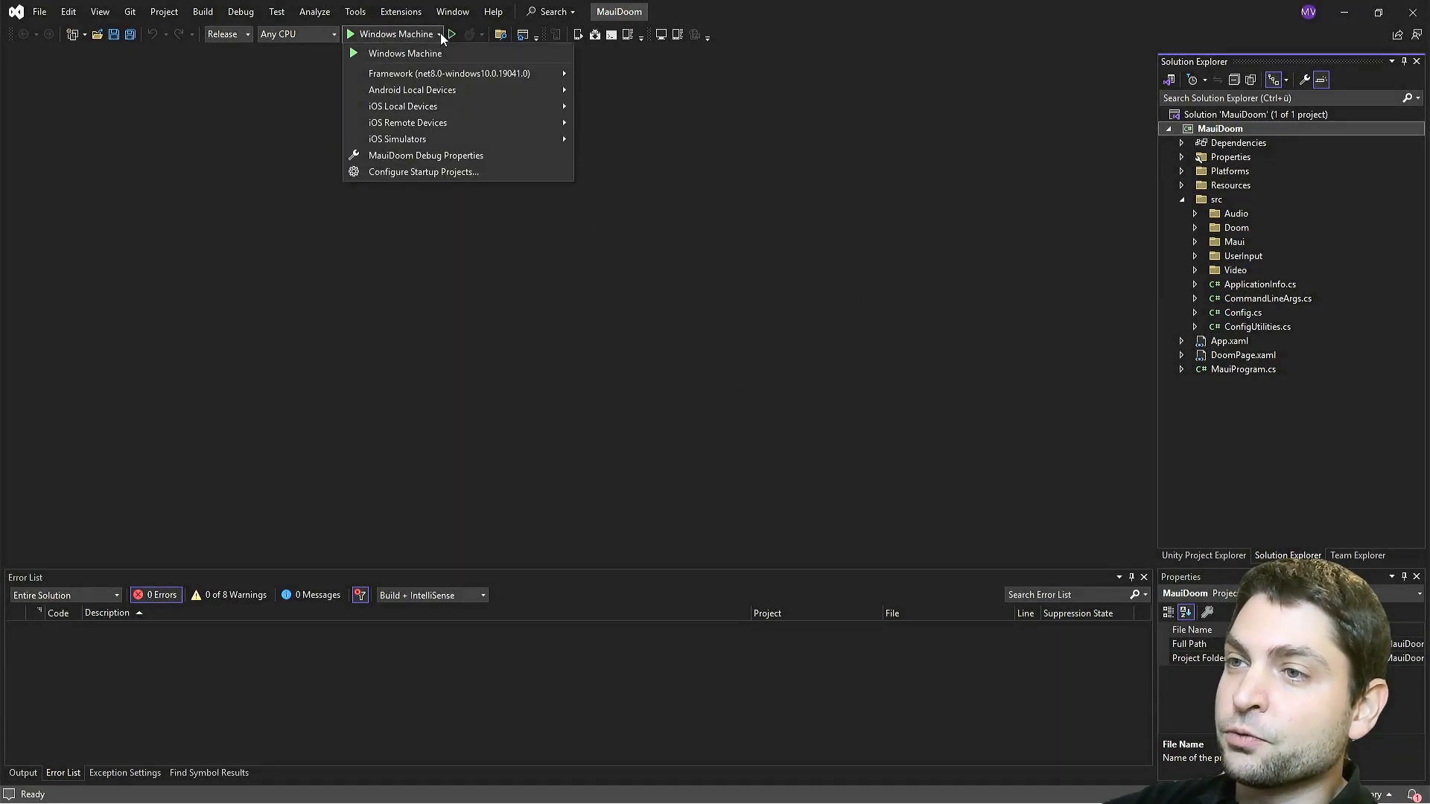
pyautogui.moveTo(450, 73)
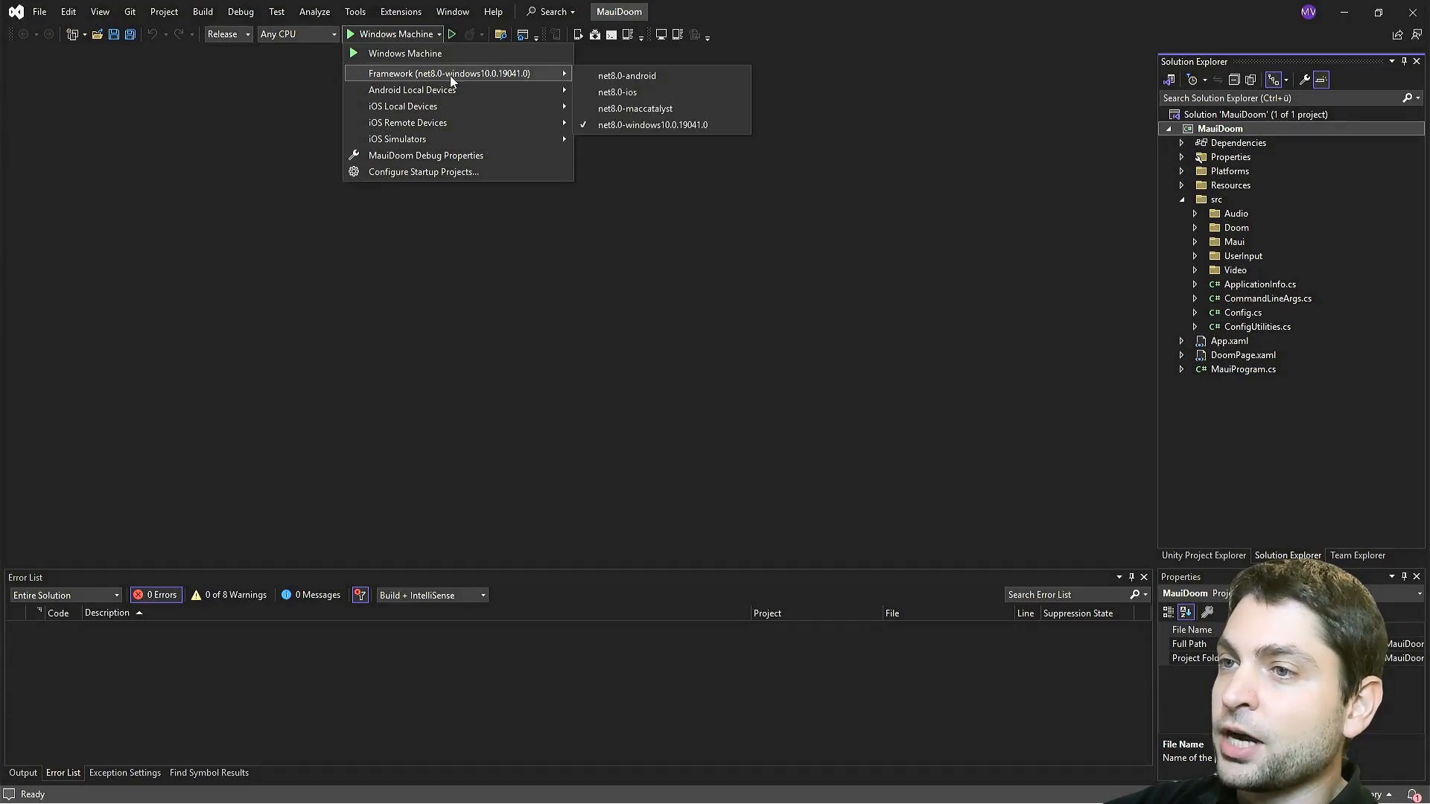
pyautogui.moveTo(651, 125)
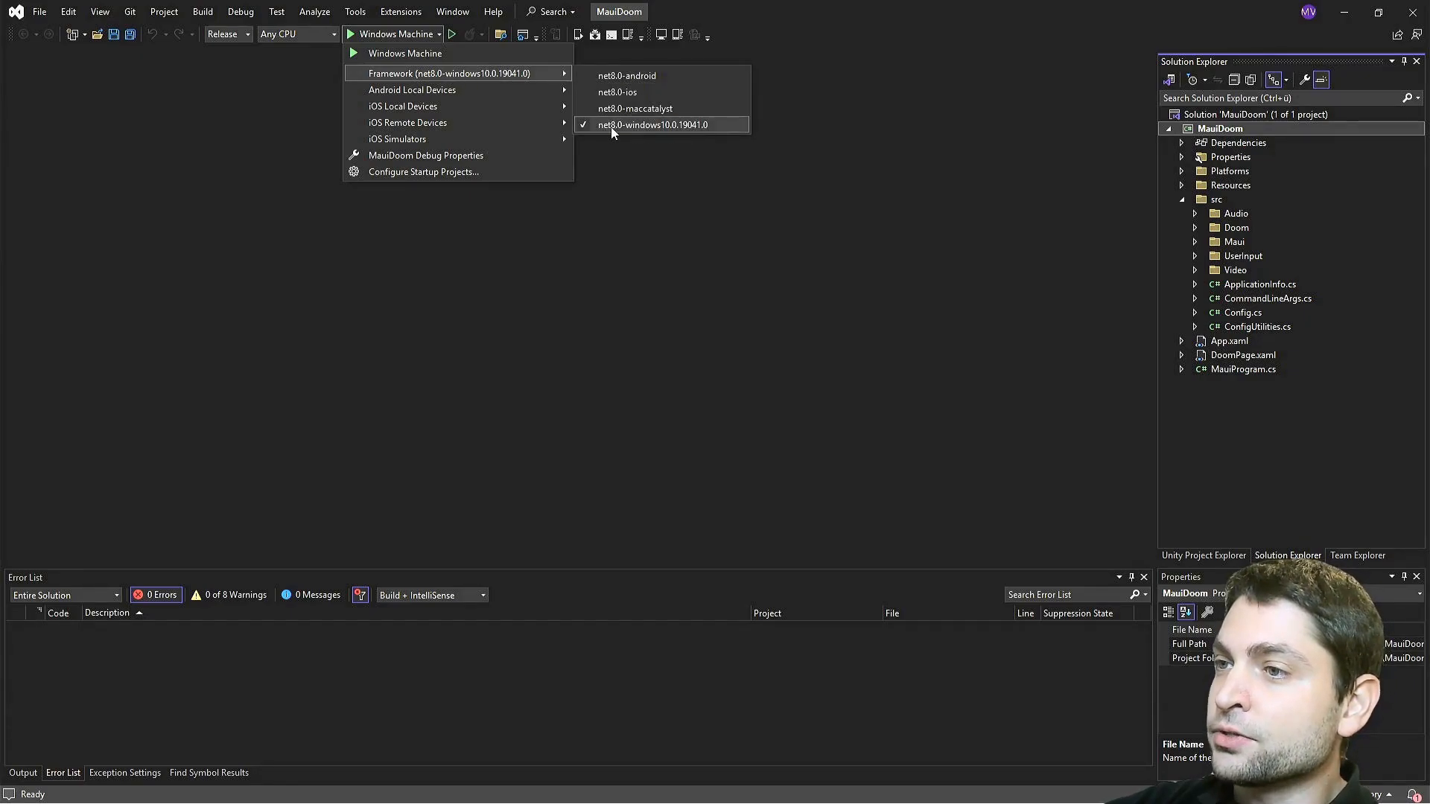
pyautogui.moveTo(707, 130)
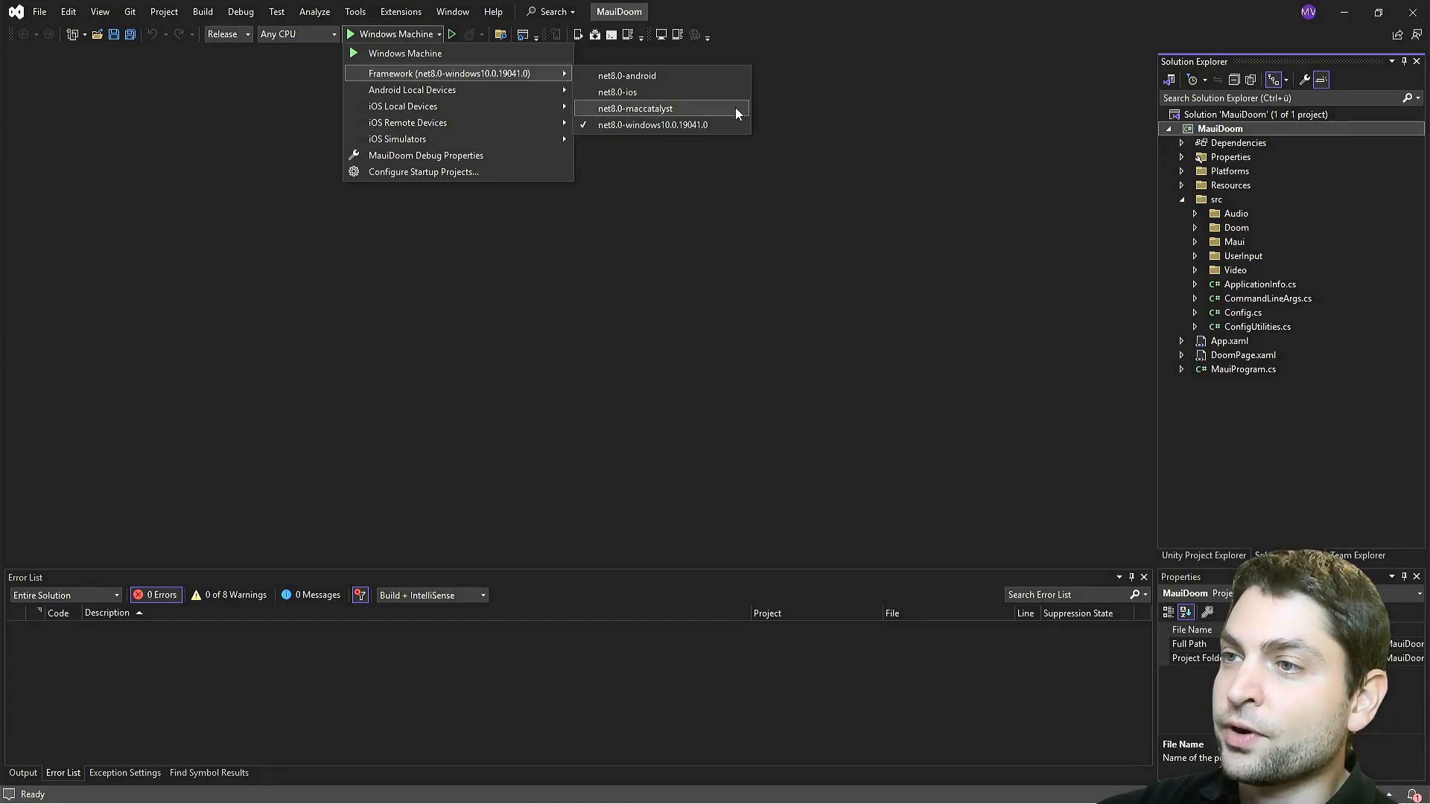
pyautogui.click(627, 75)
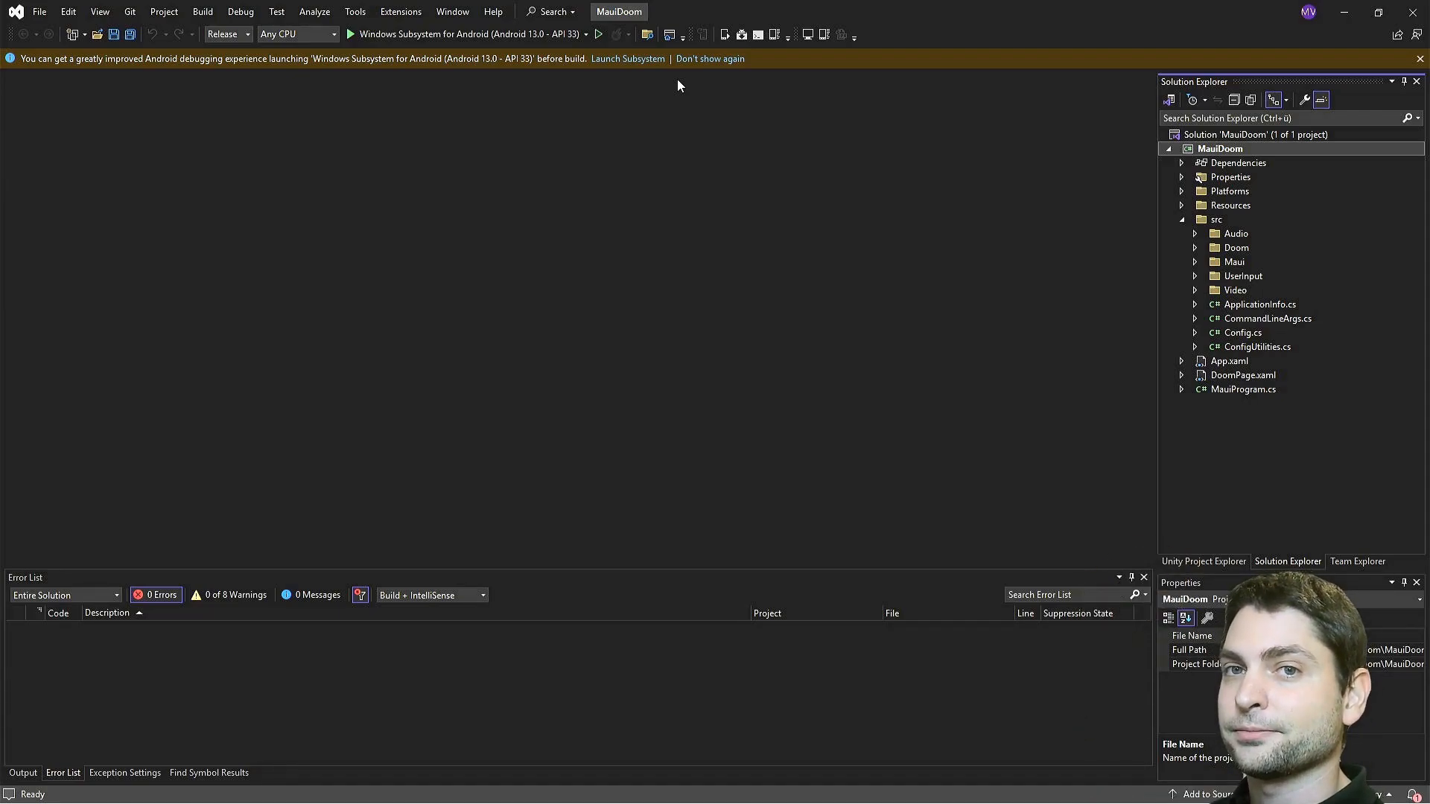
pyautogui.moveTo(832, 163)
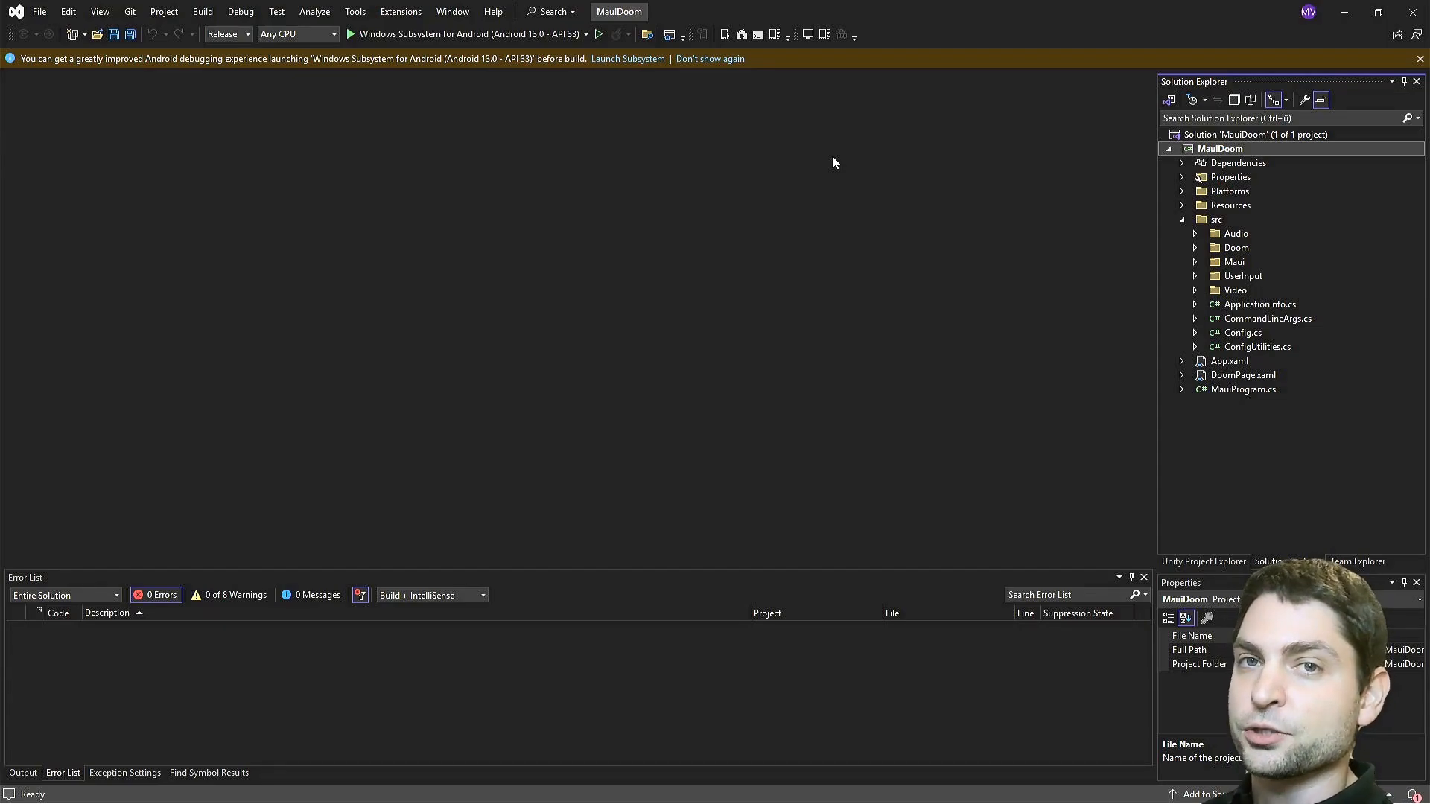
pyautogui.moveTo(846, 312)
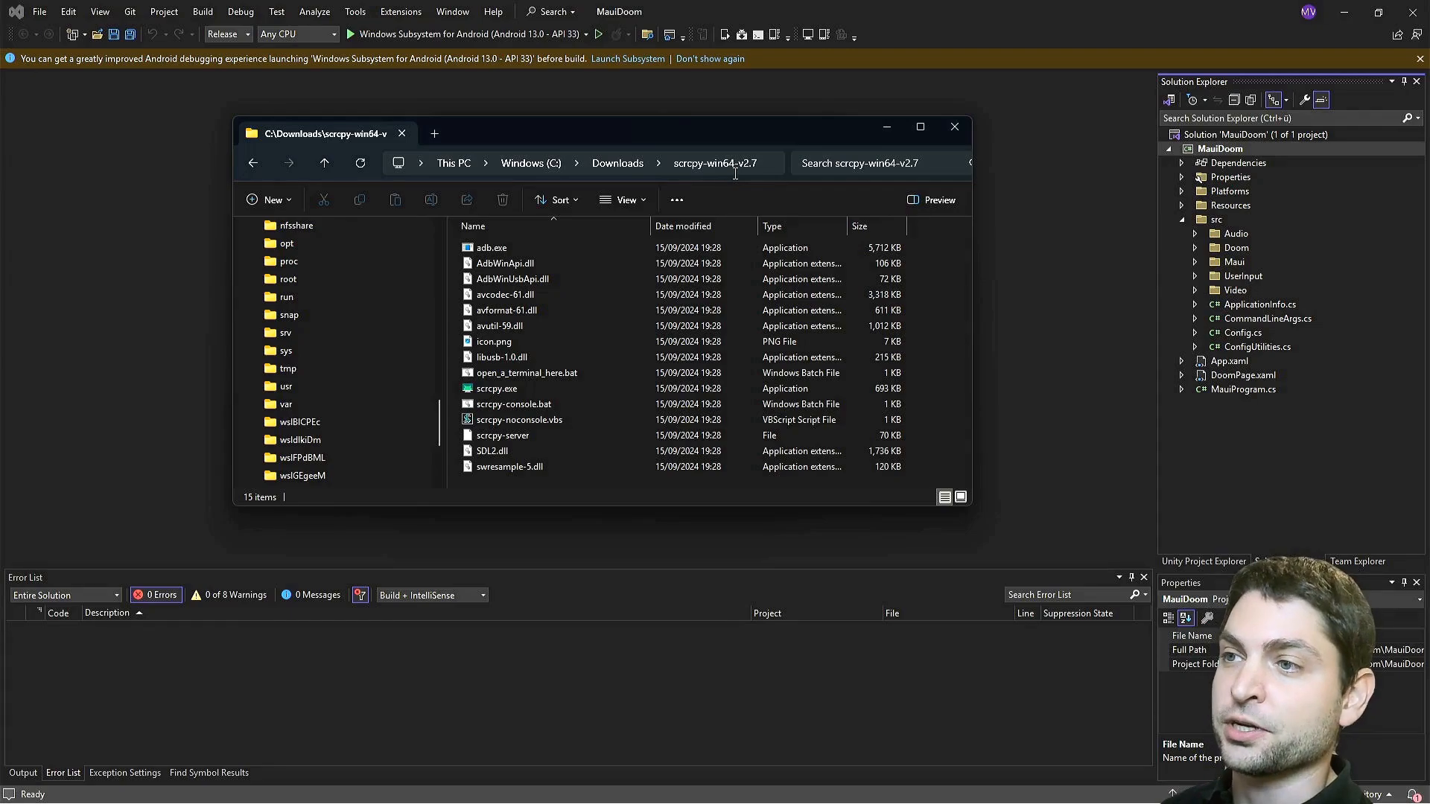
# Launch scrcpy.exe to mirror the ASUS_I006D phone's home screen
pyautogui.click(497, 388)
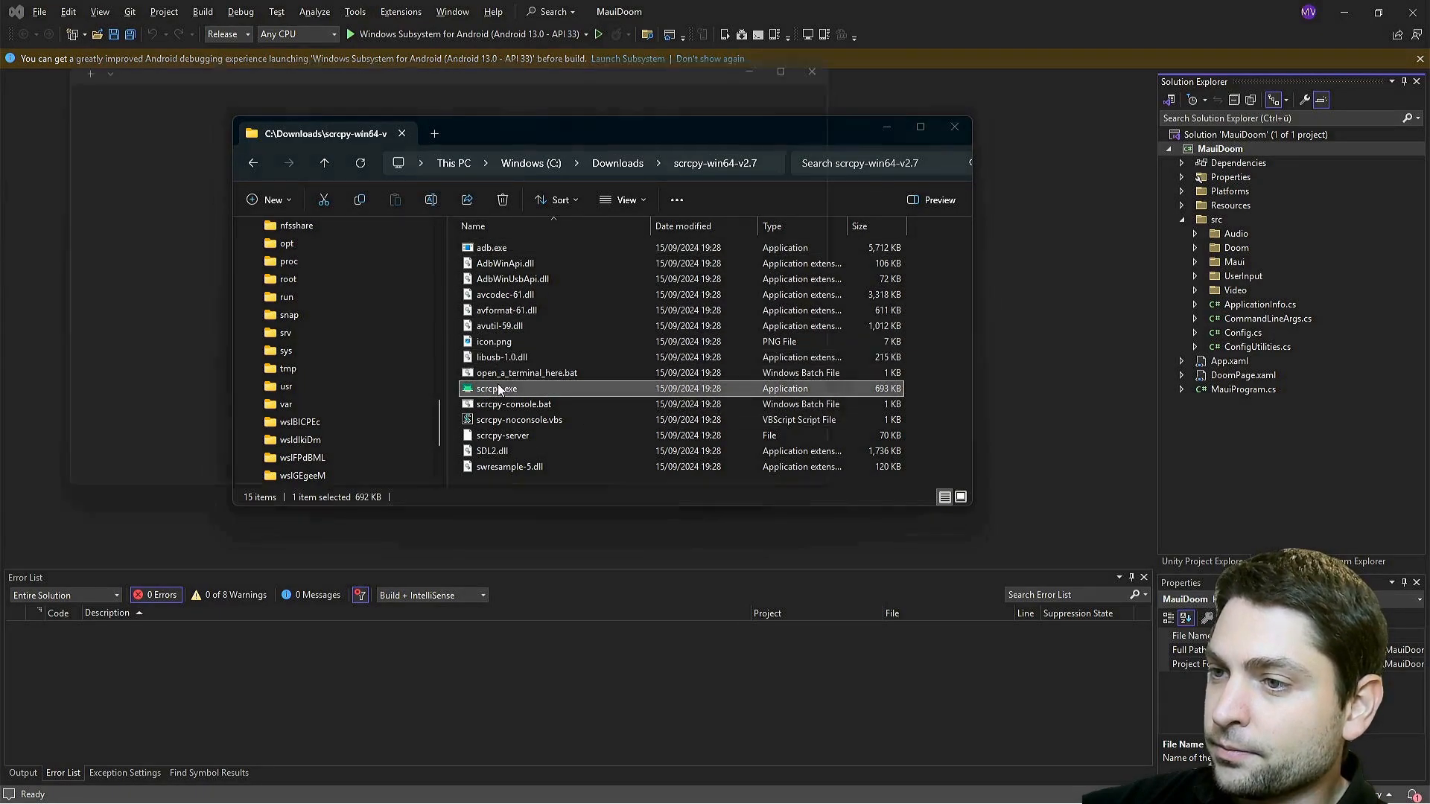
pyautogui.doubleClick(497, 389)
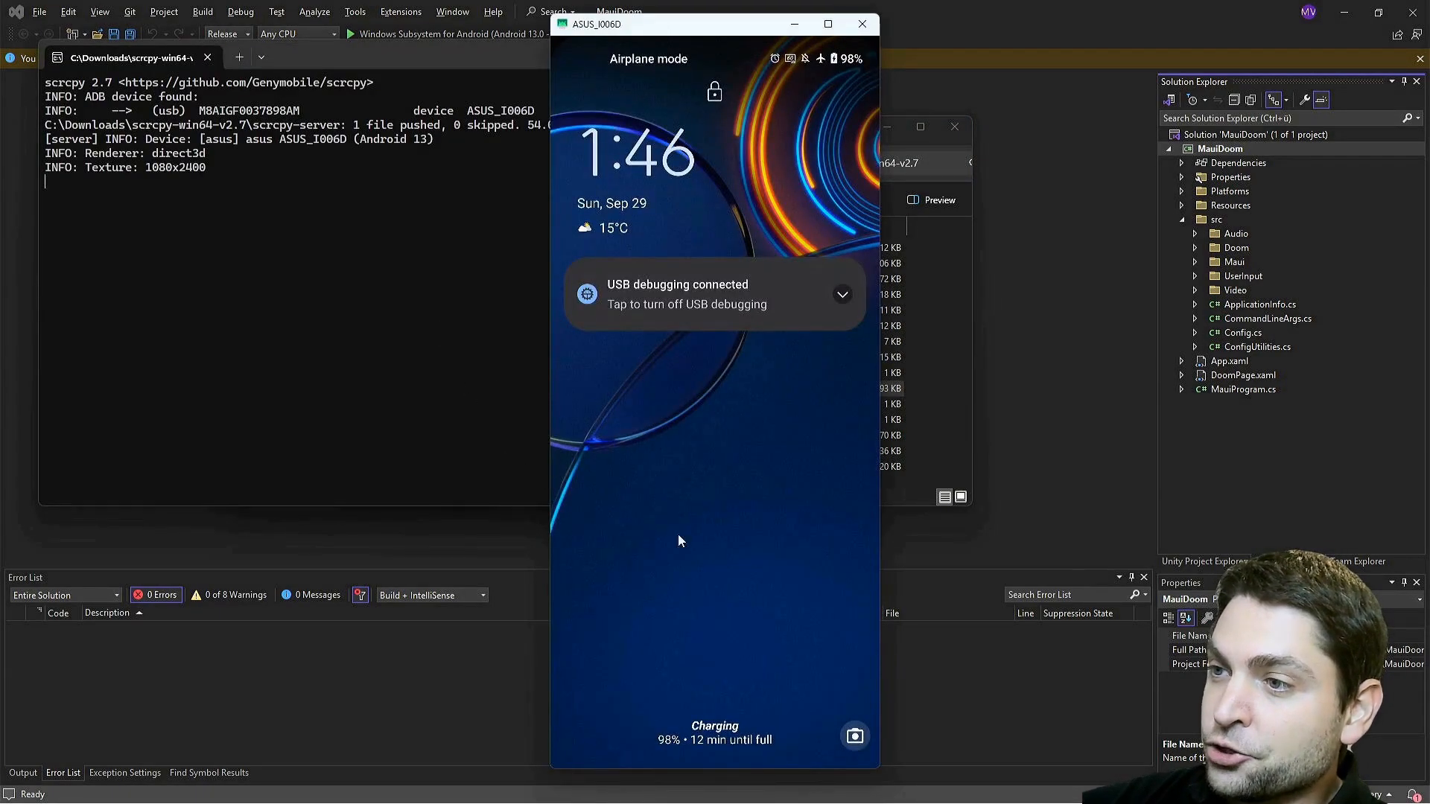
pyautogui.moveTo(786, 467)
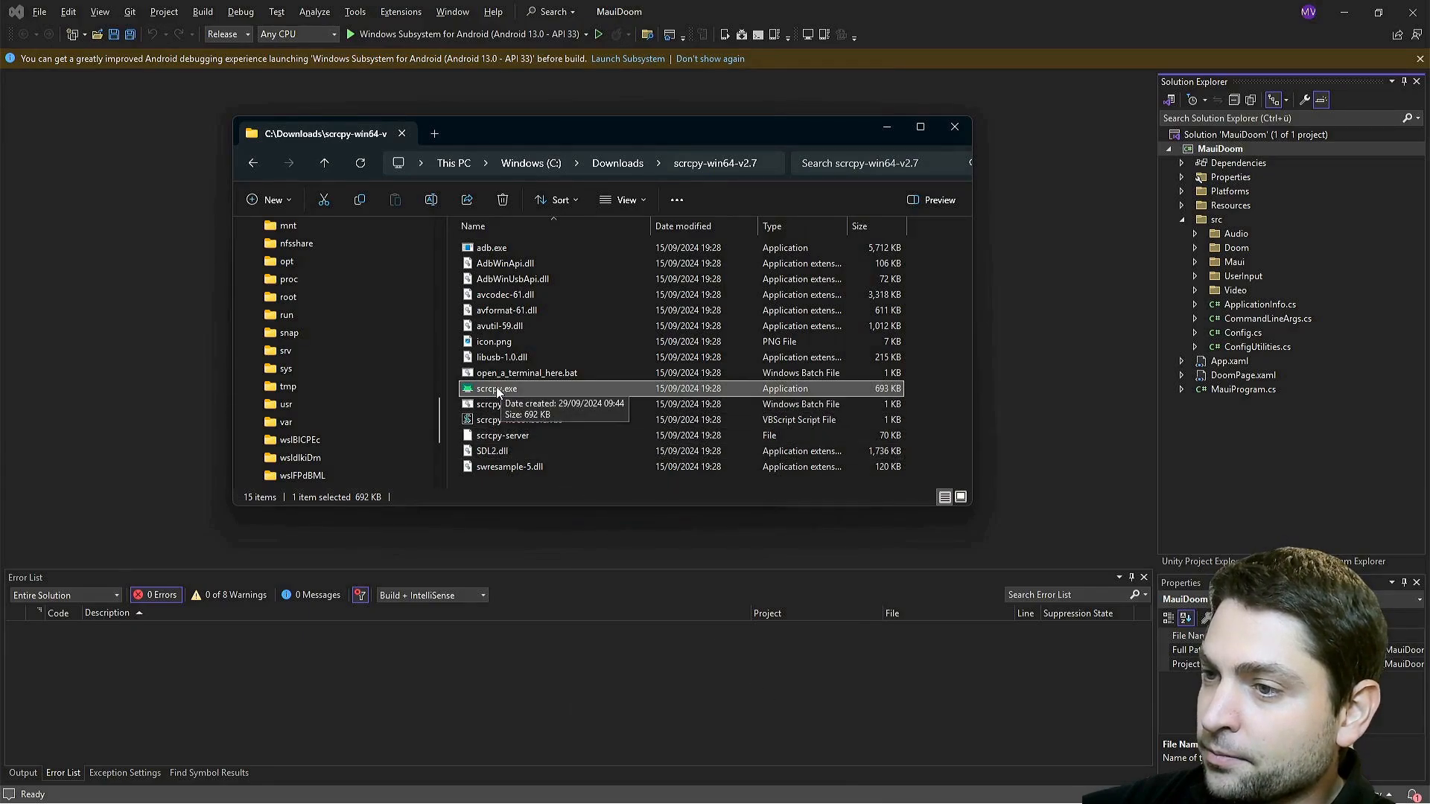
pyautogui.doubleClick(495, 389)
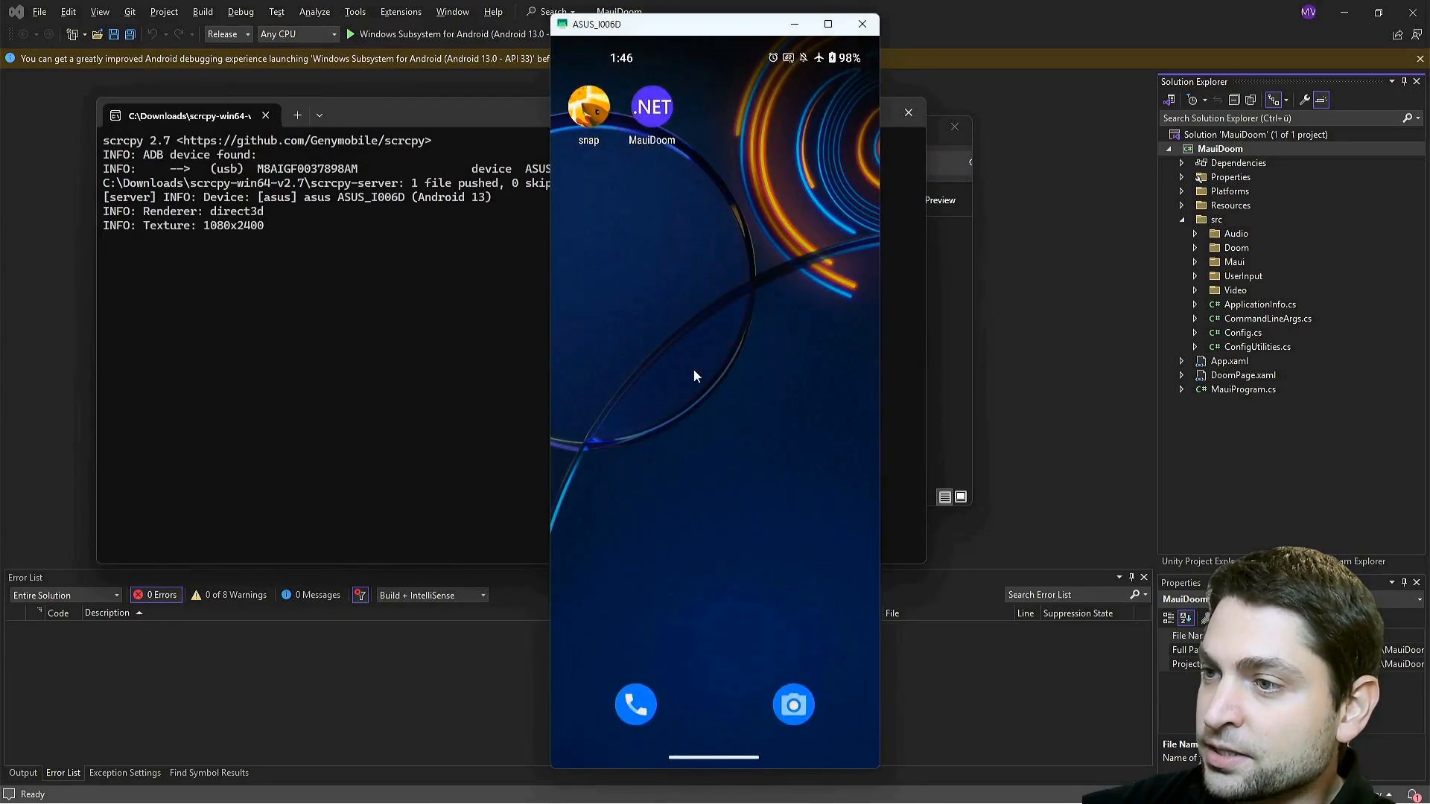
pyautogui.moveTo(649, 412)
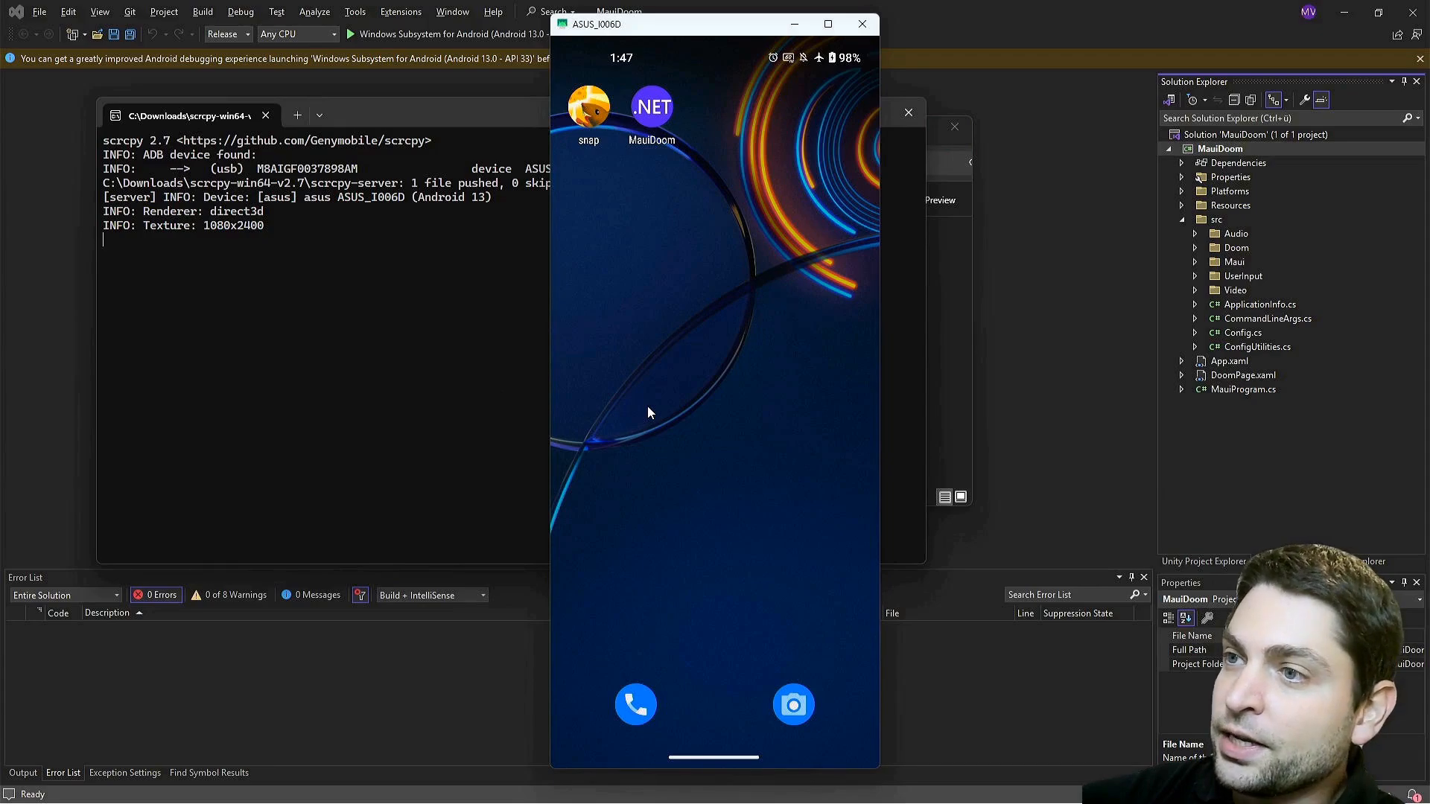
pyautogui.moveTo(672, 167)
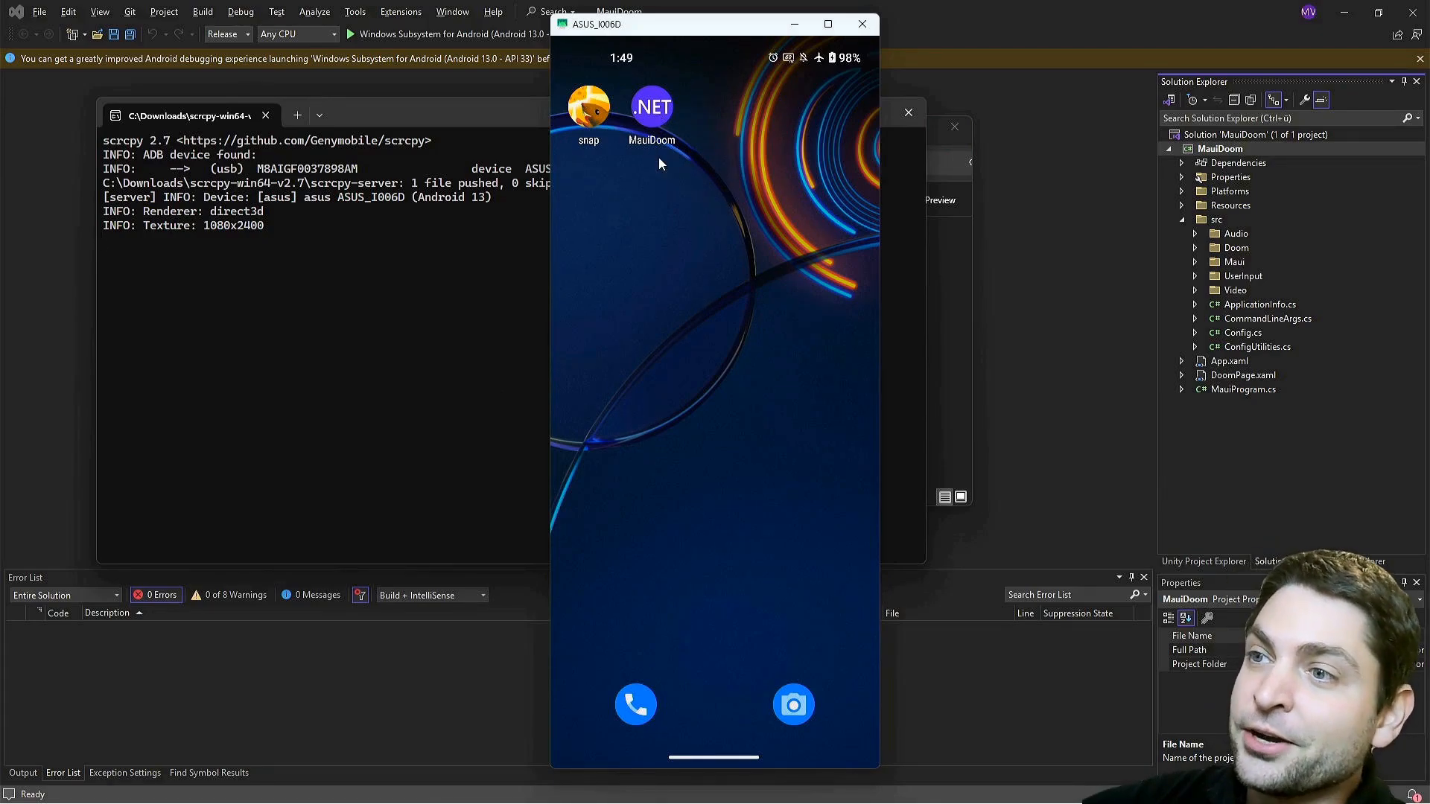
pyautogui.moveTo(629, 180)
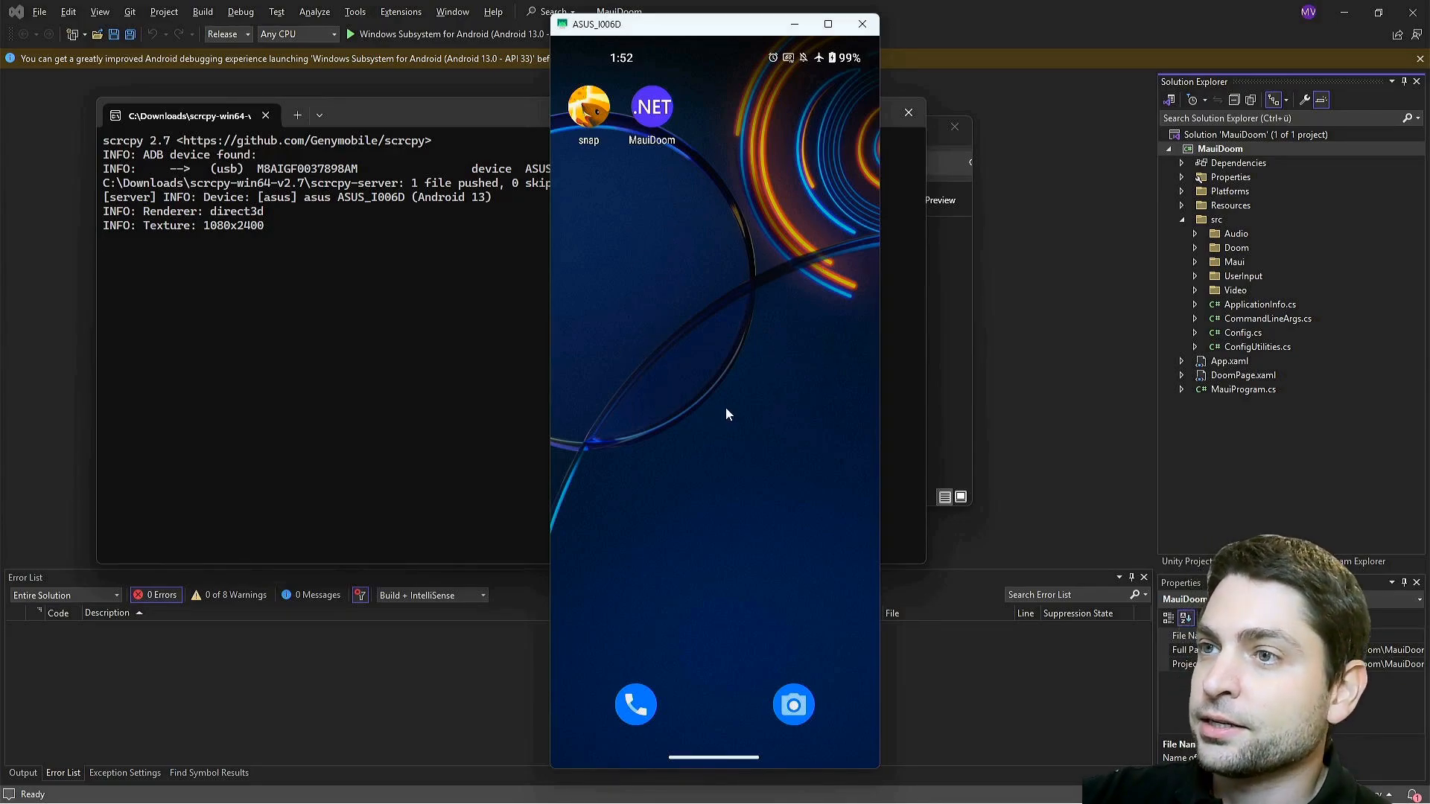
# Select Asus I006D (Android 13.0 - API 33) as the MauiDoom run target
pyautogui.click(861, 23)
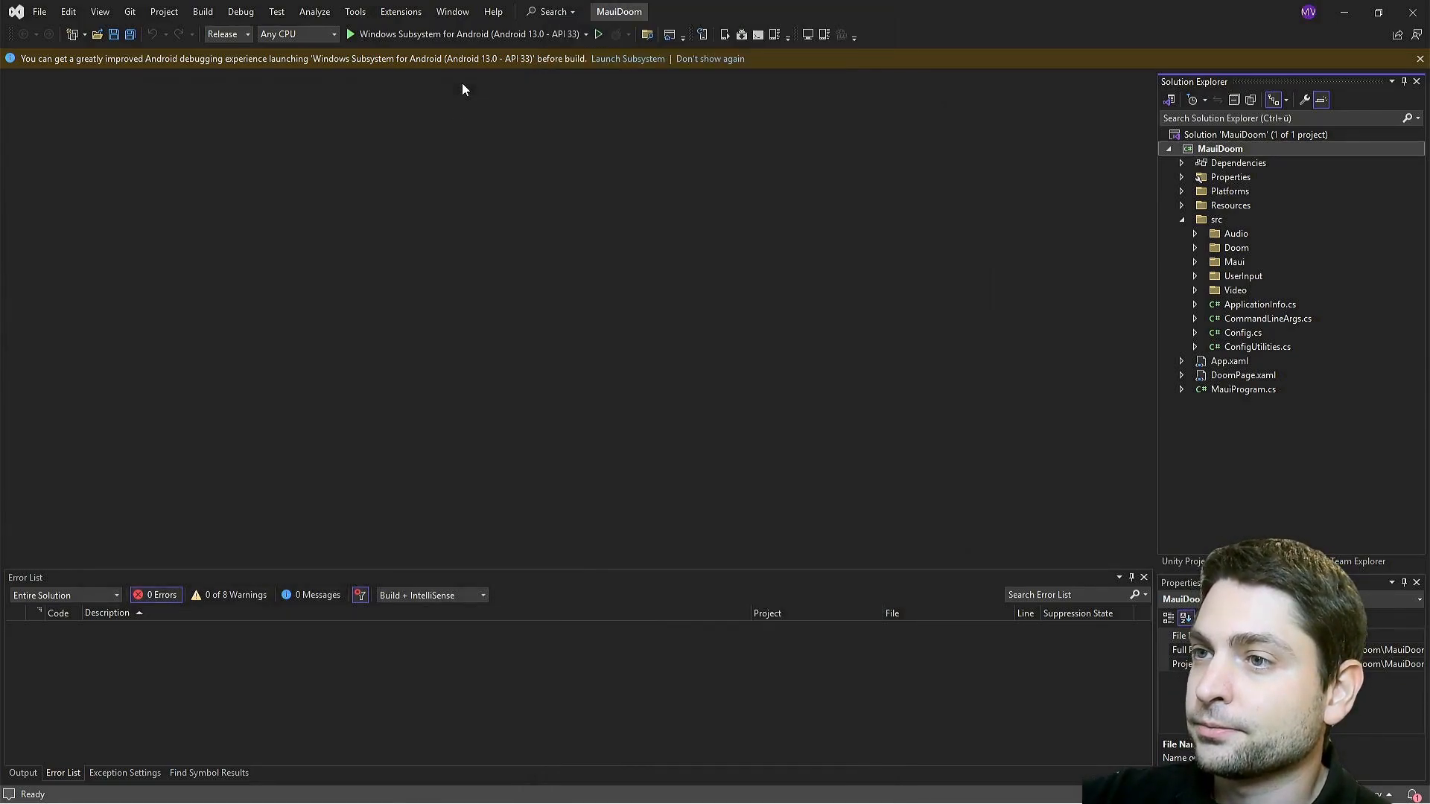
pyautogui.moveTo(588, 33)
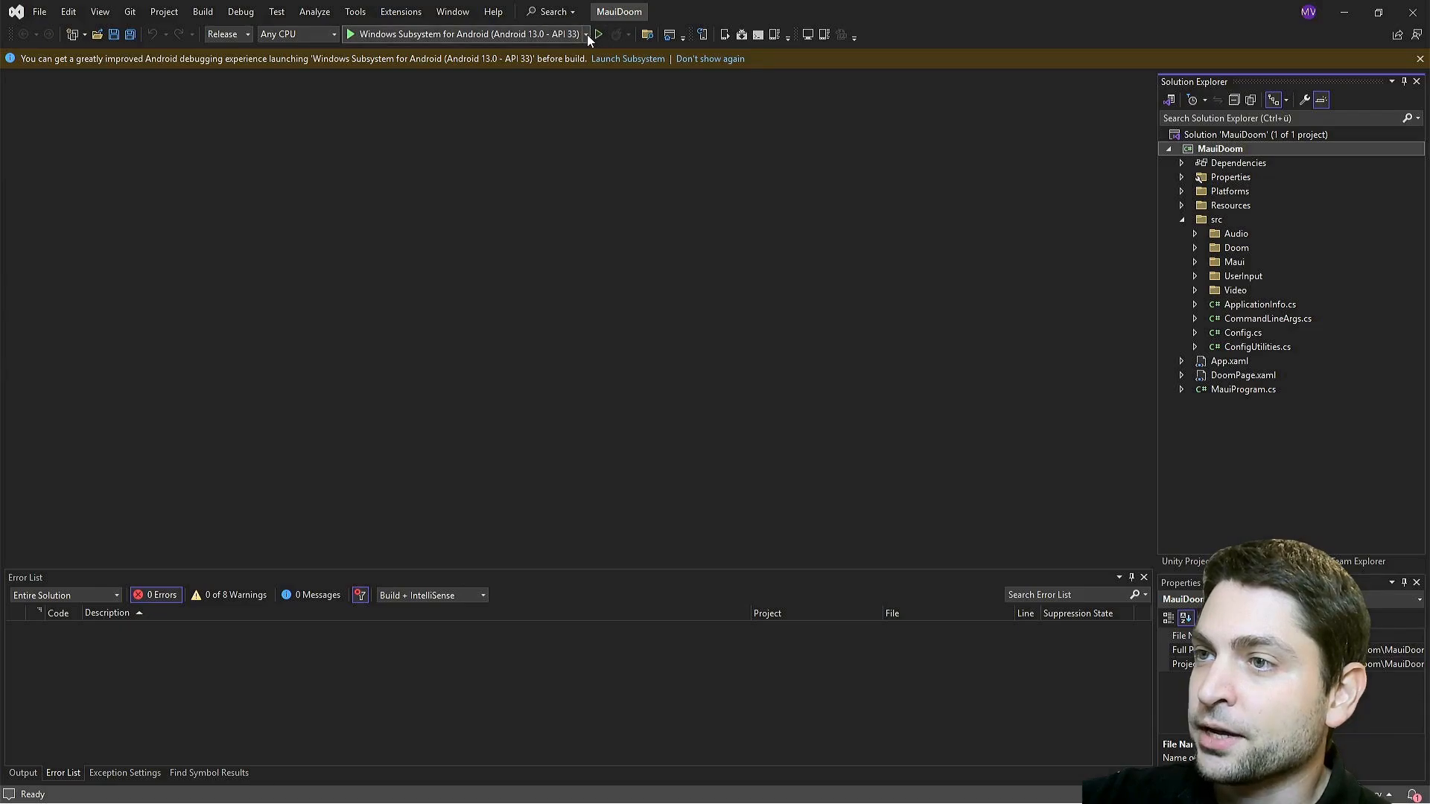
pyautogui.click(586, 33)
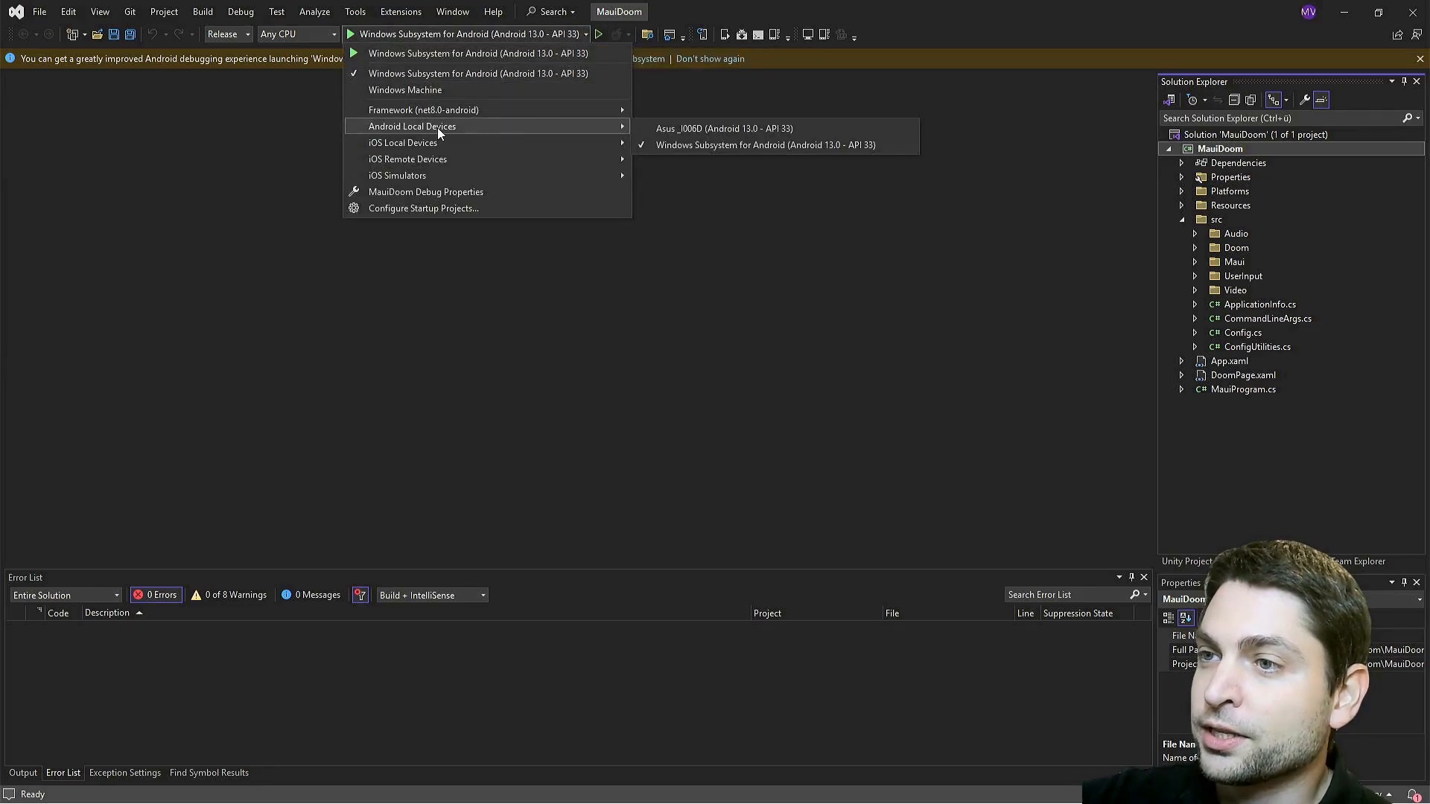
pyautogui.moveTo(601, 128)
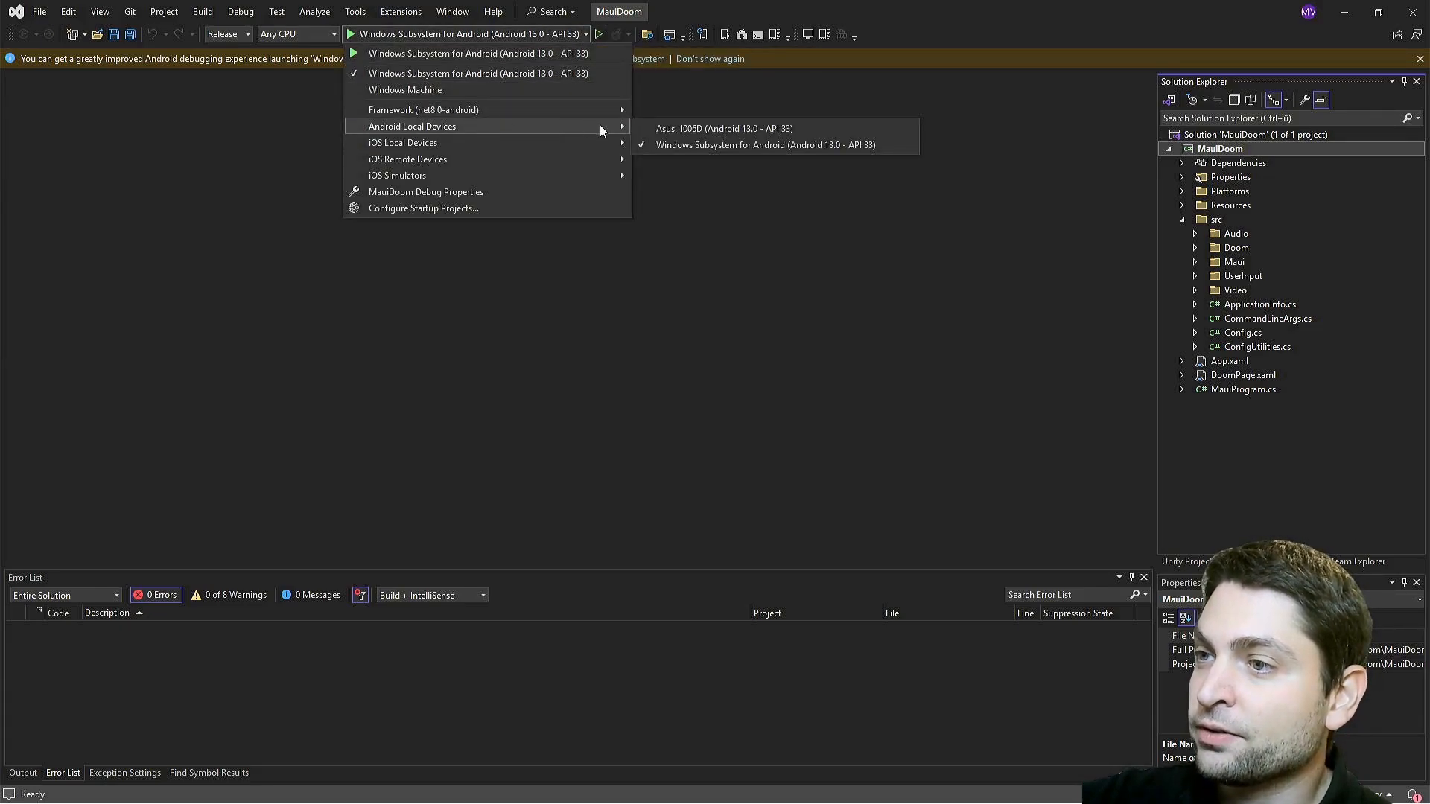
pyautogui.click(766, 144)
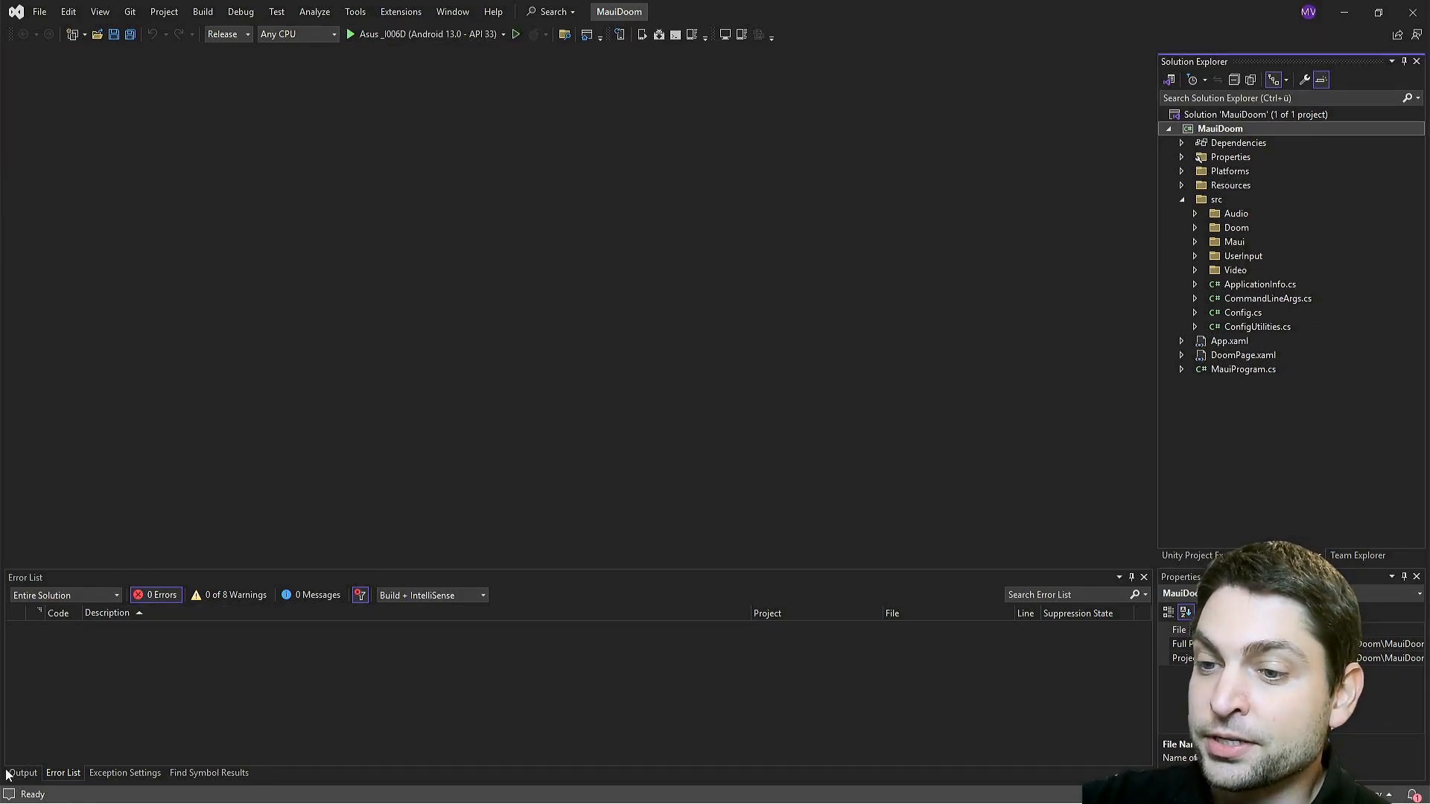
pyautogui.moveTo(309, 674)
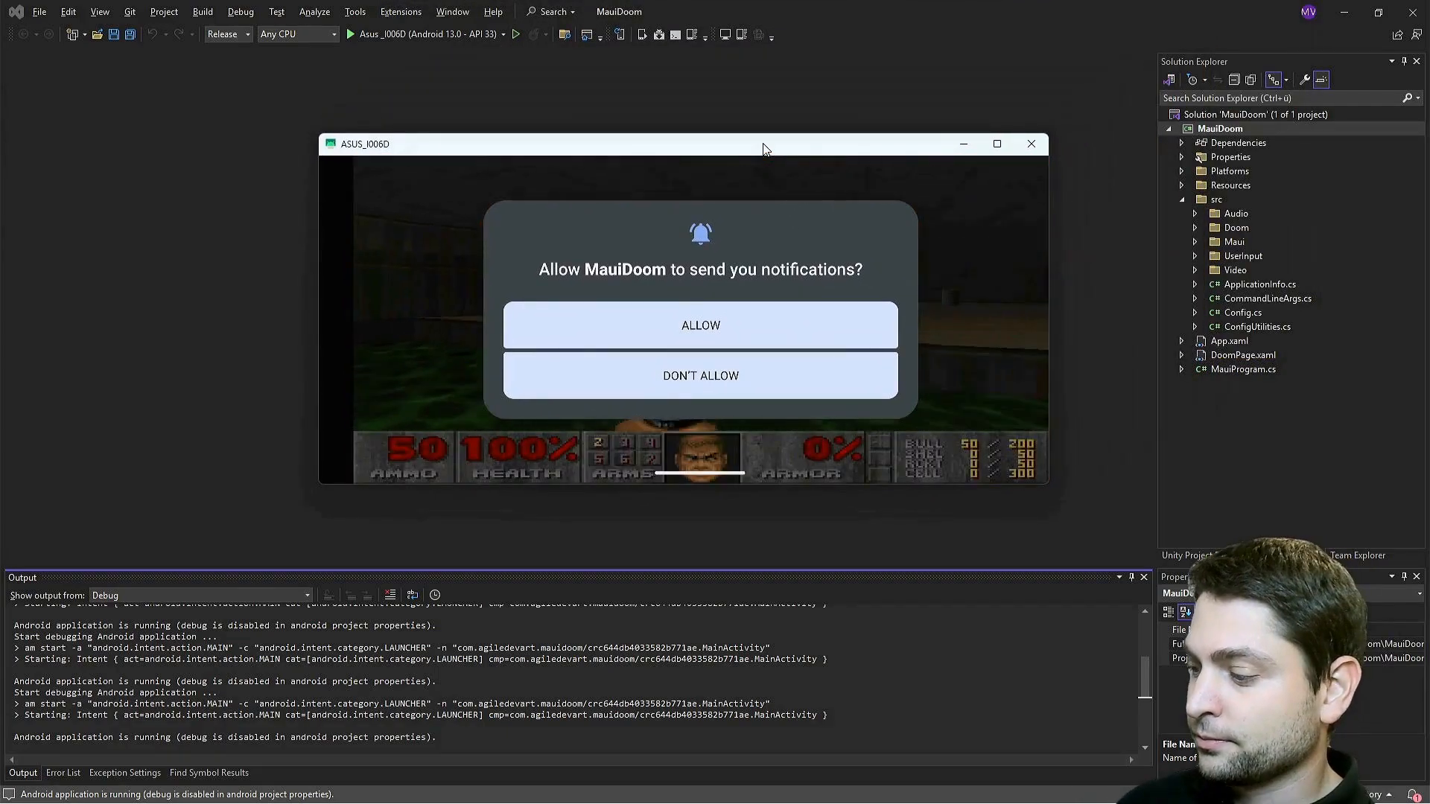
# Answer the notification permission prompt and play MauiDoom on the mirrored phone
pyautogui.click(700, 325)
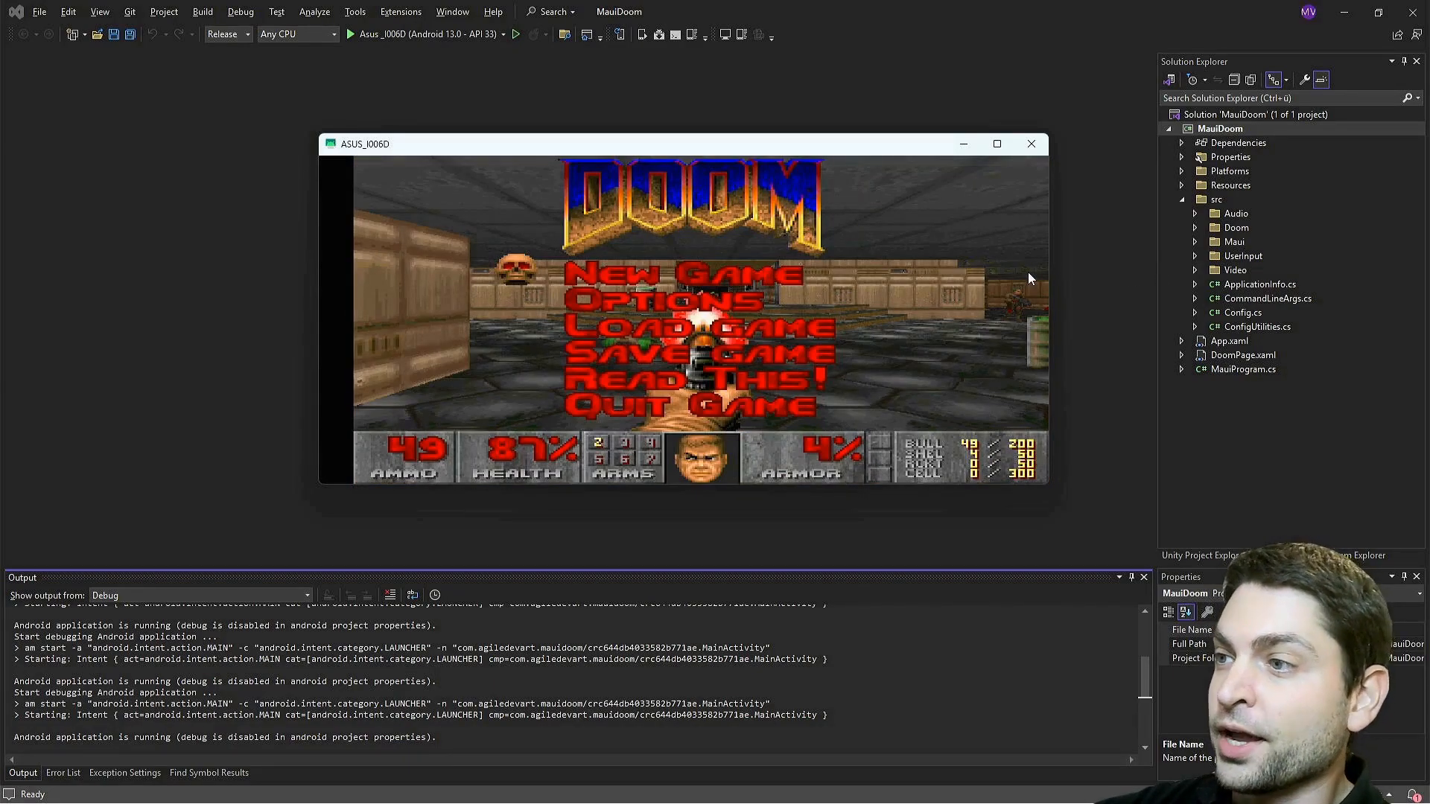
pyautogui.moveTo(1110, 280)
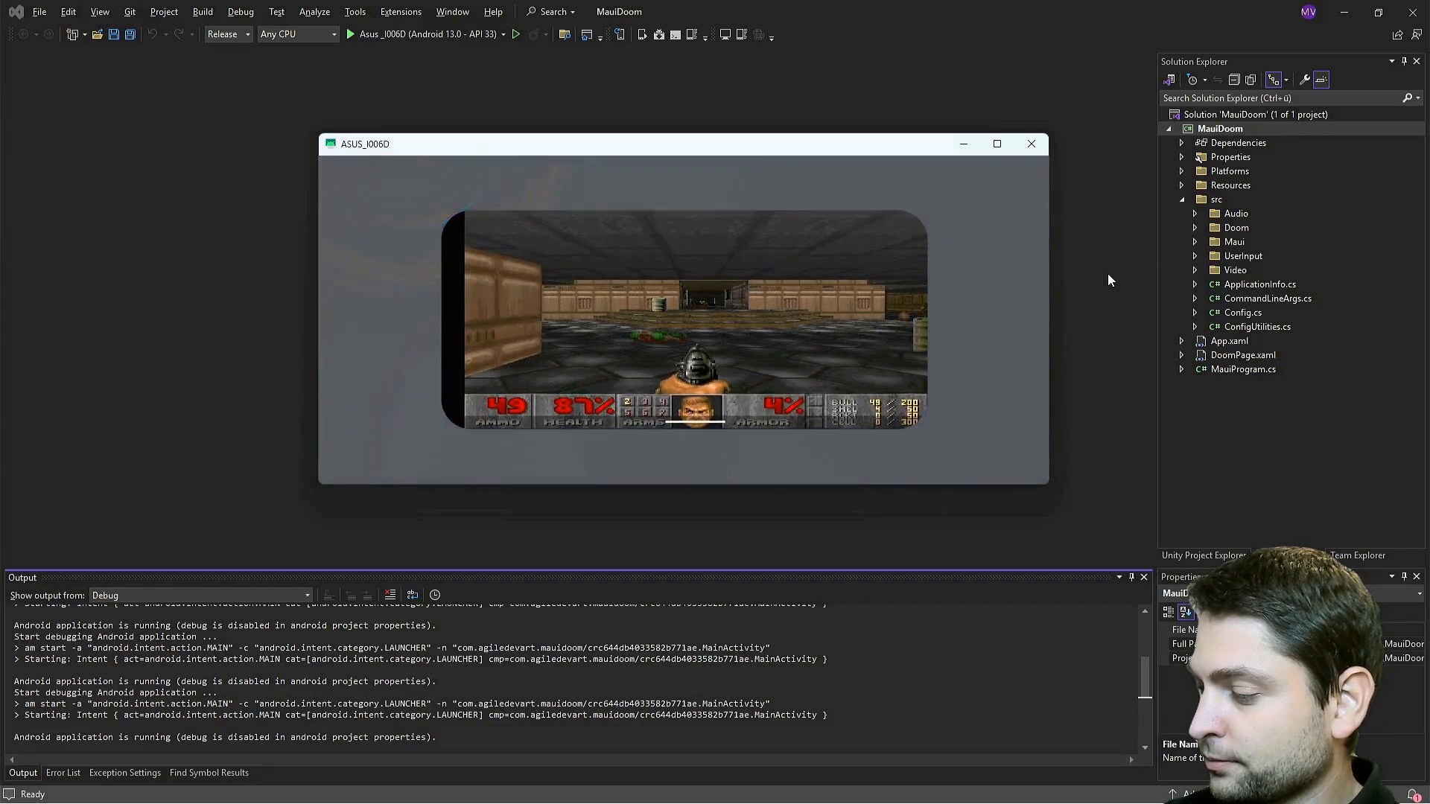
# Close the phone mirror and select iPhone 7 under iOS Local Devices
pyautogui.click(1031, 143)
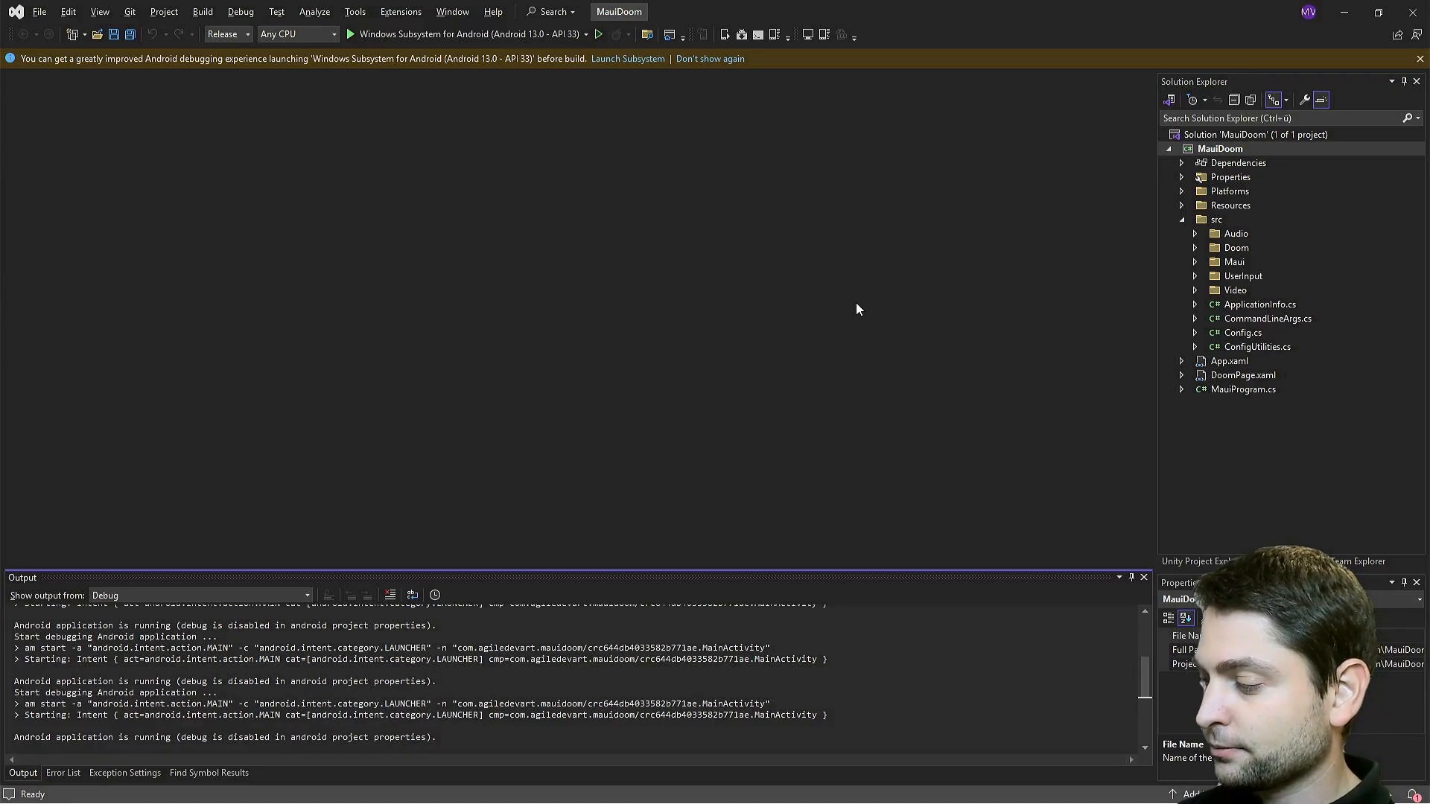
pyautogui.click(62, 773)
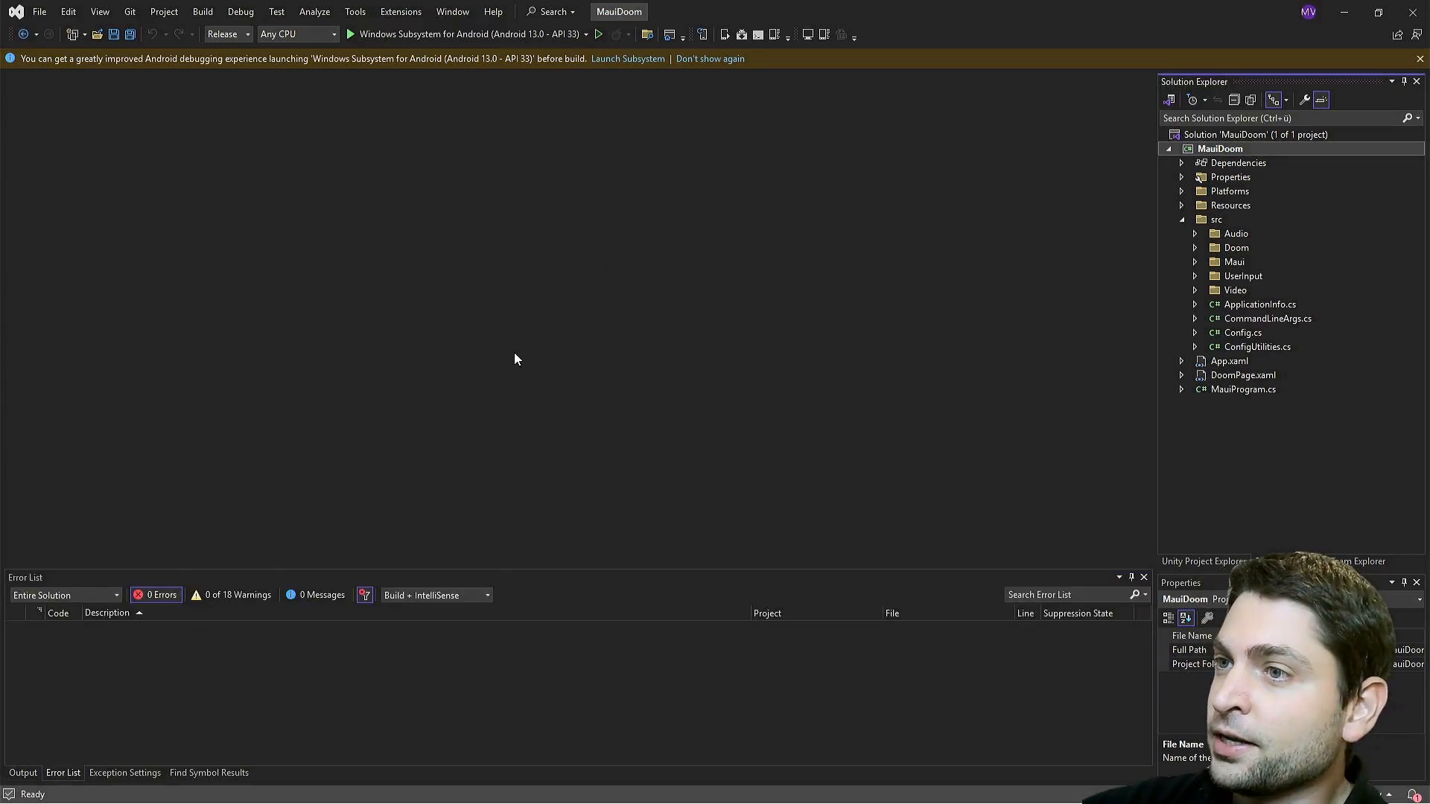
pyautogui.click(586, 33)
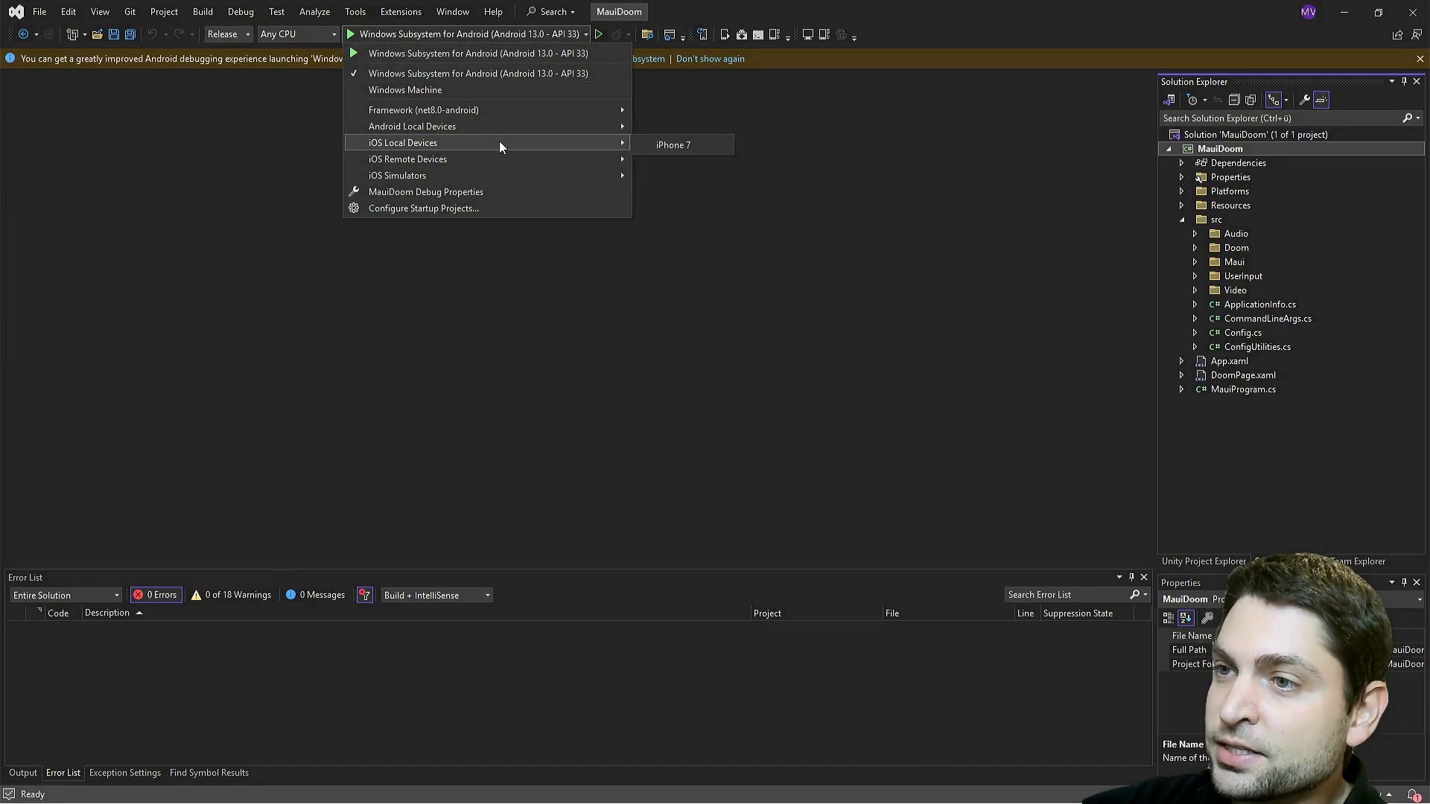
pyautogui.moveTo(683, 146)
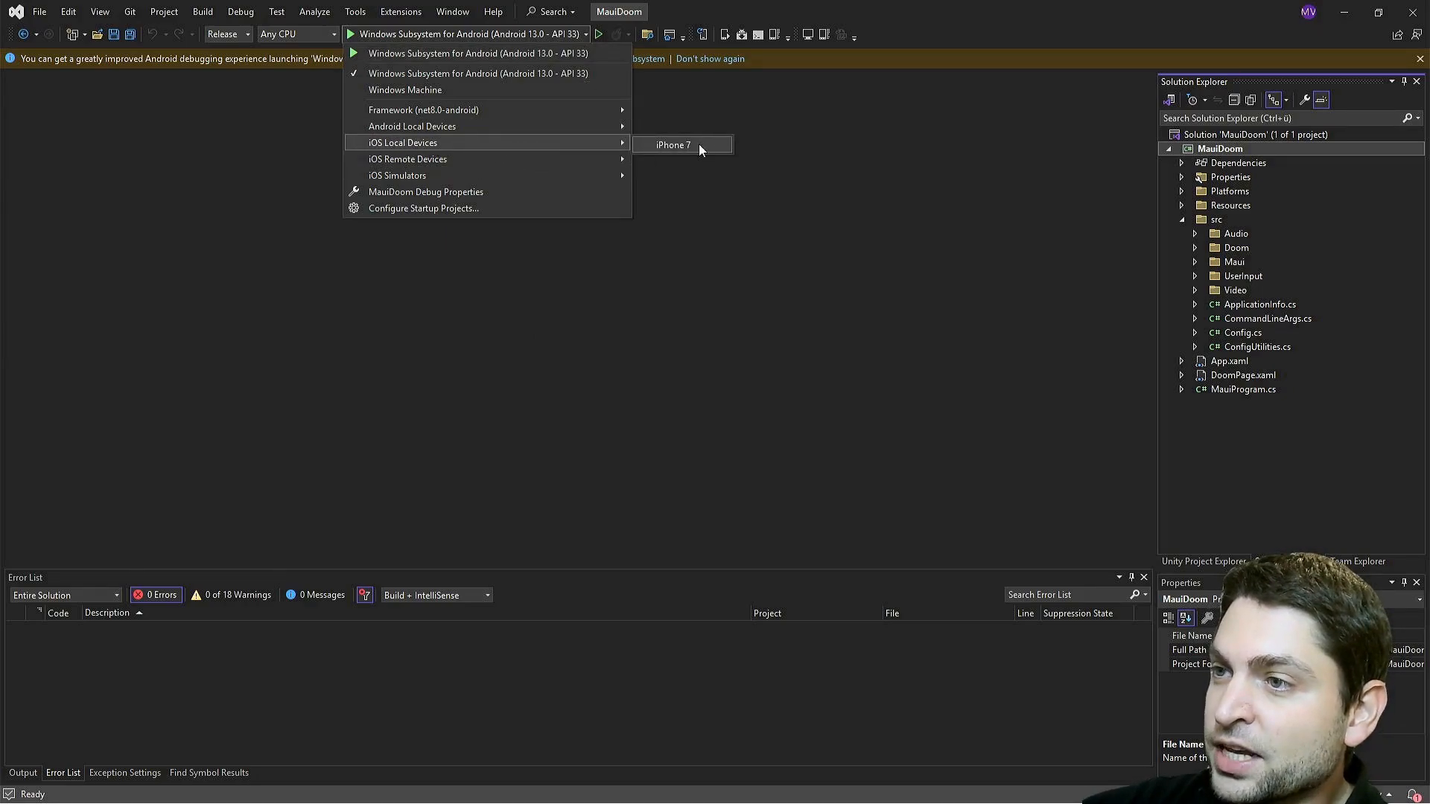
pyautogui.click(673, 144)
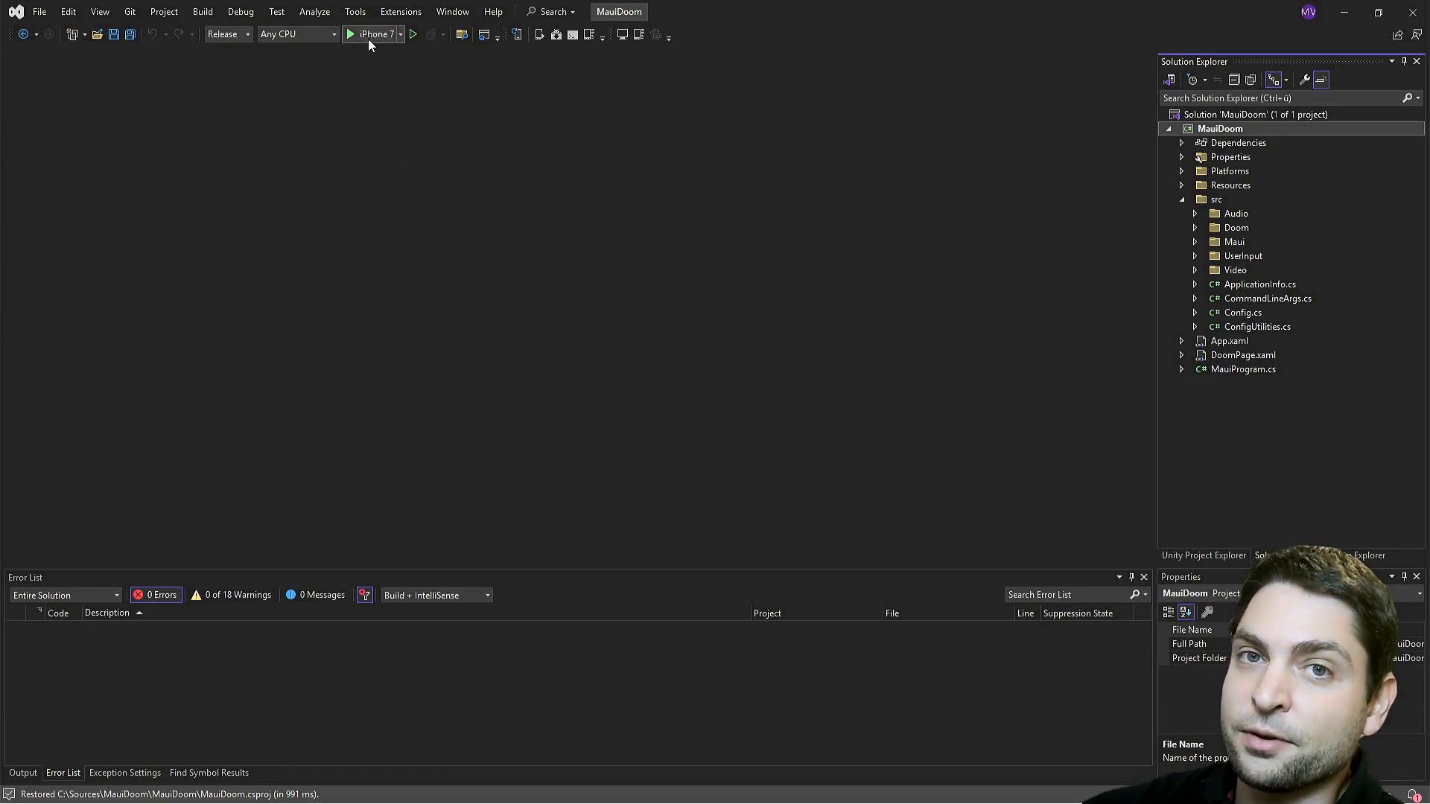
# Run MauiDoom on the iPhone 7, producing the 'Debug is not enabled' notice
pyautogui.click(350, 35)
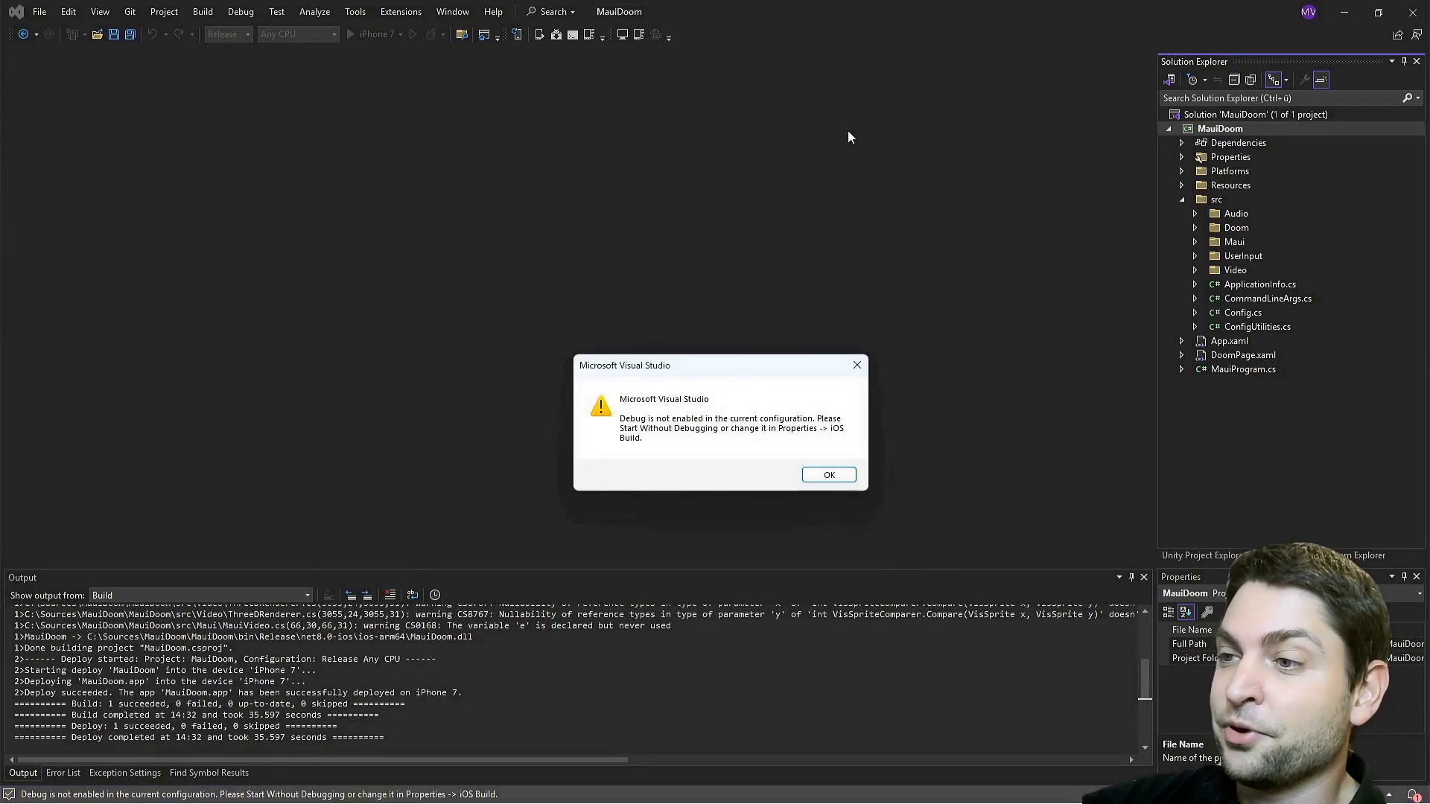
pyautogui.moveTo(840, 146)
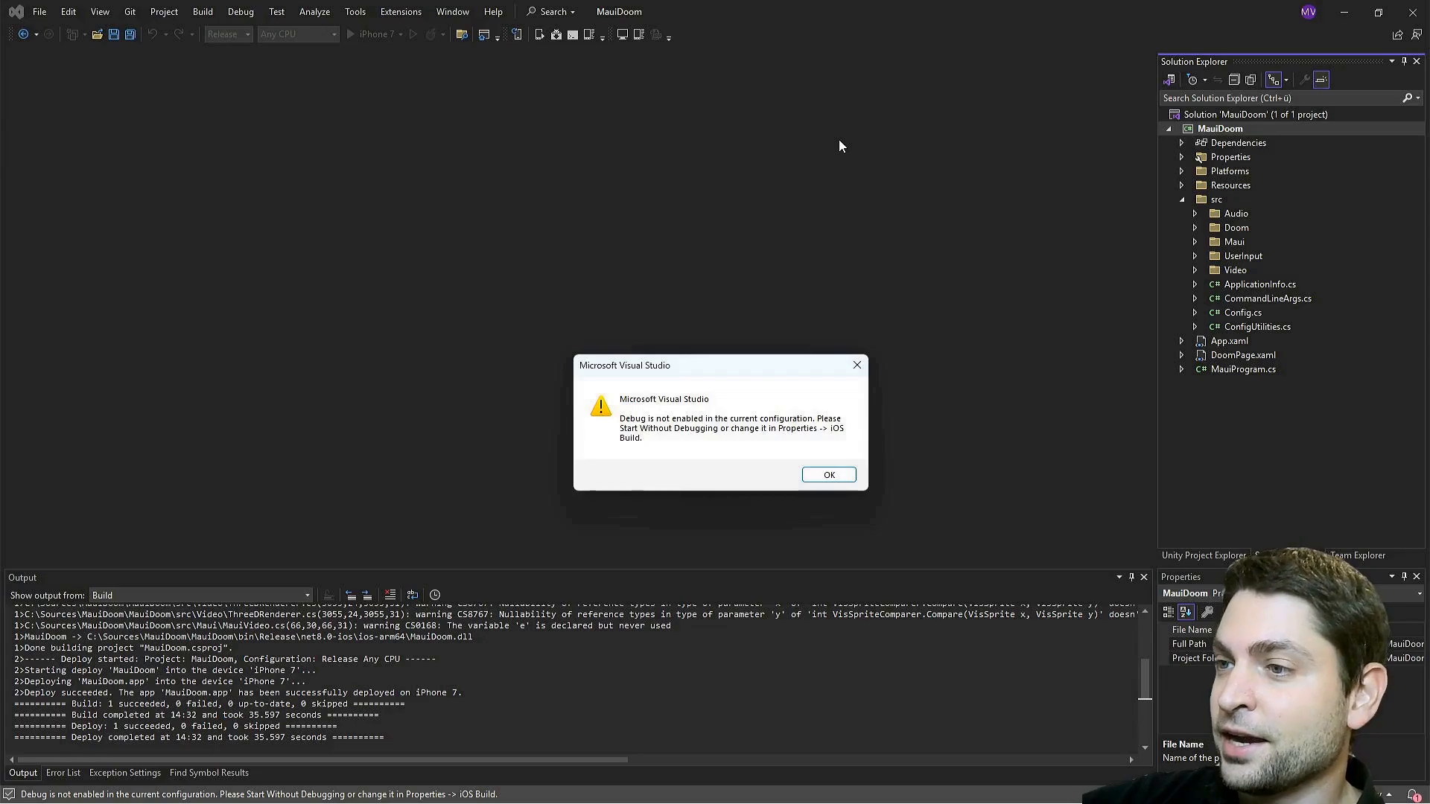
pyautogui.moveTo(773, 466)
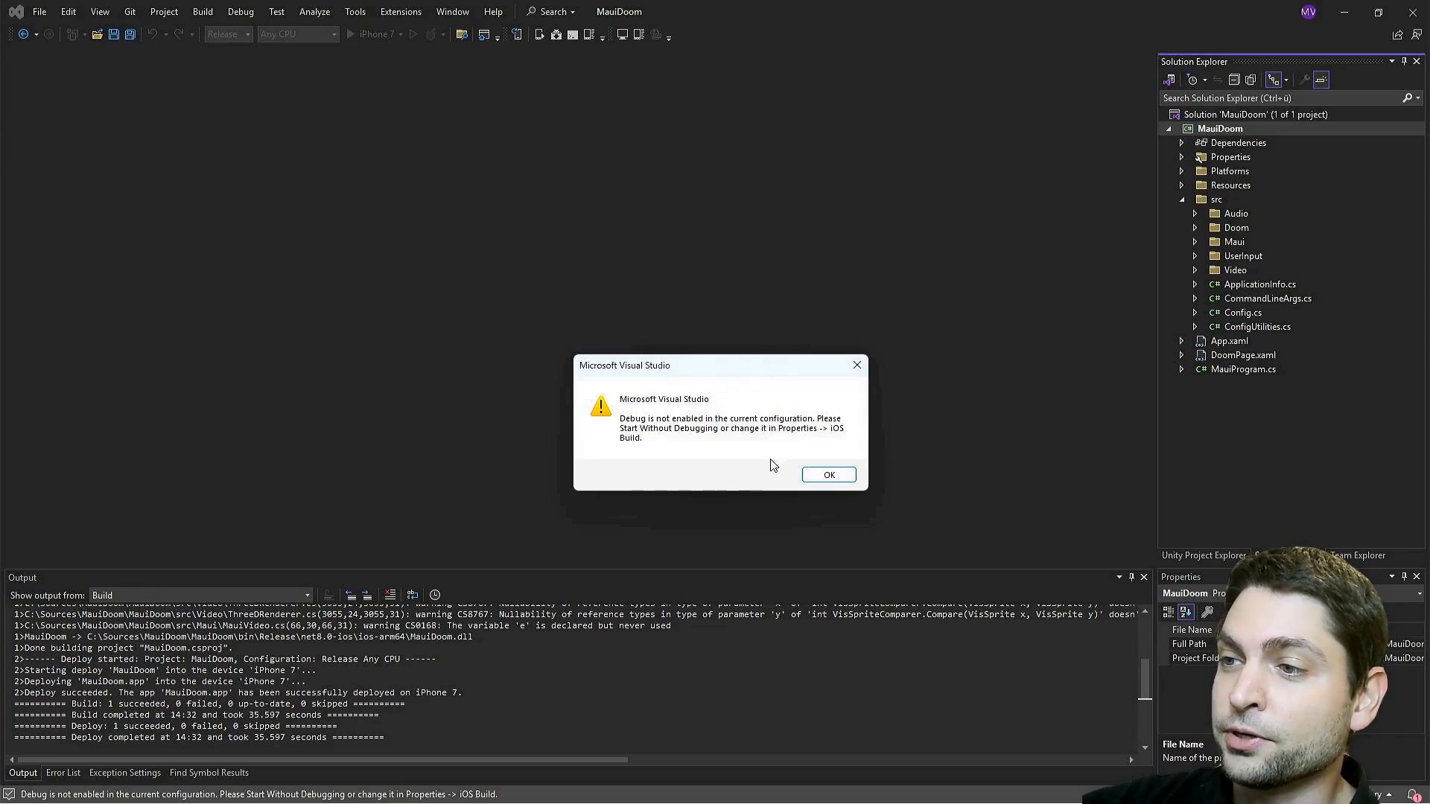
pyautogui.moveTo(541, 188)
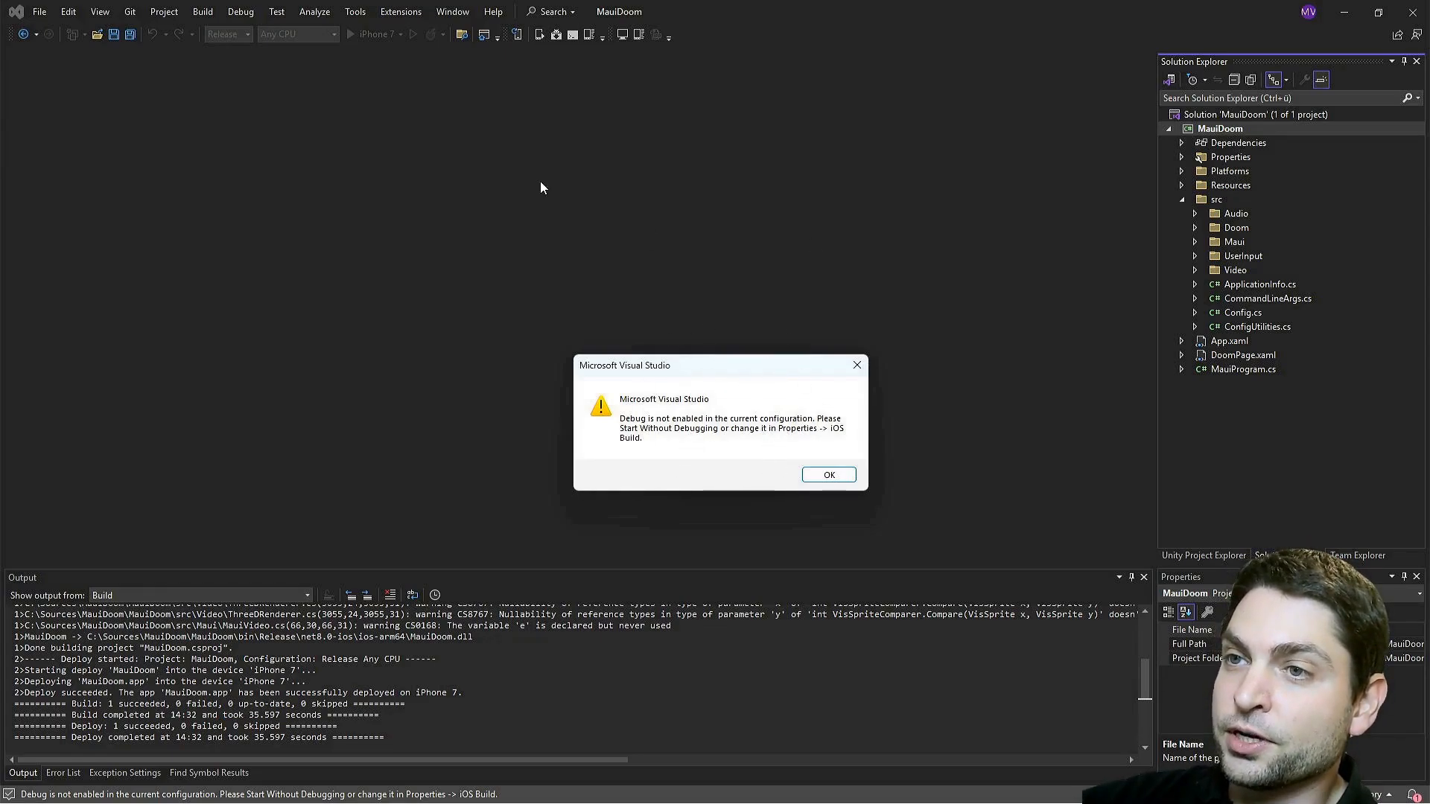
pyautogui.moveTo(638, 387)
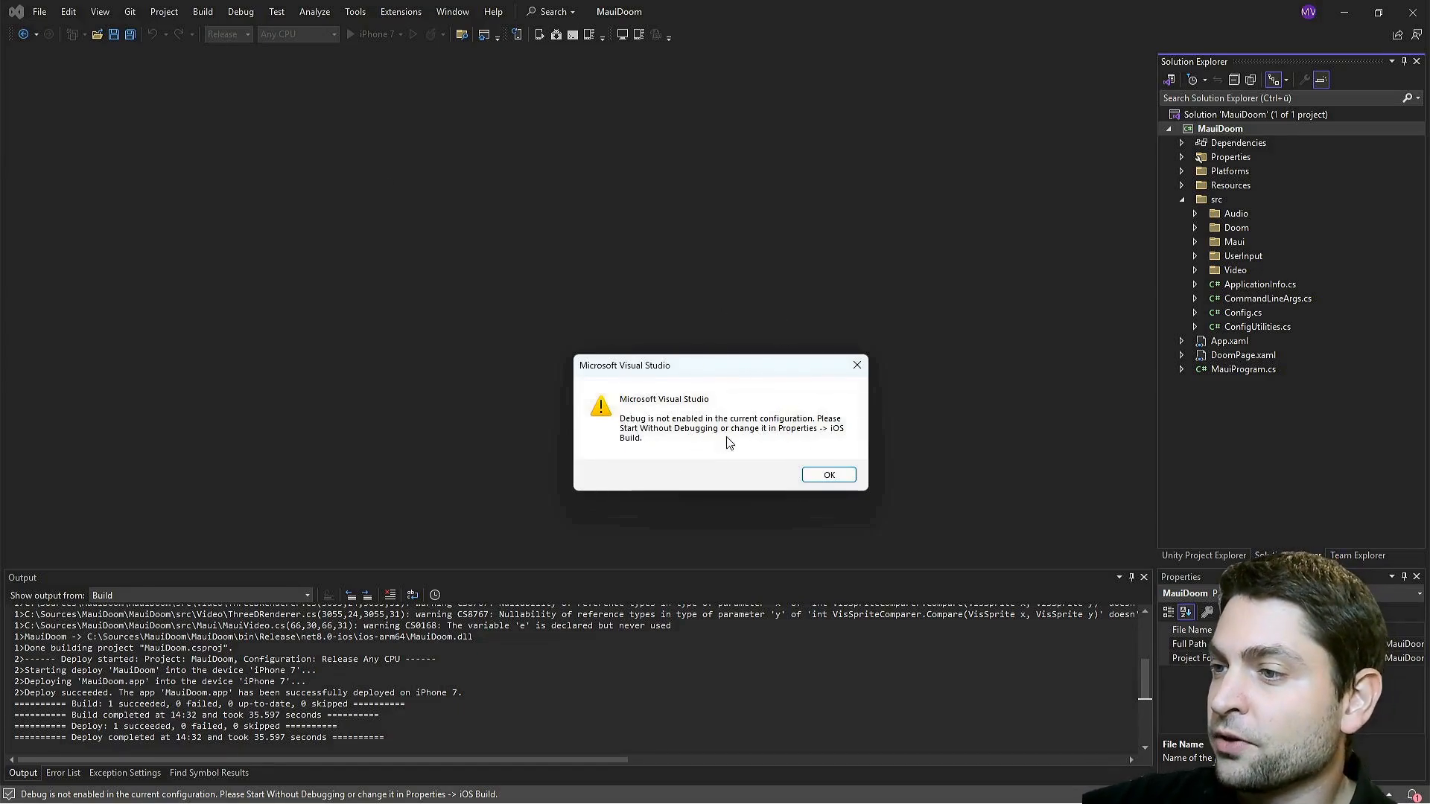
# Dismiss the debug notice, connect an iOS device in Wormhole, and install the Apple driver
pyautogui.click(826, 474)
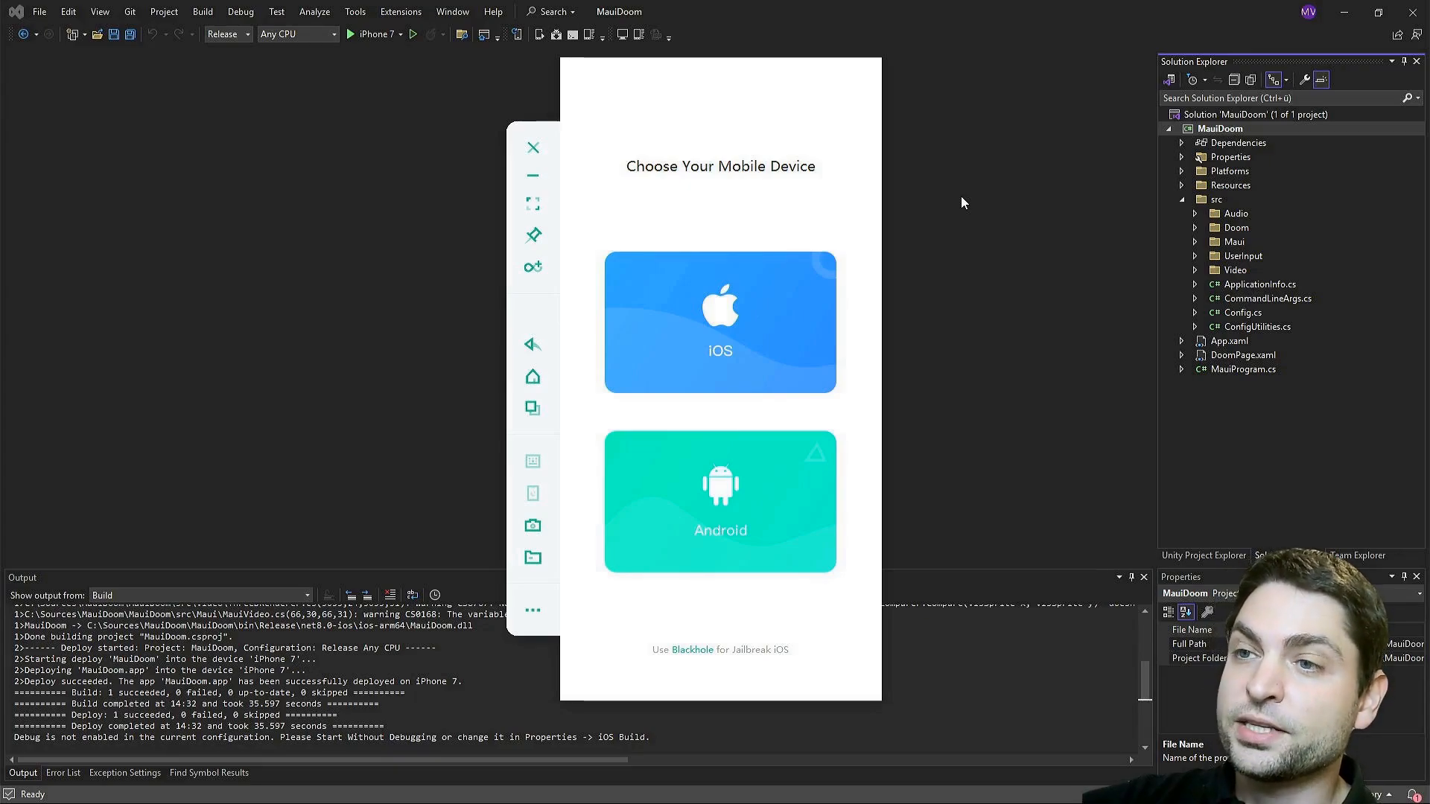
pyautogui.moveTo(800, 276)
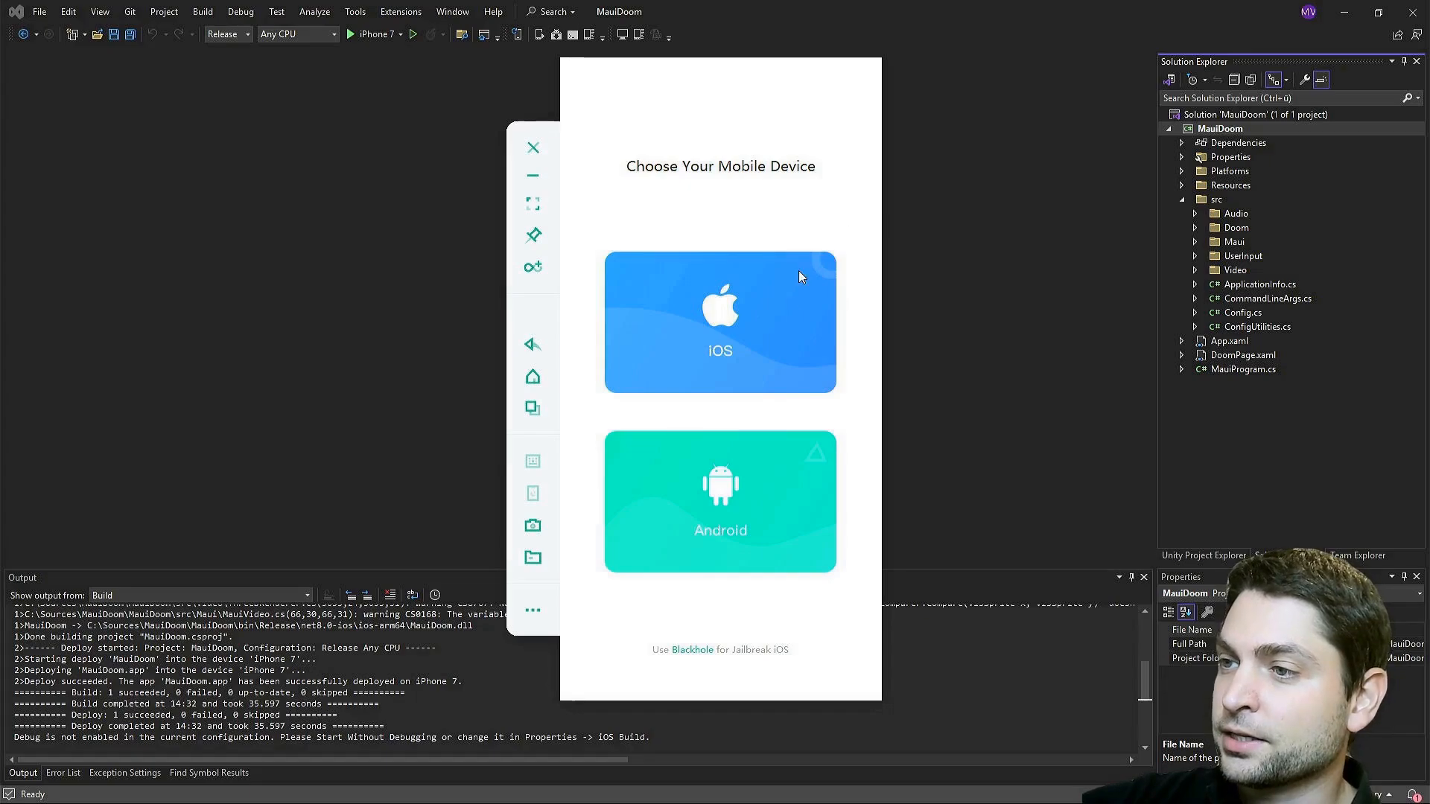
pyautogui.click(720, 321)
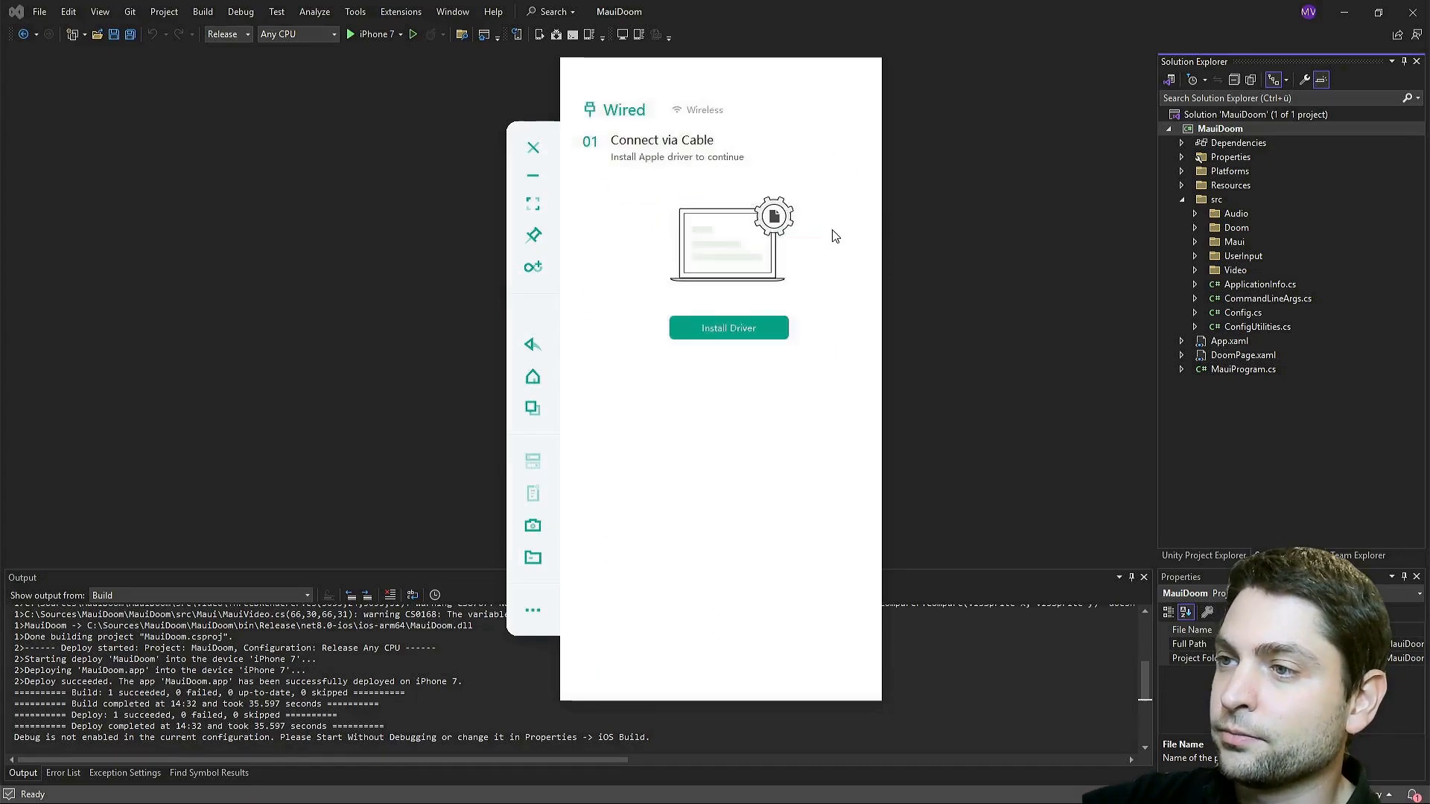
pyautogui.moveTo(798, 184)
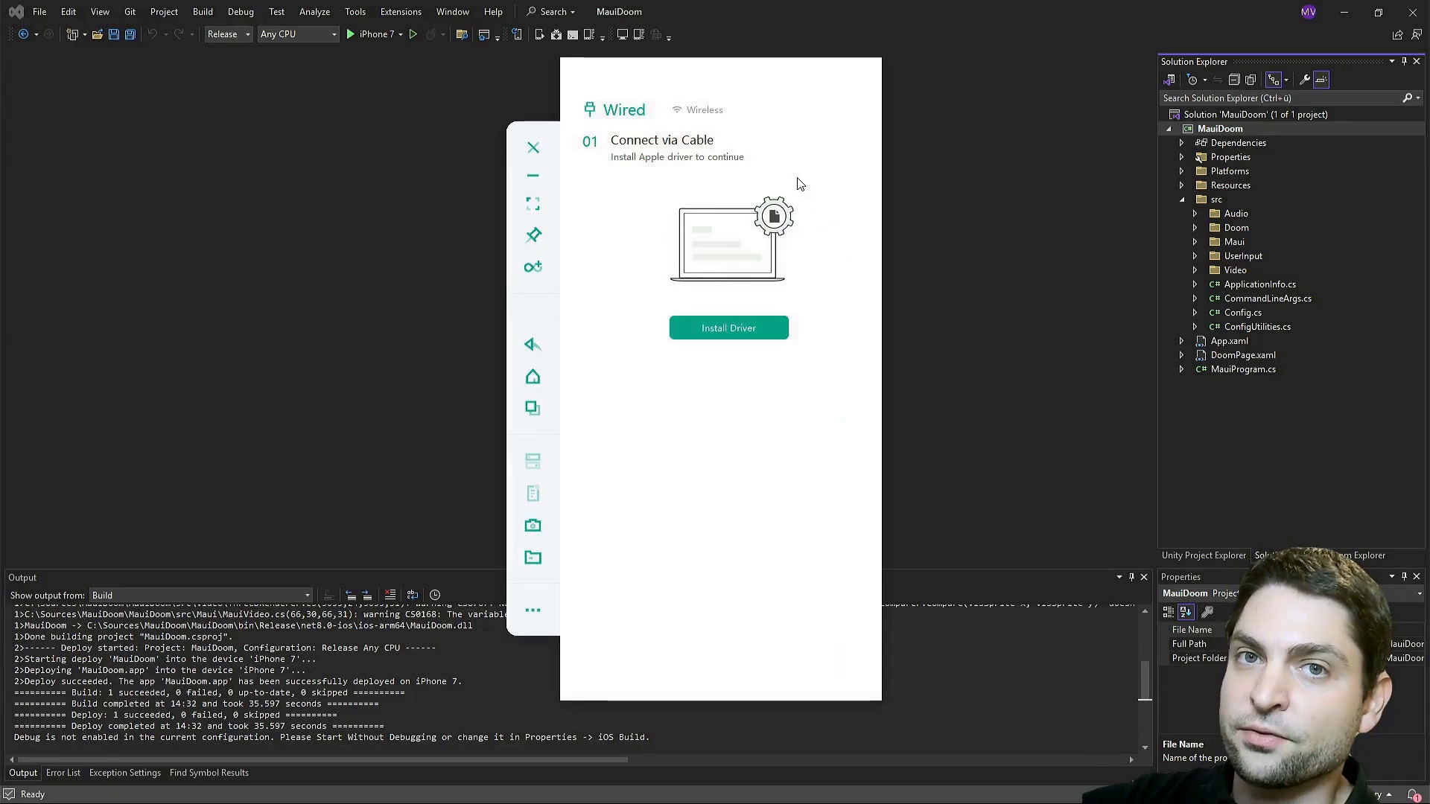
pyautogui.moveTo(728, 328)
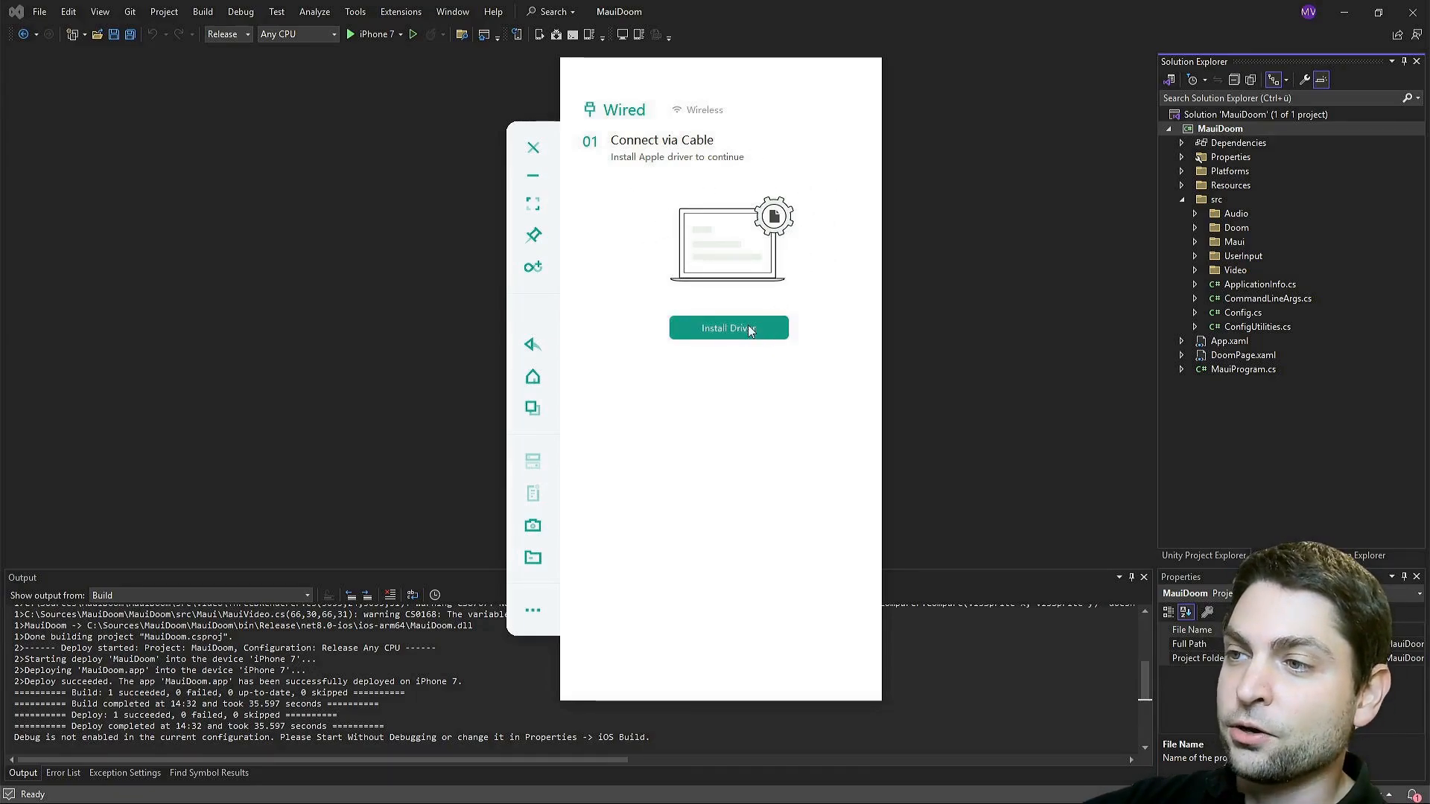
pyautogui.moveTo(841, 241)
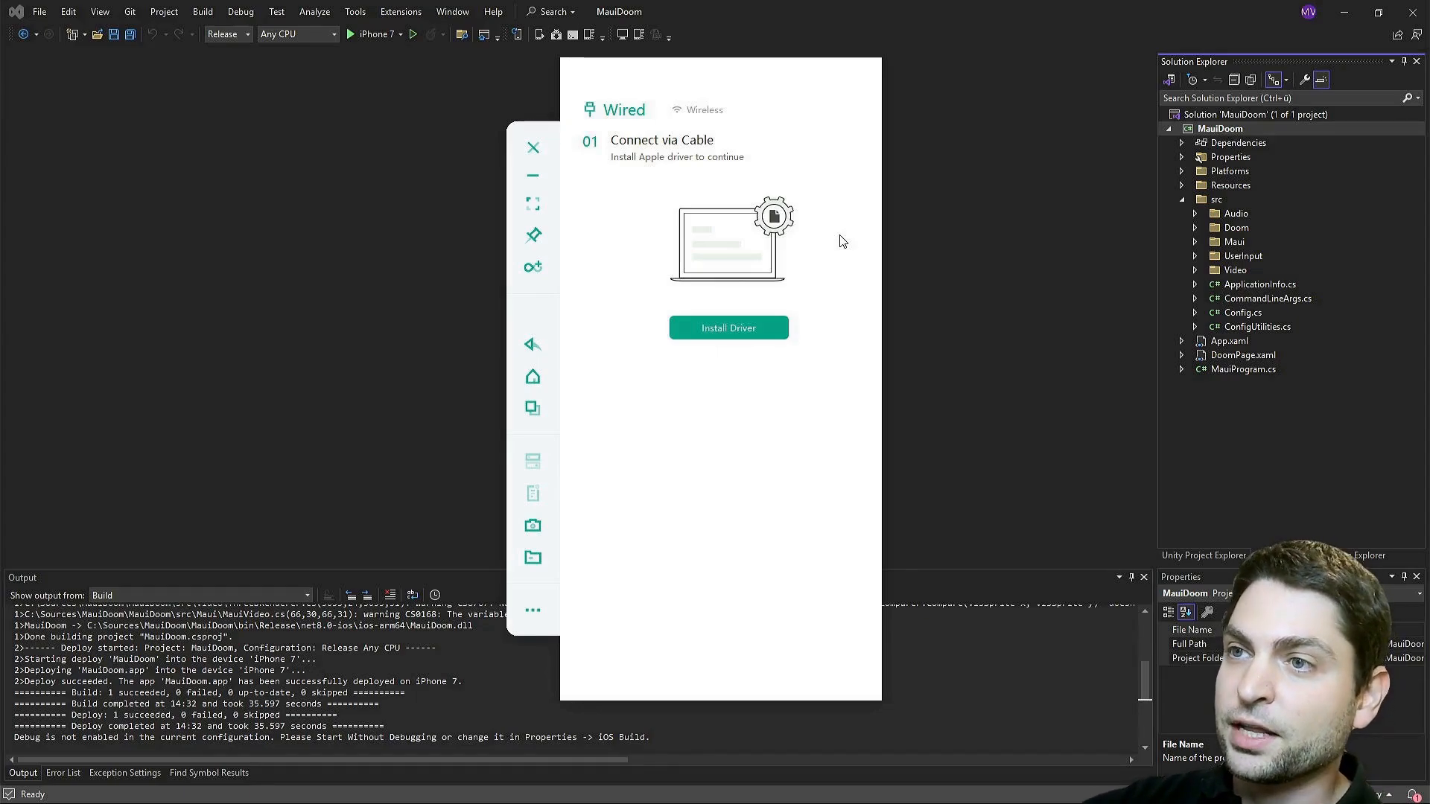
pyautogui.moveTo(419, 133)
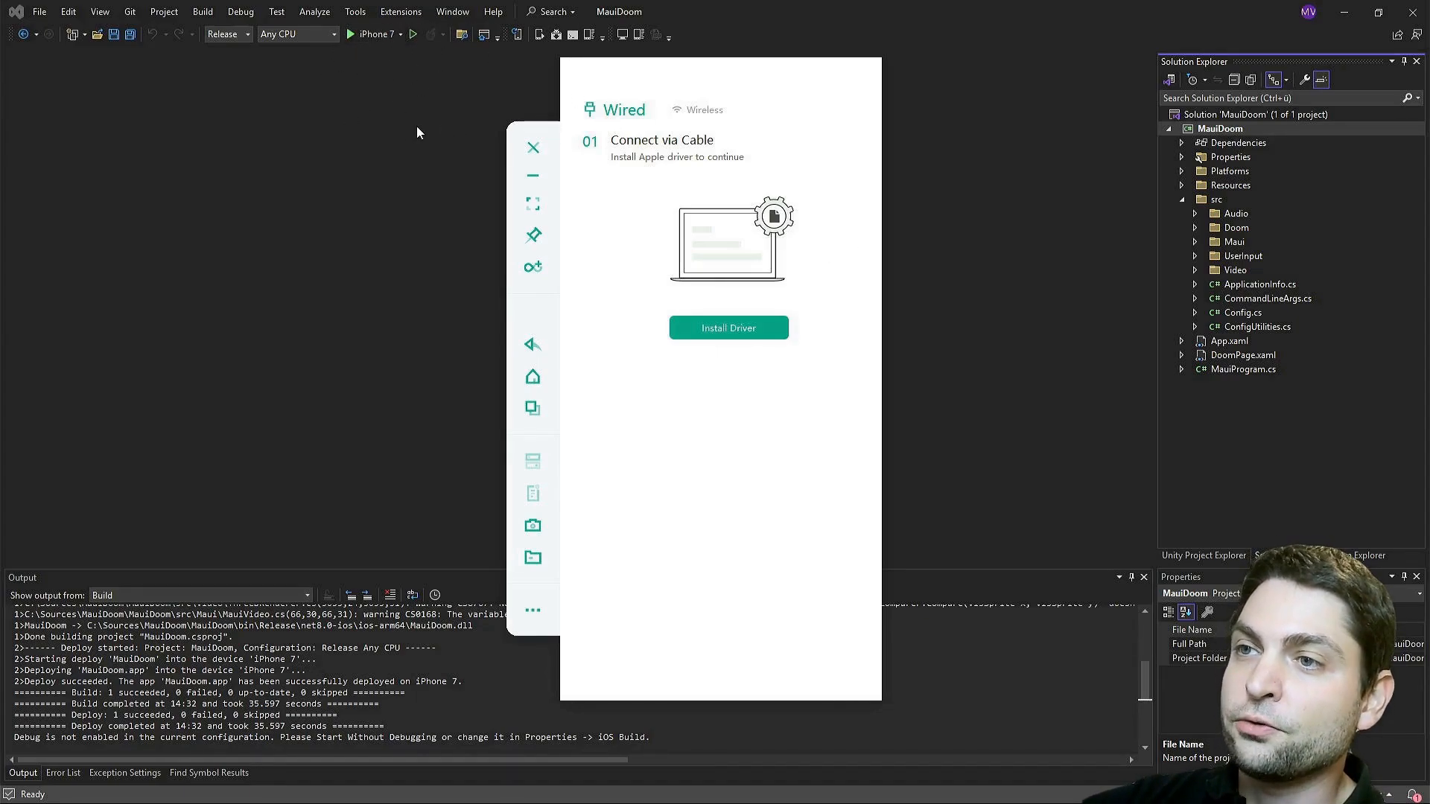
pyautogui.moveTo(373, 34)
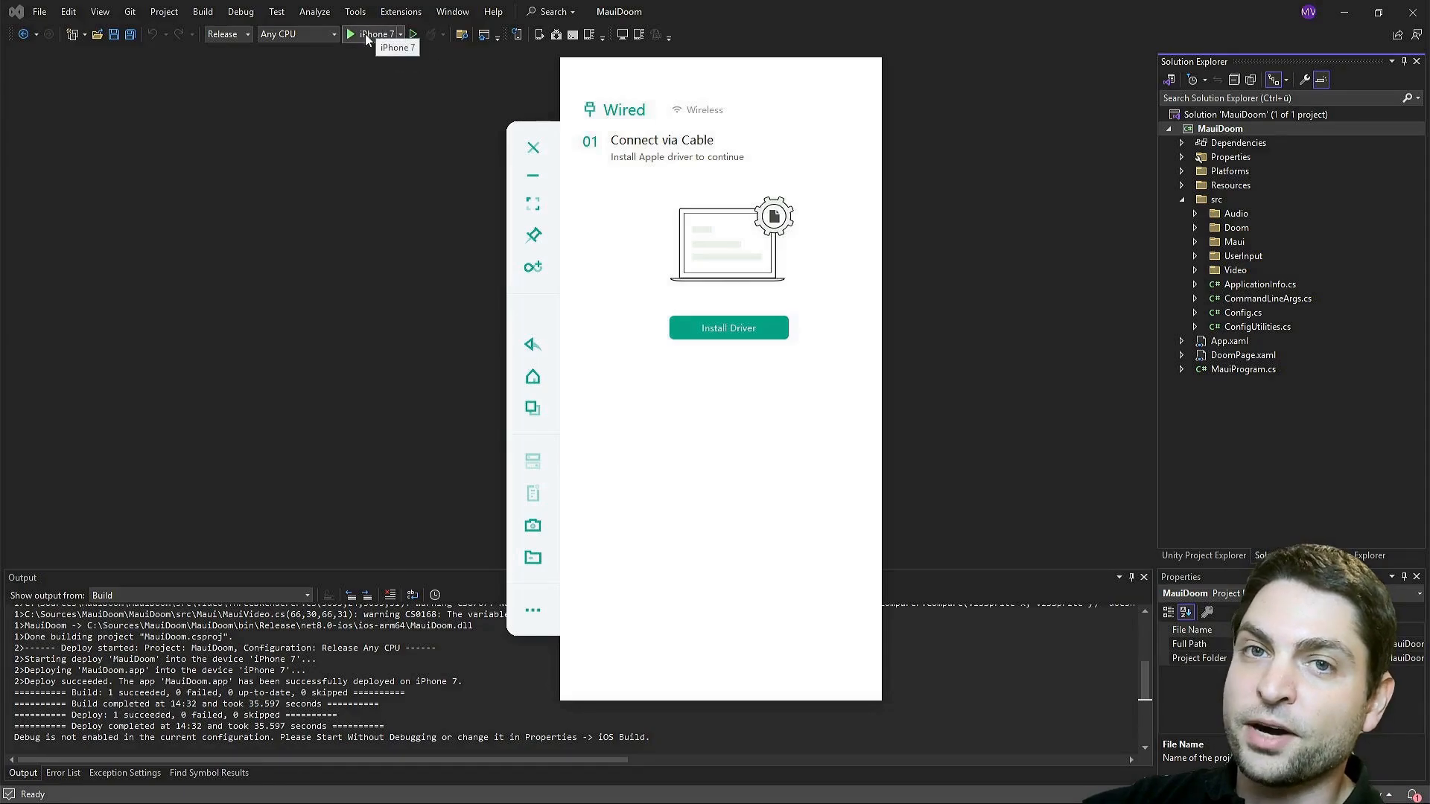
pyautogui.moveTo(396, 119)
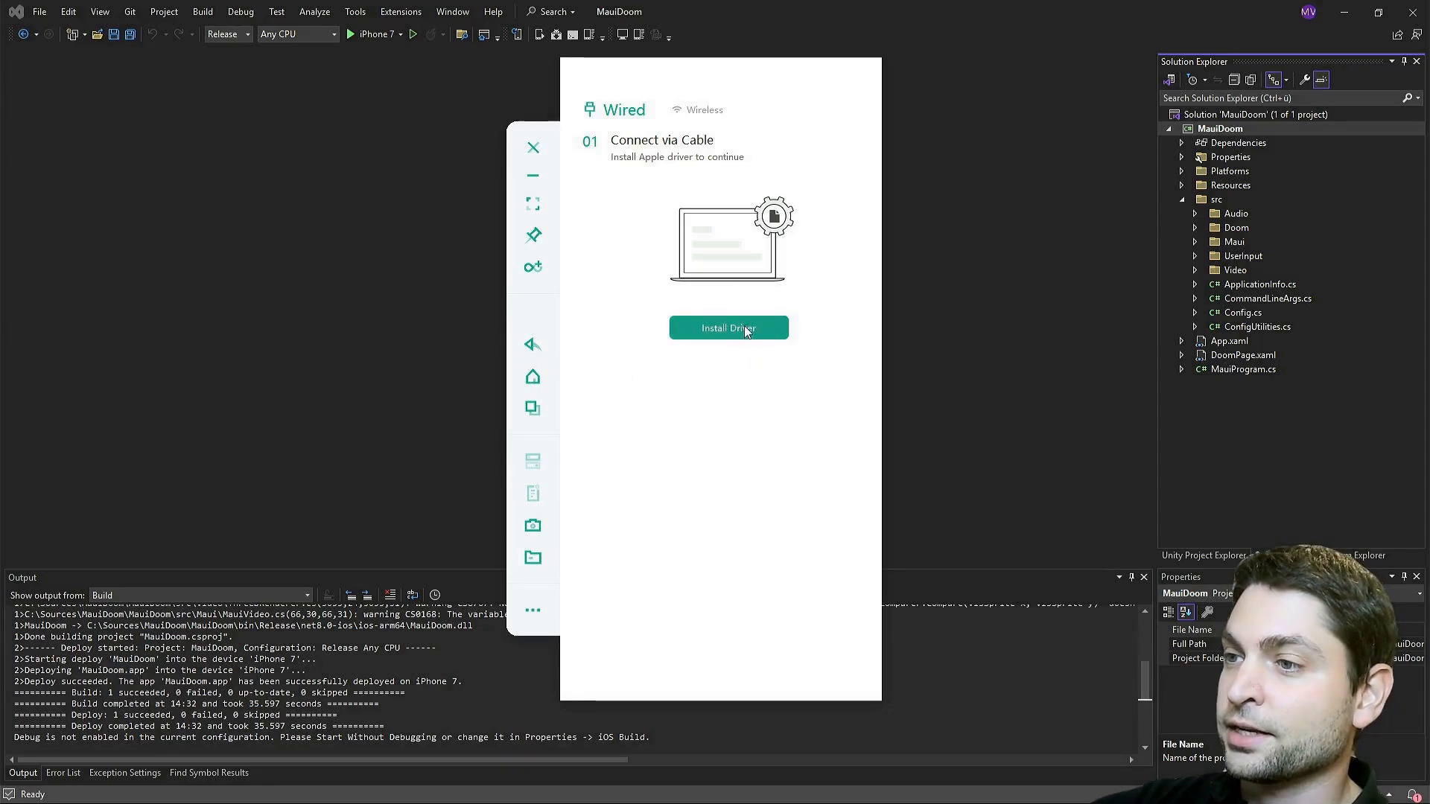
pyautogui.click(728, 328)
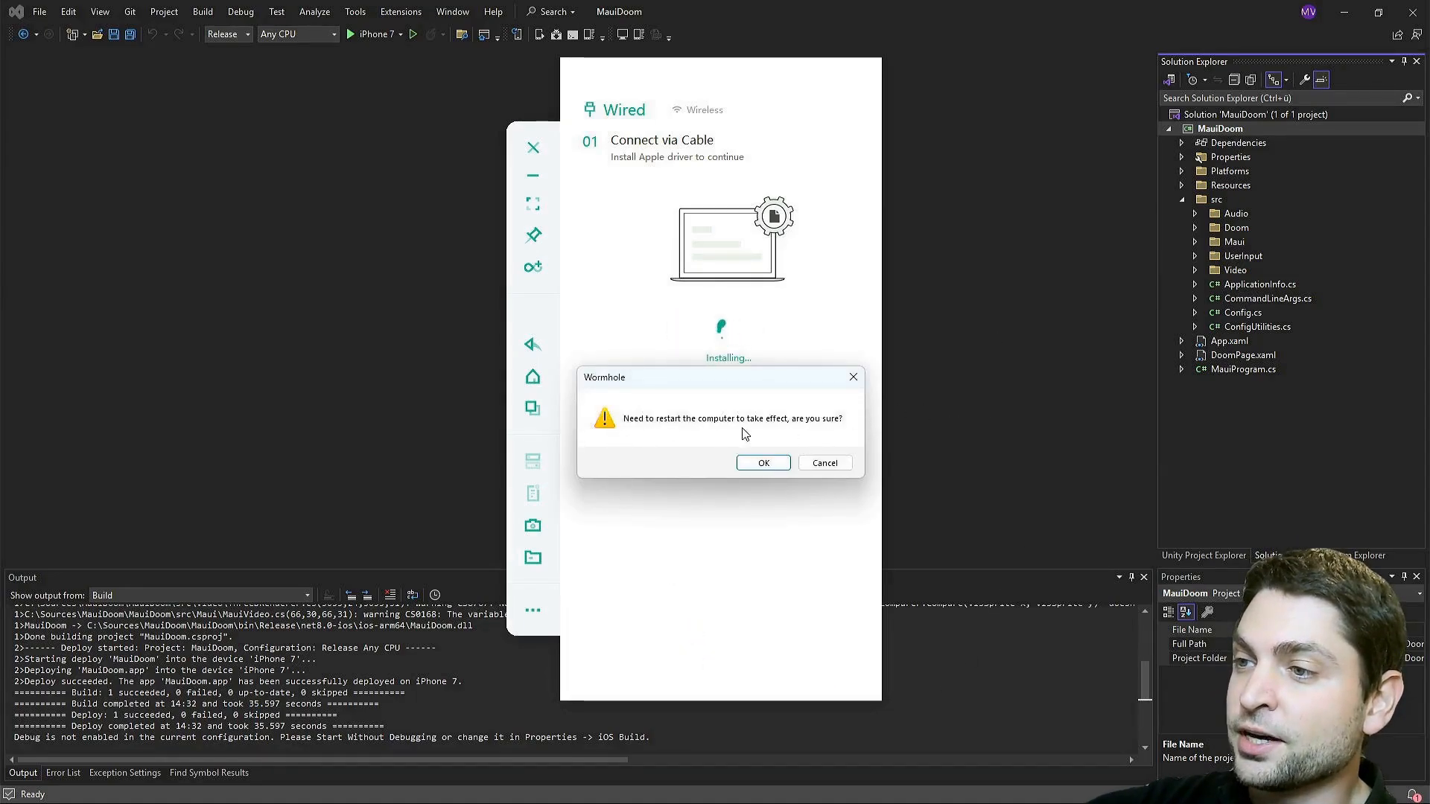
pyautogui.moveTo(844, 429)
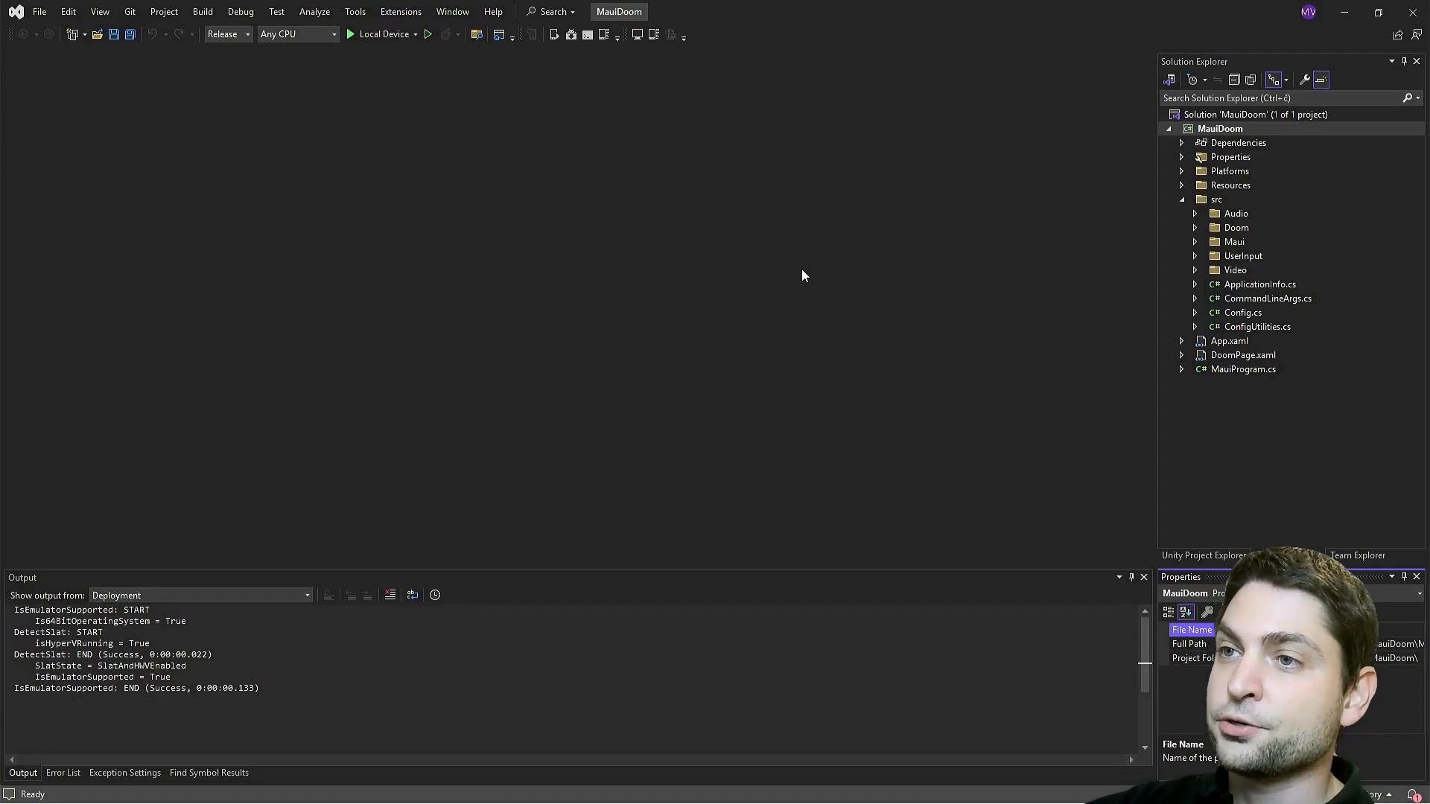
# Open the run target list to show iOS Local Devices
pyautogui.click(419, 34)
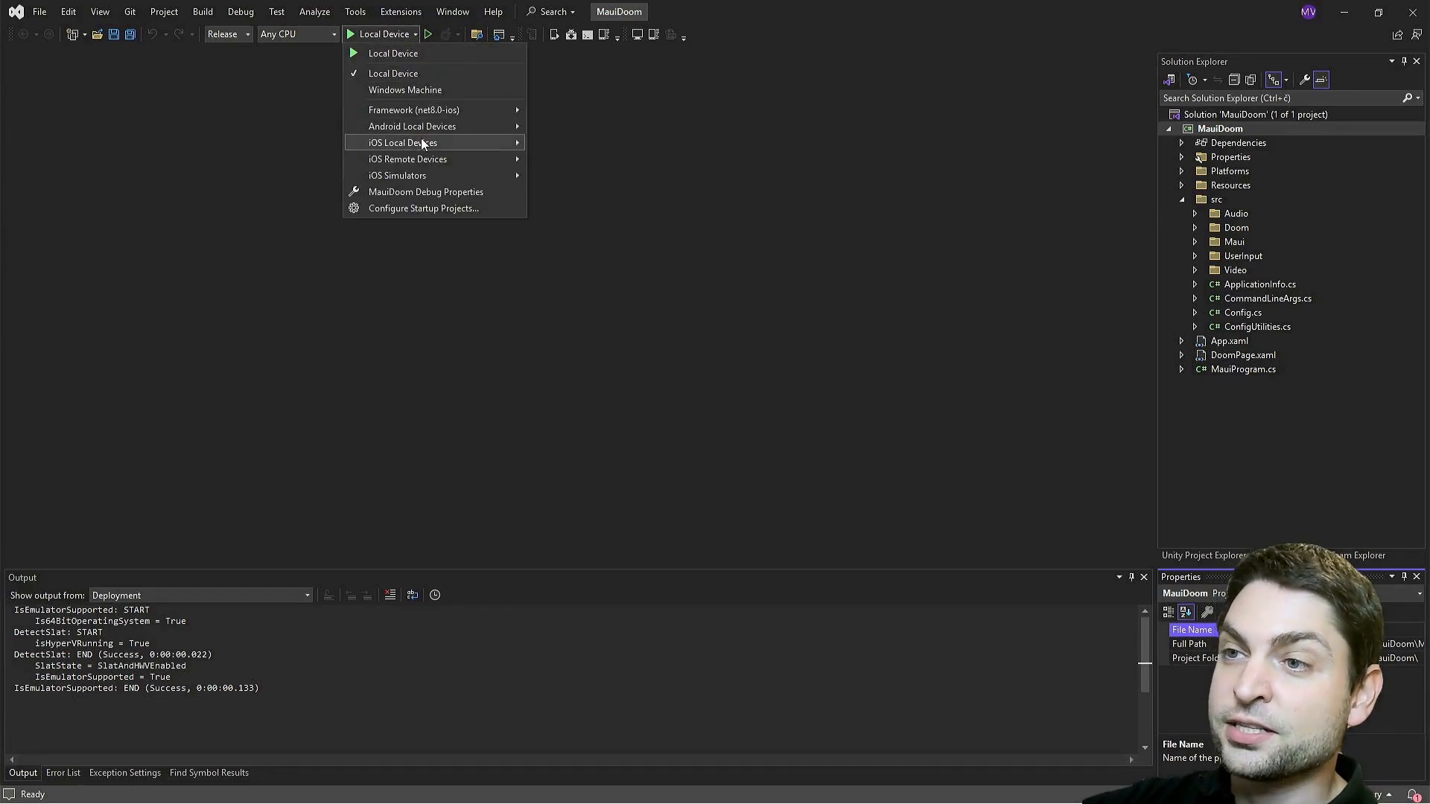
pyautogui.moveTo(401, 143)
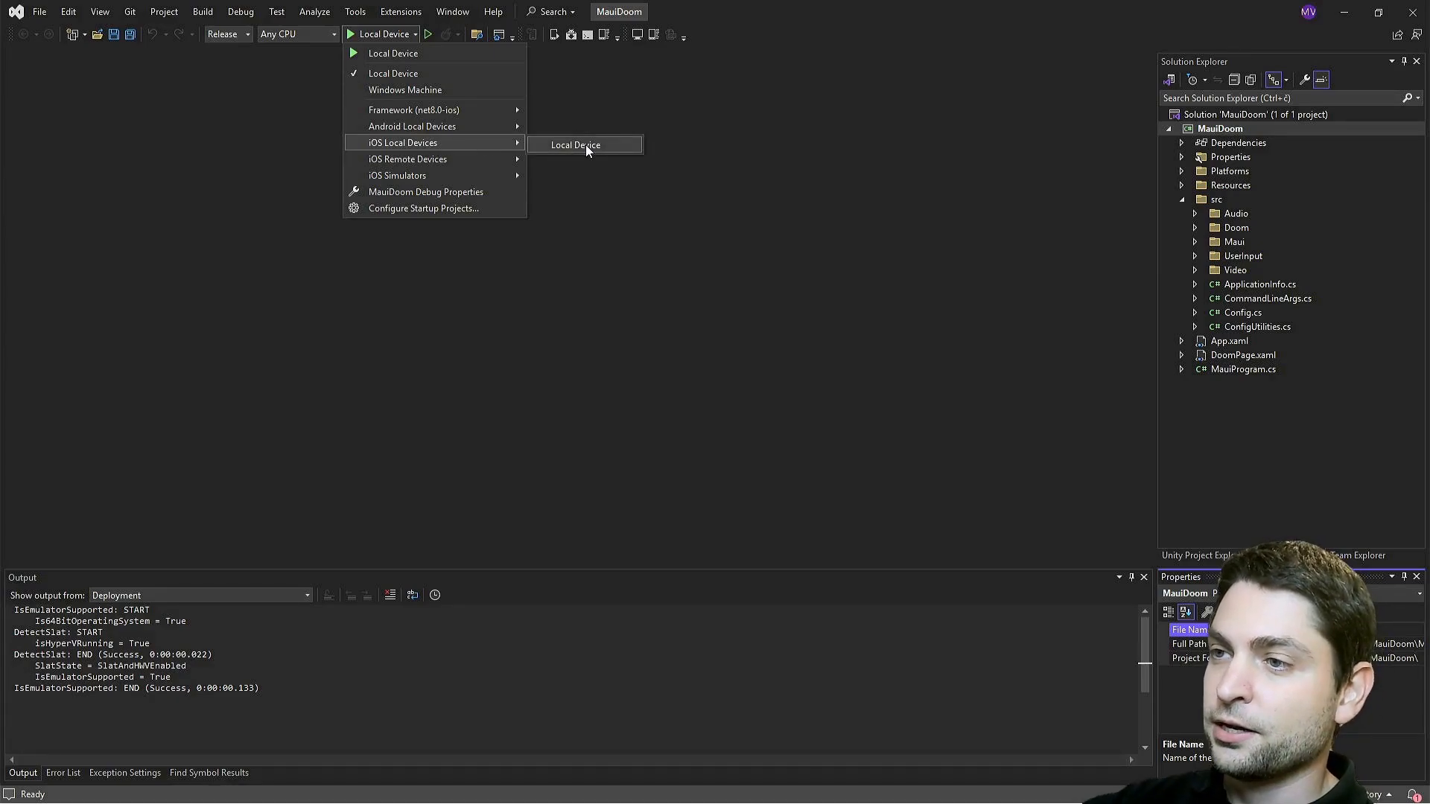
# Target the local iOS device, choose iOS in Wormhole, and launch MauiDoom on the mirrored iPhone
pyautogui.click(575, 144)
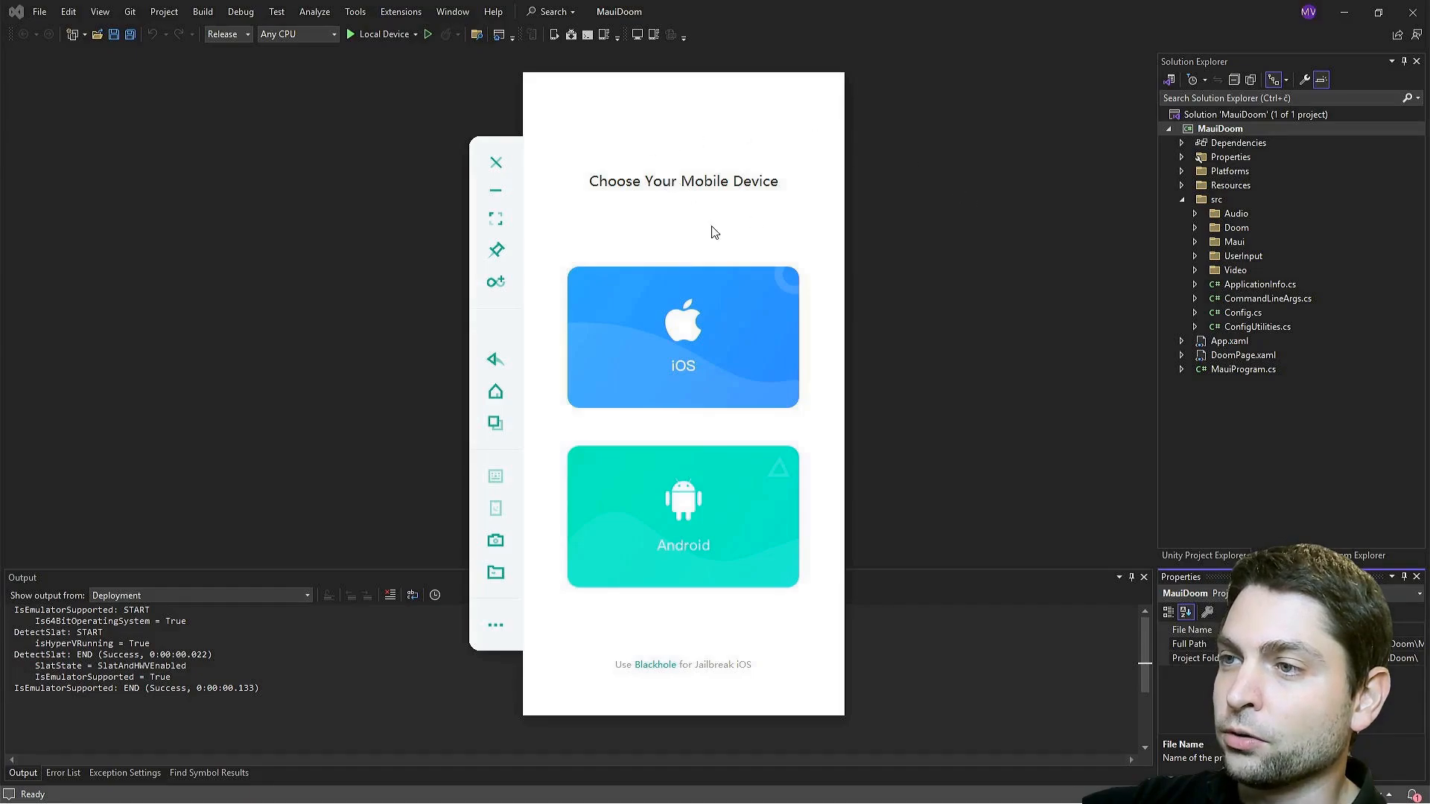
pyautogui.moveTo(715, 363)
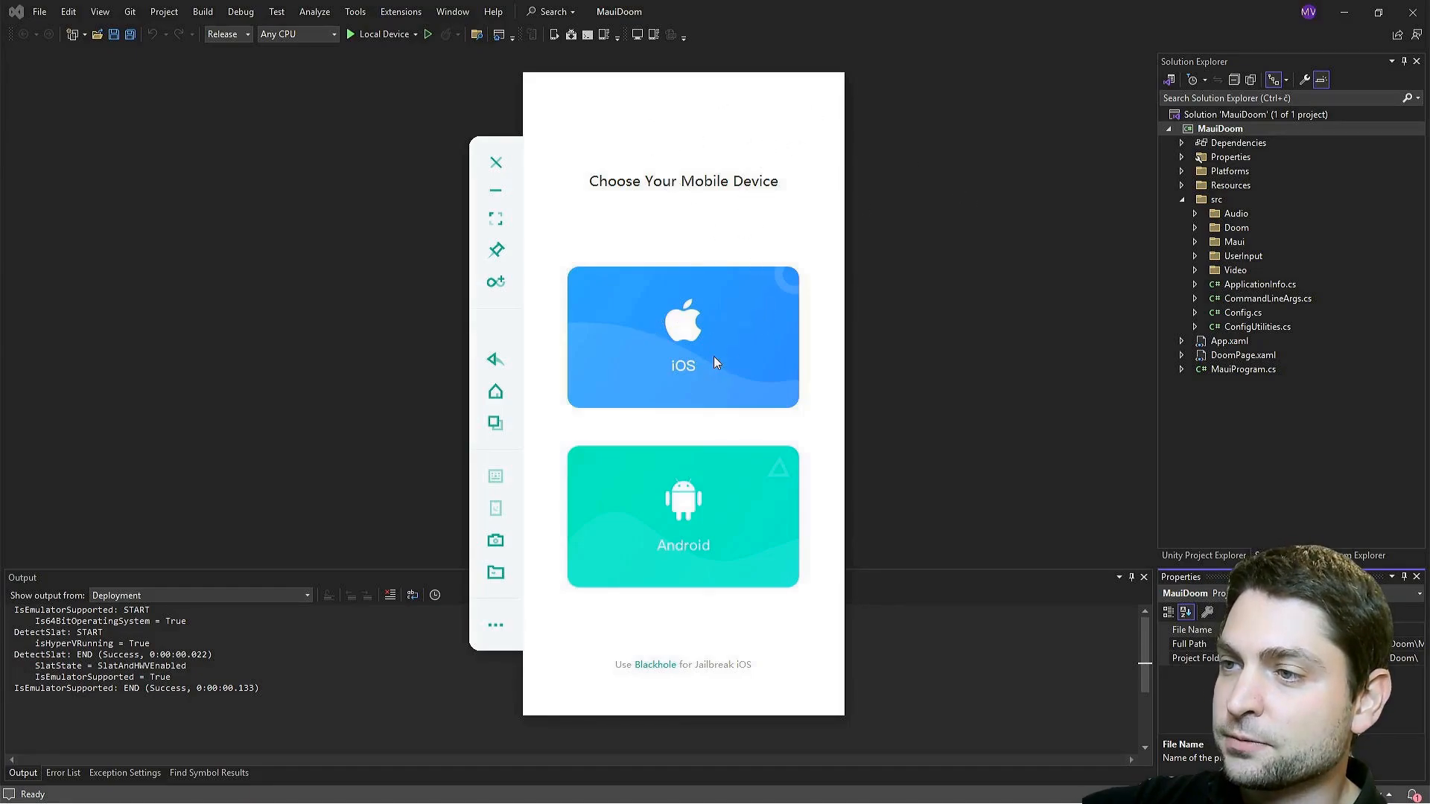
pyautogui.click(682, 336)
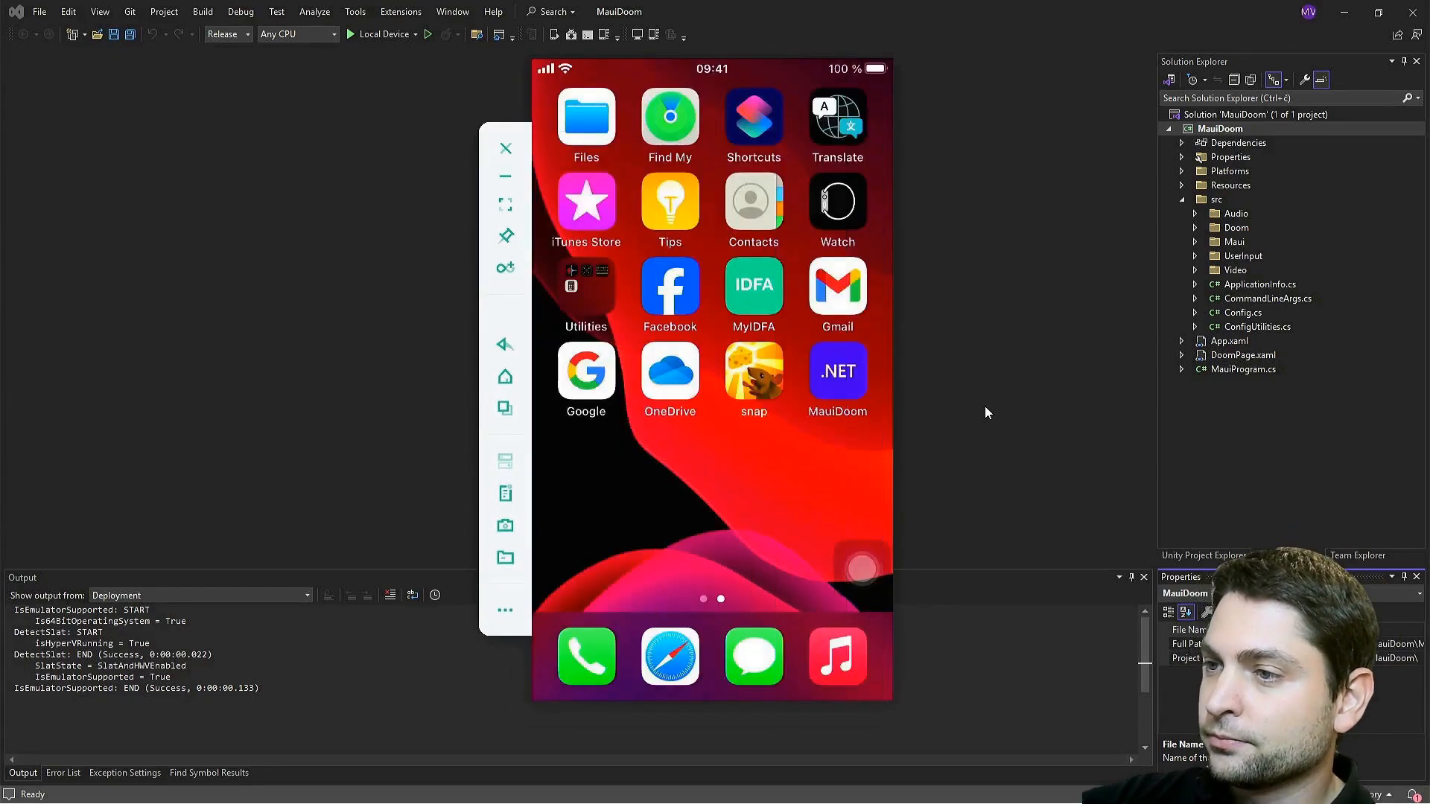
pyautogui.moveTo(688, 509)
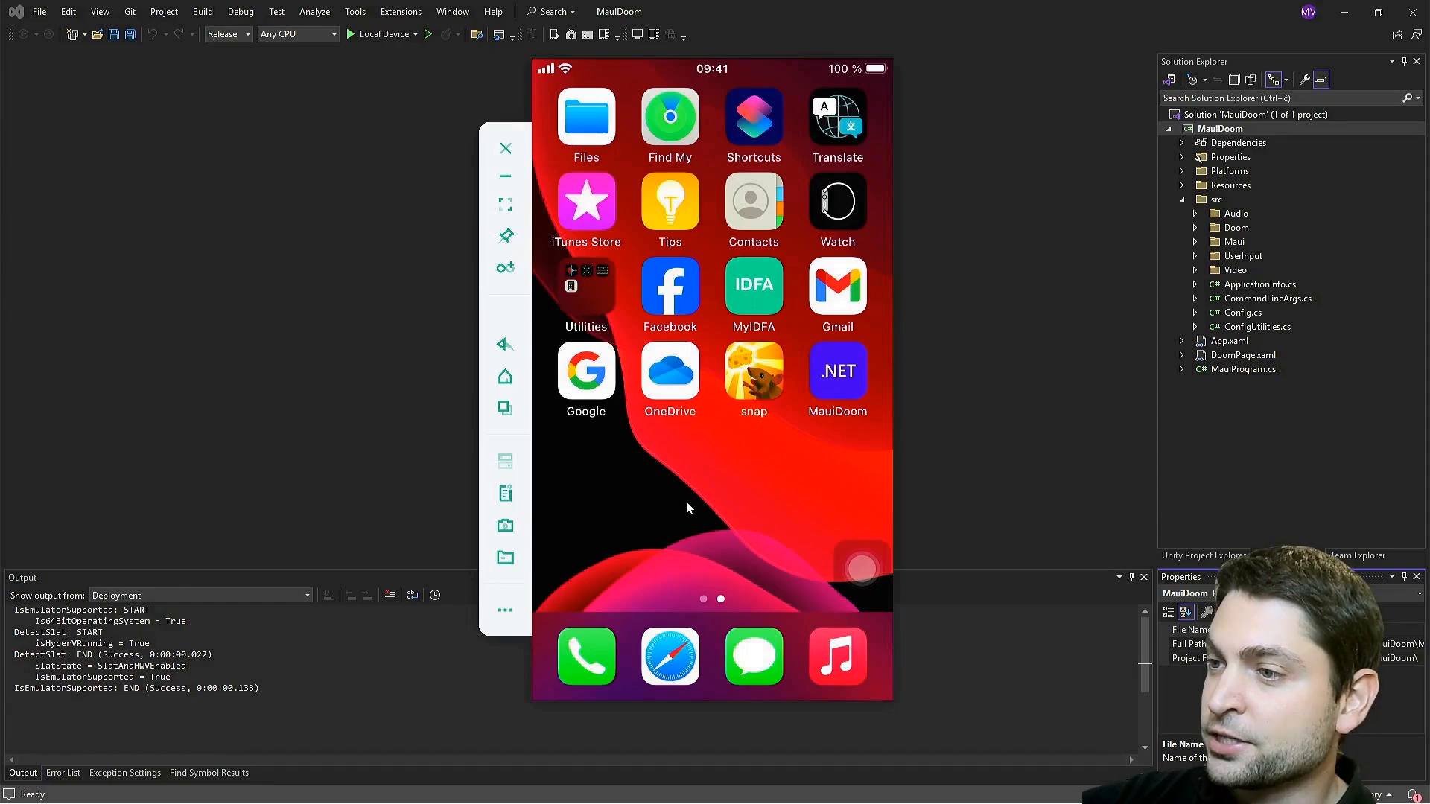
pyautogui.moveTo(791, 474)
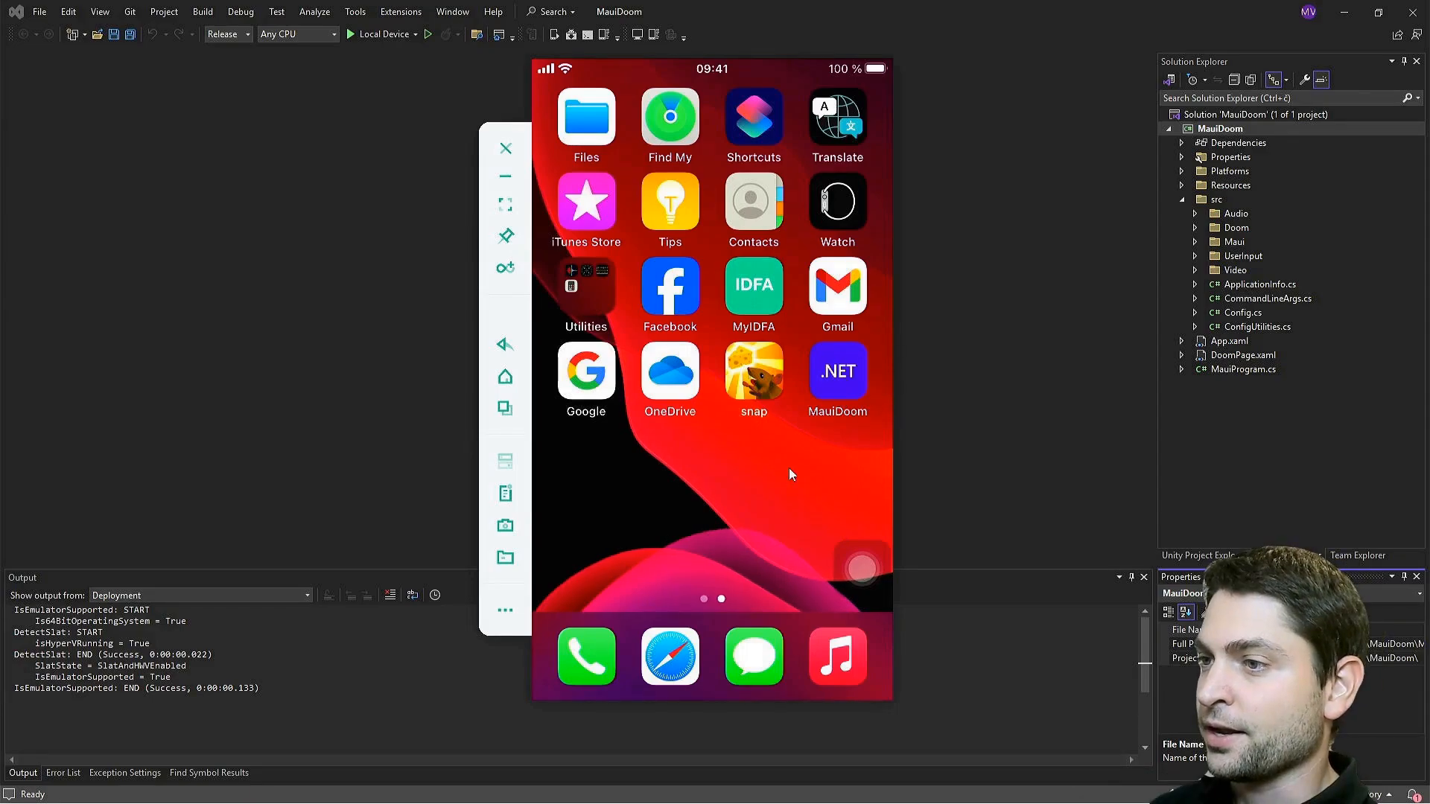
pyautogui.click(837, 377)
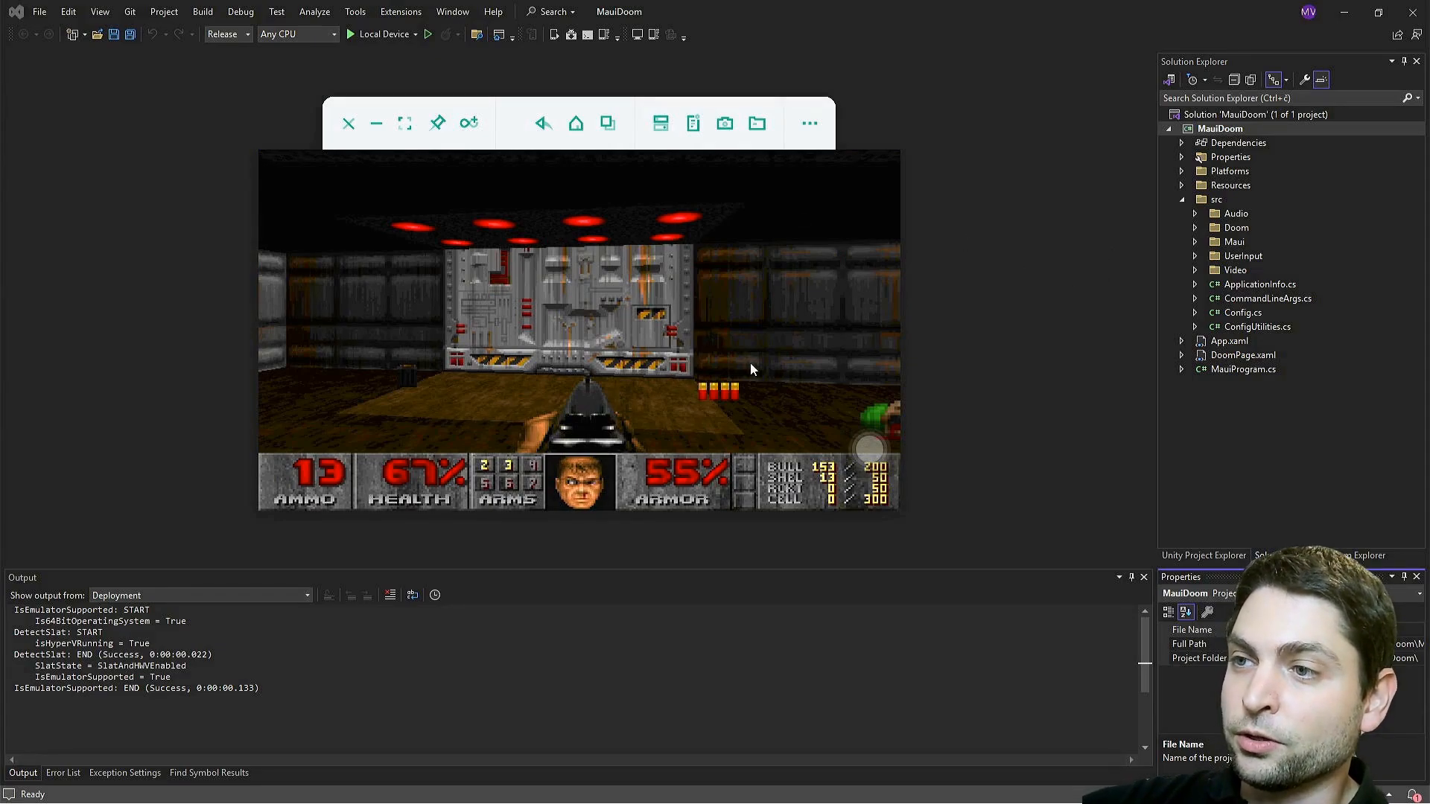
pyautogui.moveTo(1035, 296)
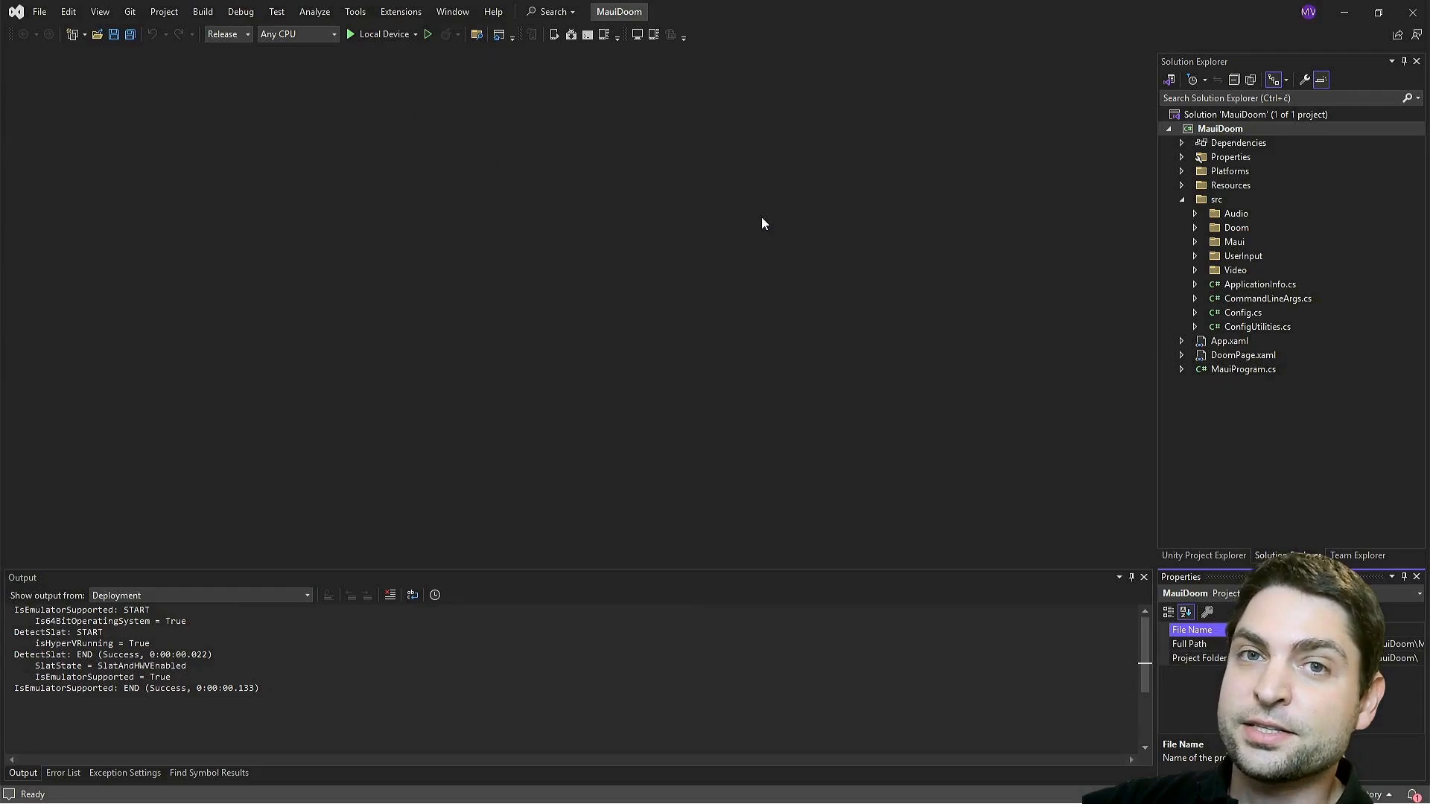
pyautogui.moveTo(561, 182)
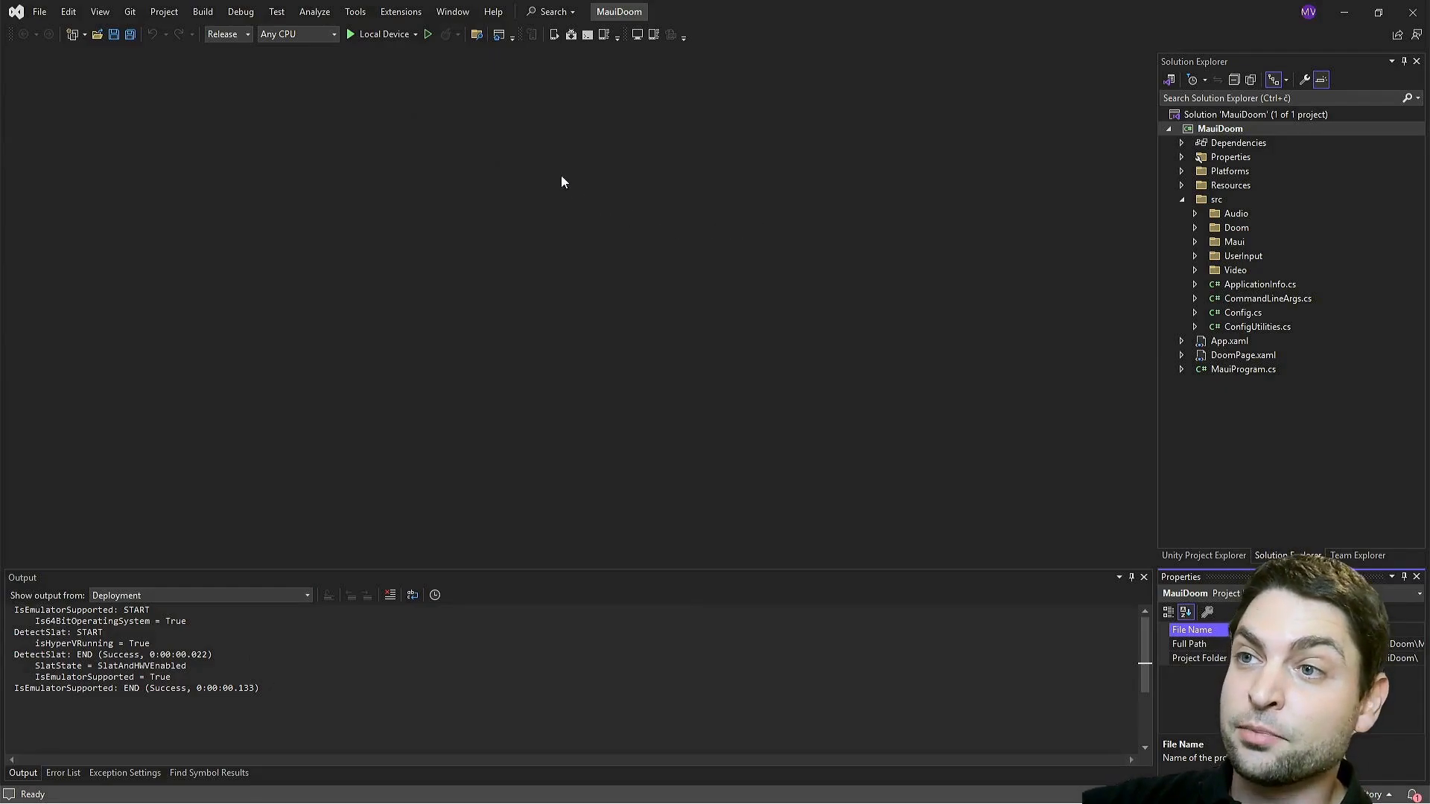
pyautogui.moveTo(501, 285)
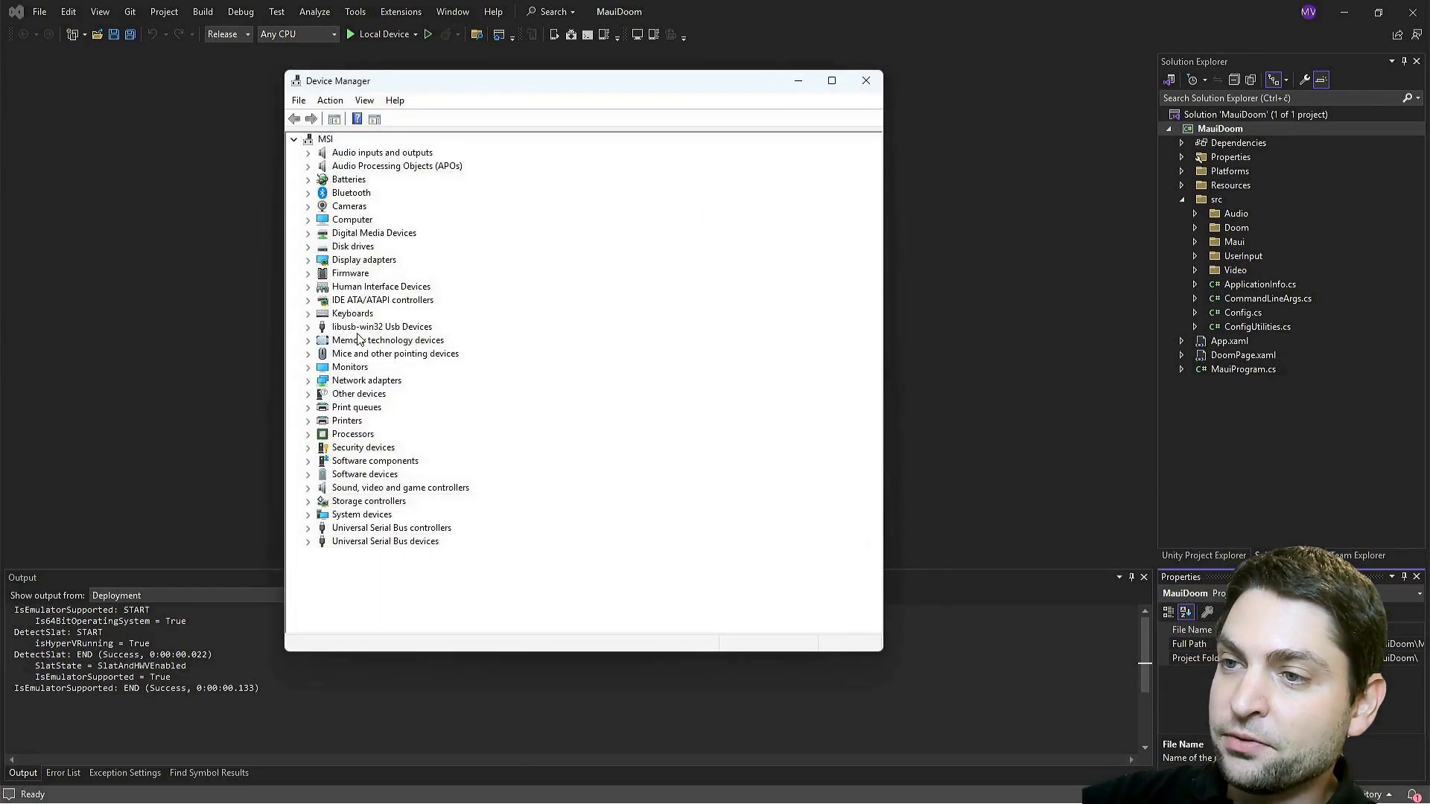
# Start a driver update for the iPhone under libusb-win32 Usb Devices
pyautogui.click(309, 326)
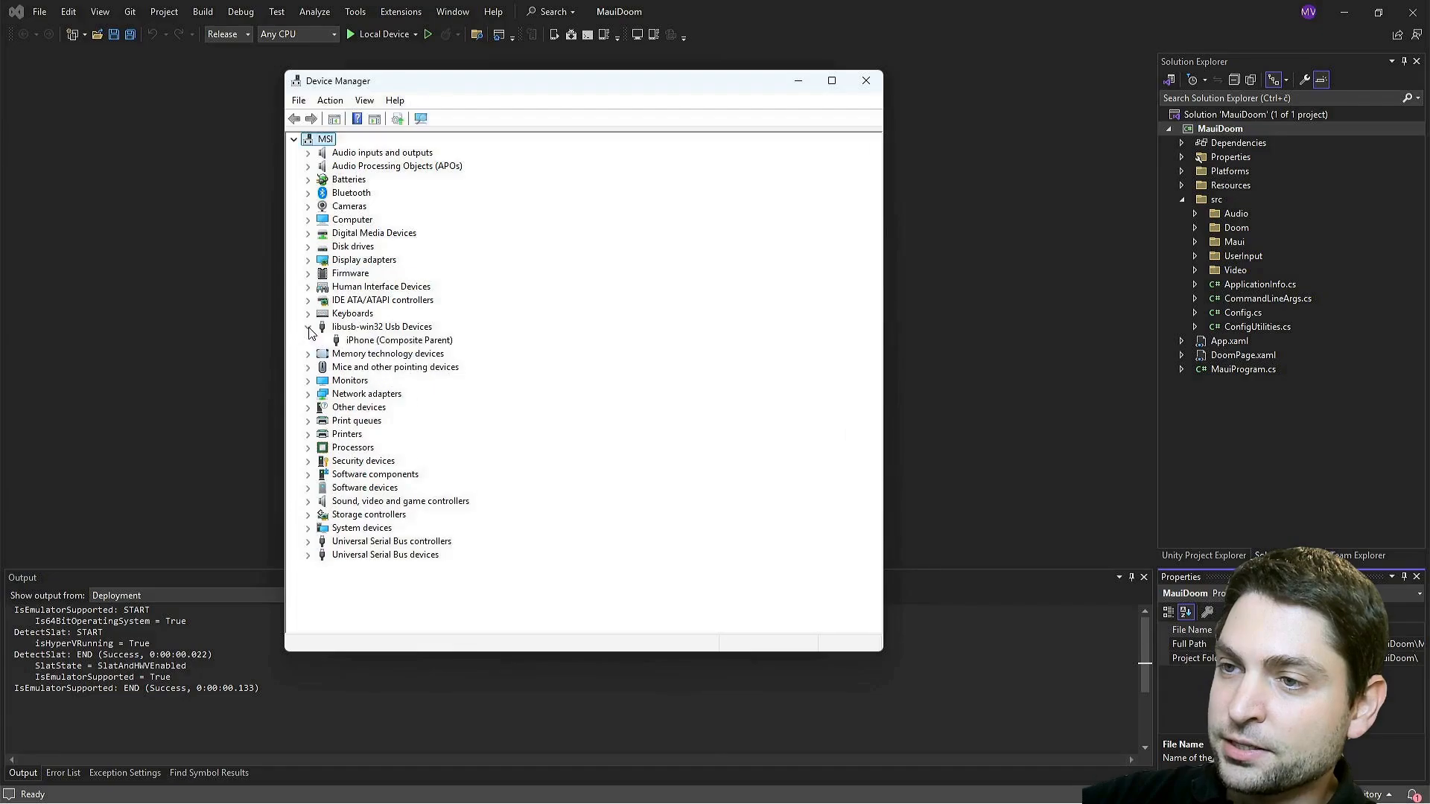
pyautogui.rightClick(398, 340)
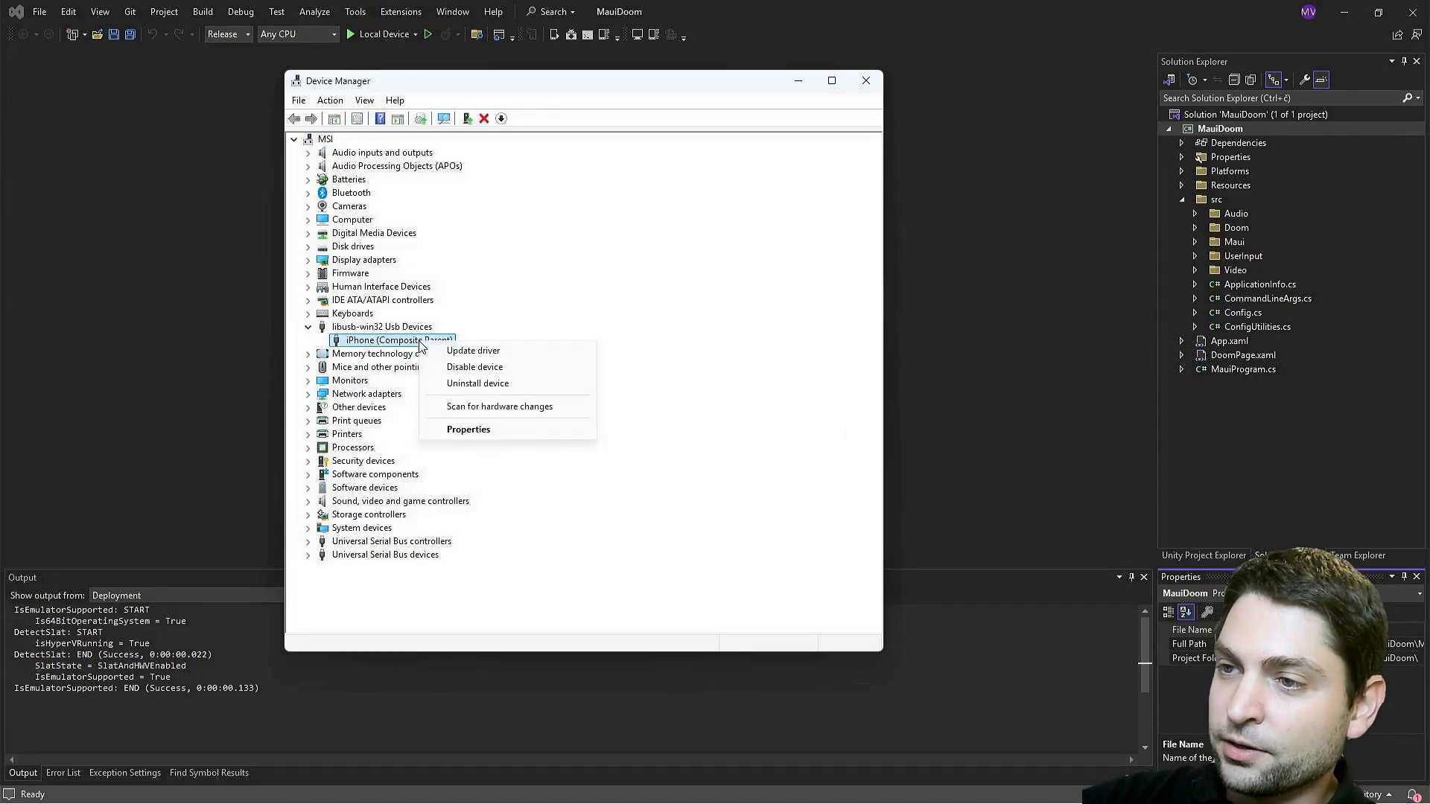
pyautogui.click(472, 350)
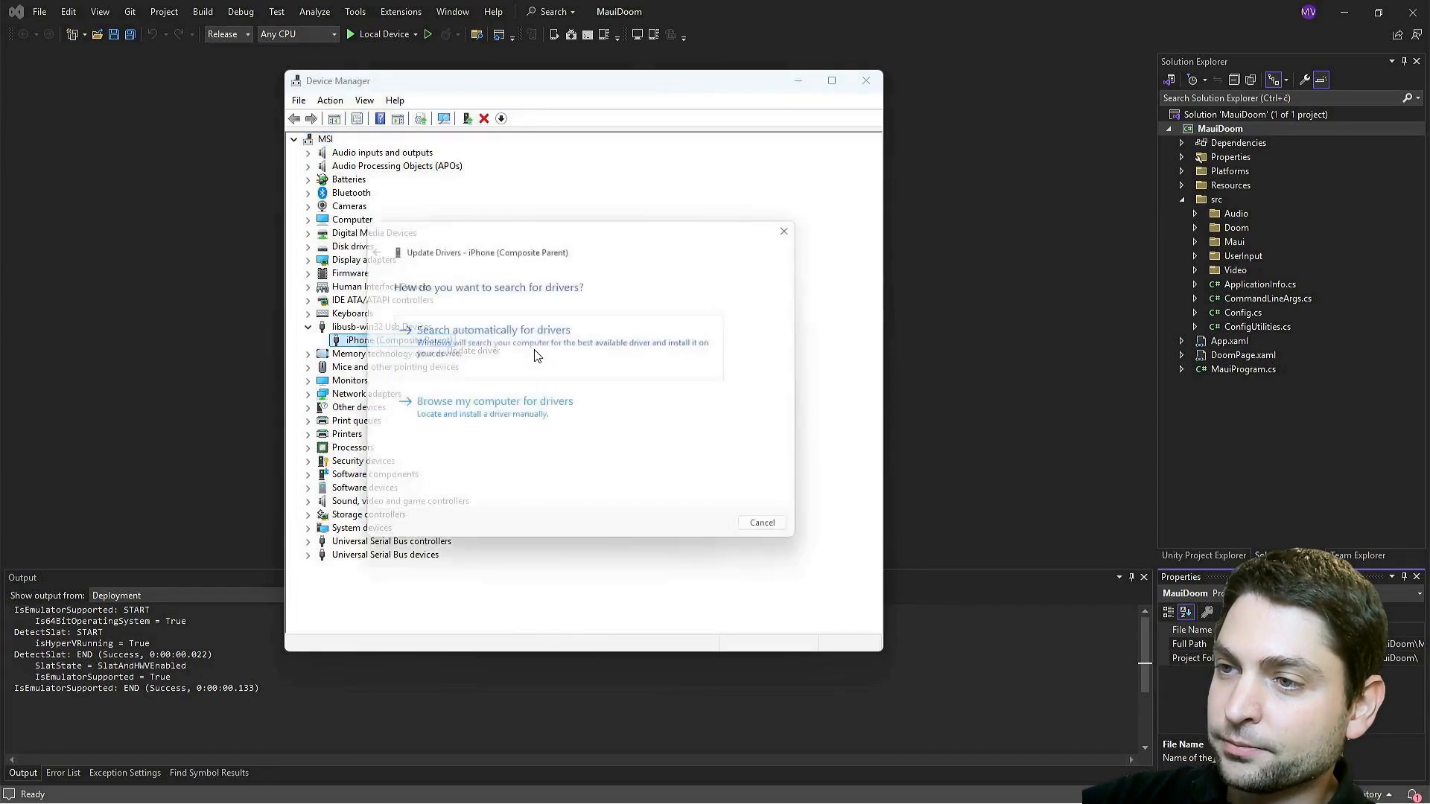
# Let Windows find the driver automatically, close the success message, and decline restarting
pyautogui.click(490, 330)
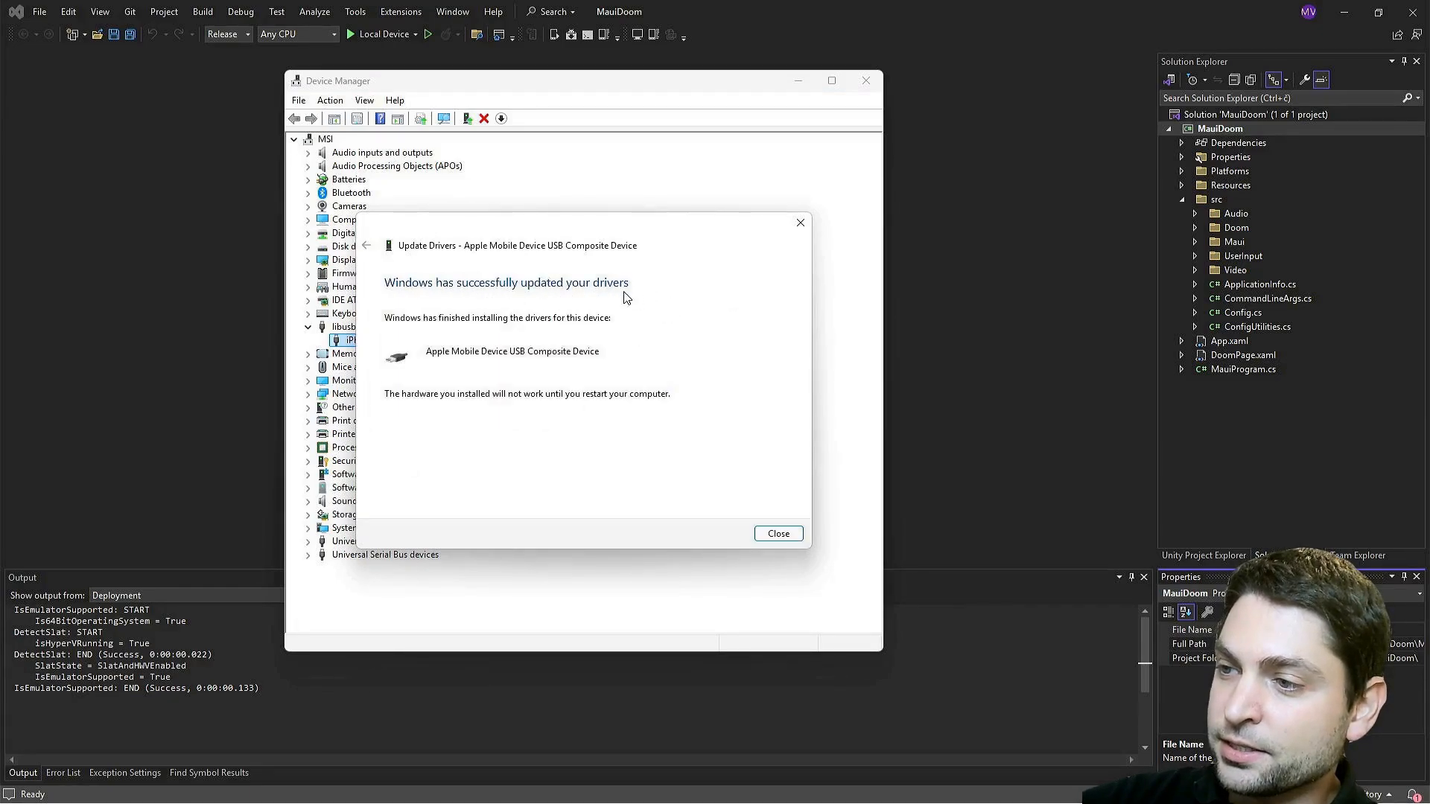
pyautogui.click(777, 533)
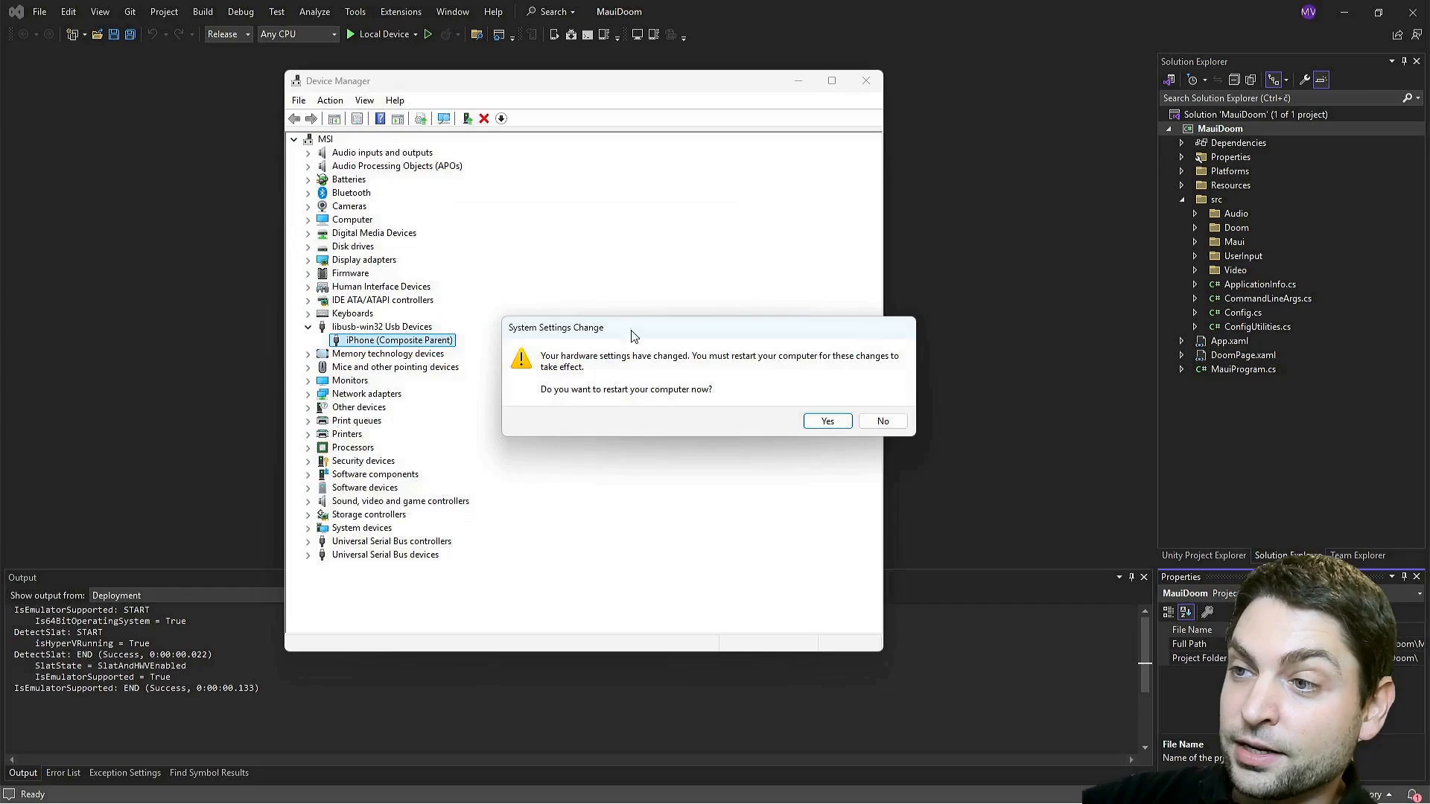
pyautogui.moveTo(663, 402)
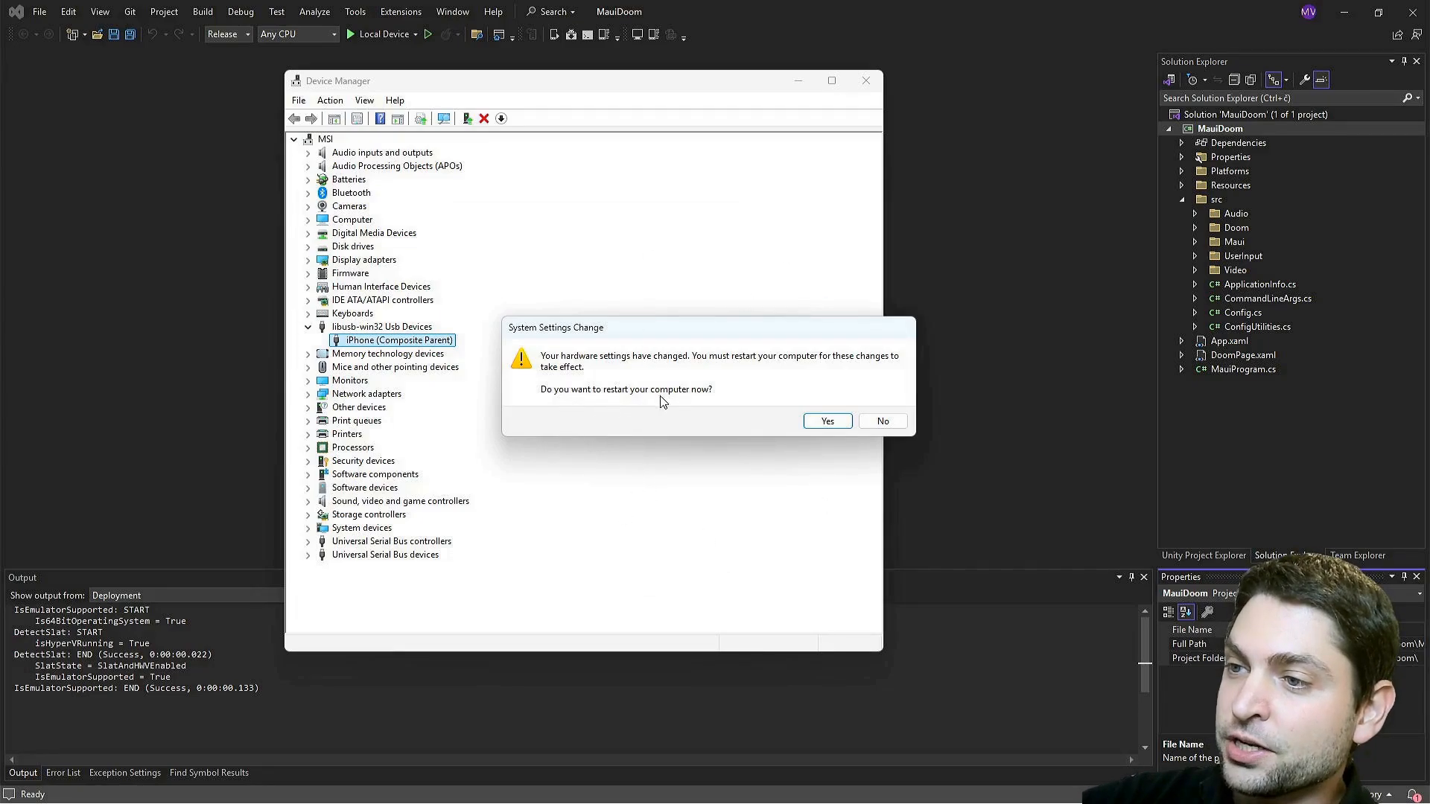
pyautogui.click(825, 420)
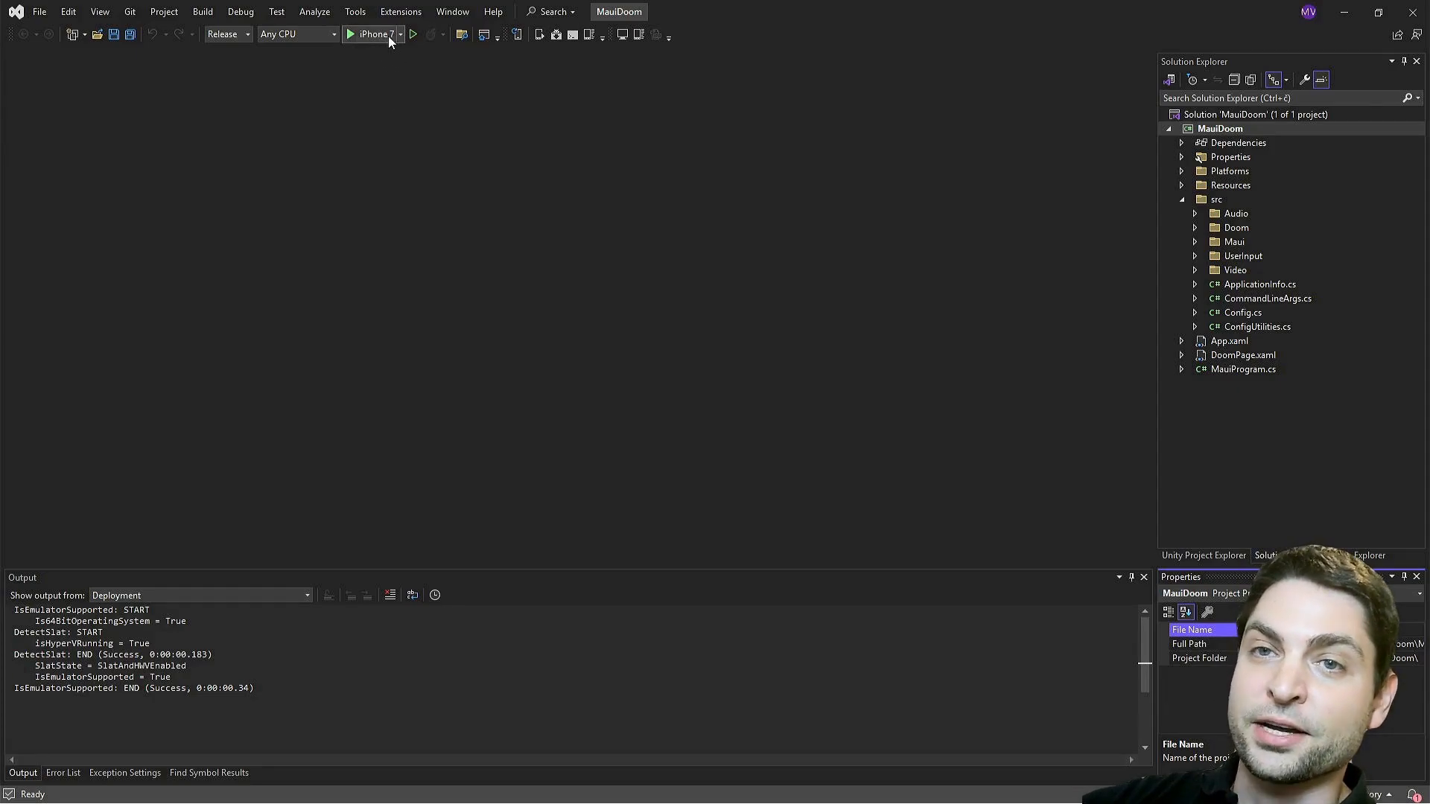
pyautogui.moveTo(419, 159)
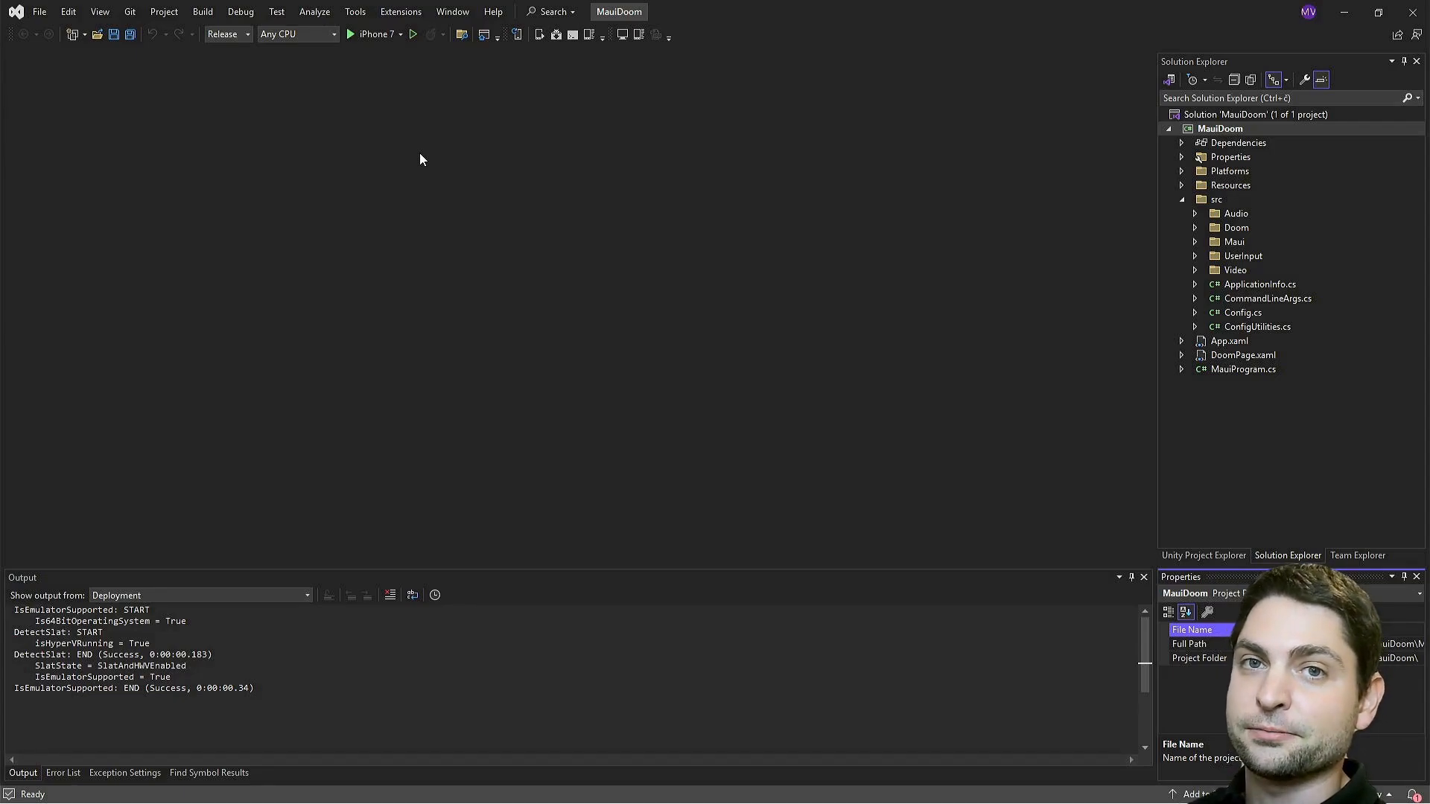
pyautogui.moveTo(909, 359)
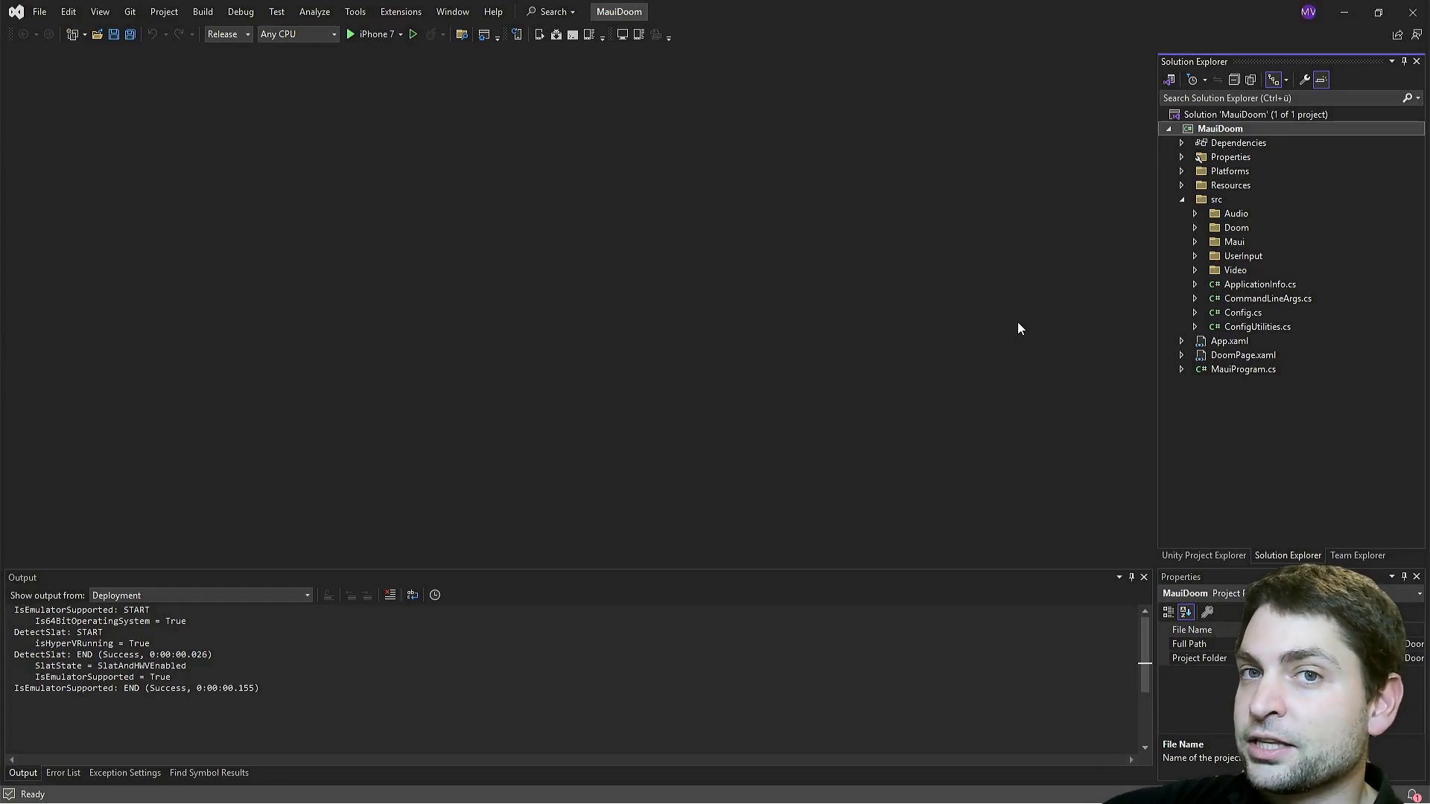
pyautogui.moveTo(1150, 330)
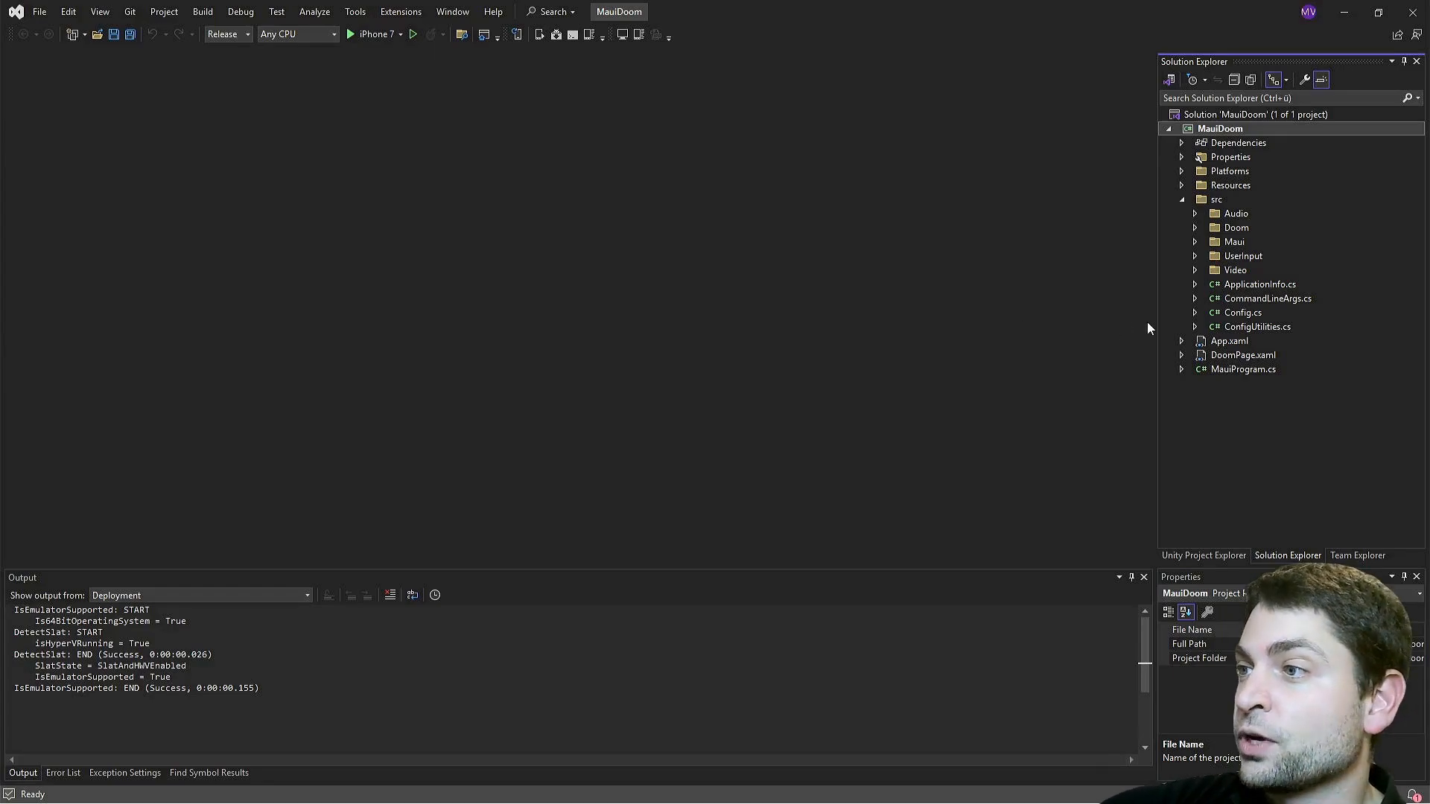
# Expand the Maui folder in Solution Explorer and clear the file selection
pyautogui.click(1194, 241)
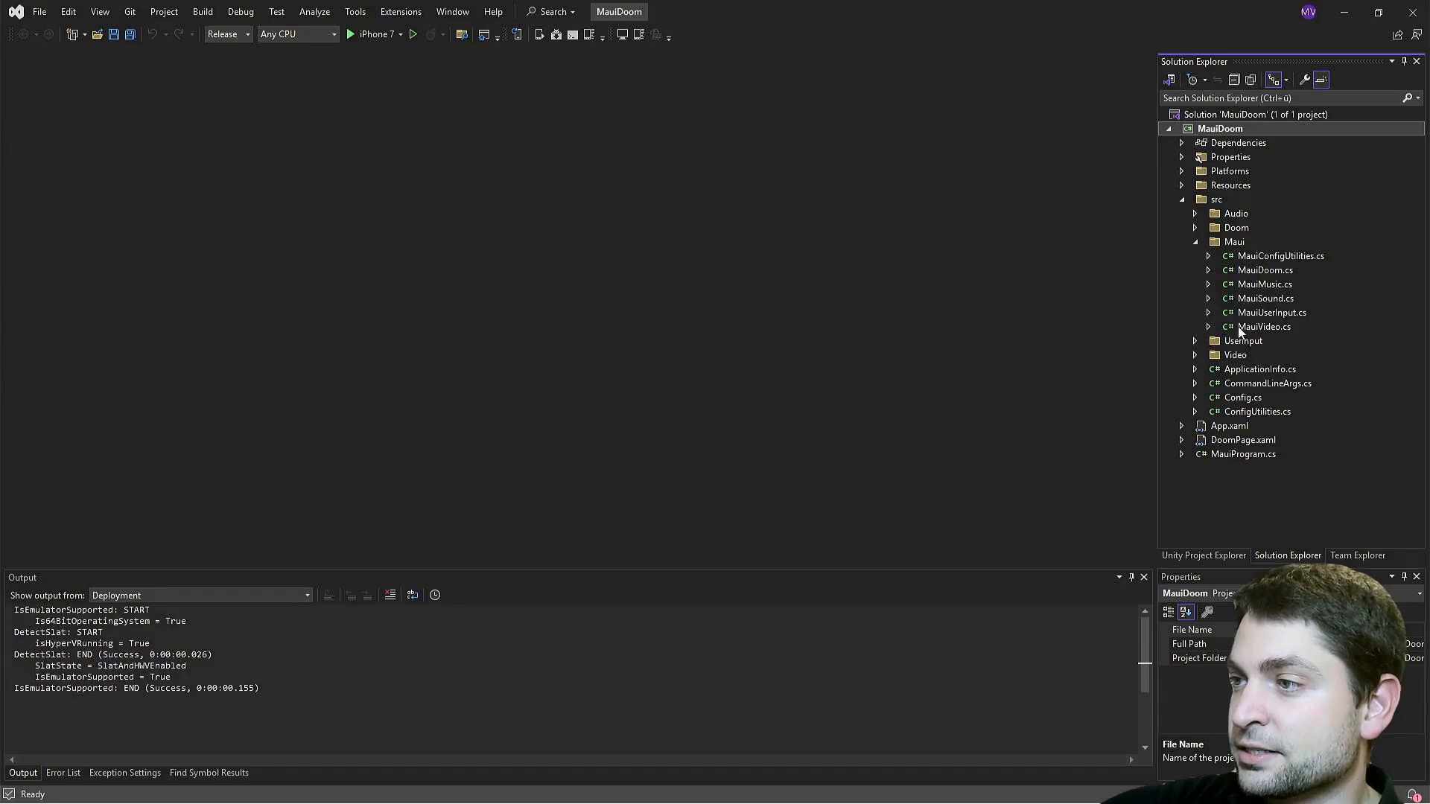
pyautogui.click(1256, 114)
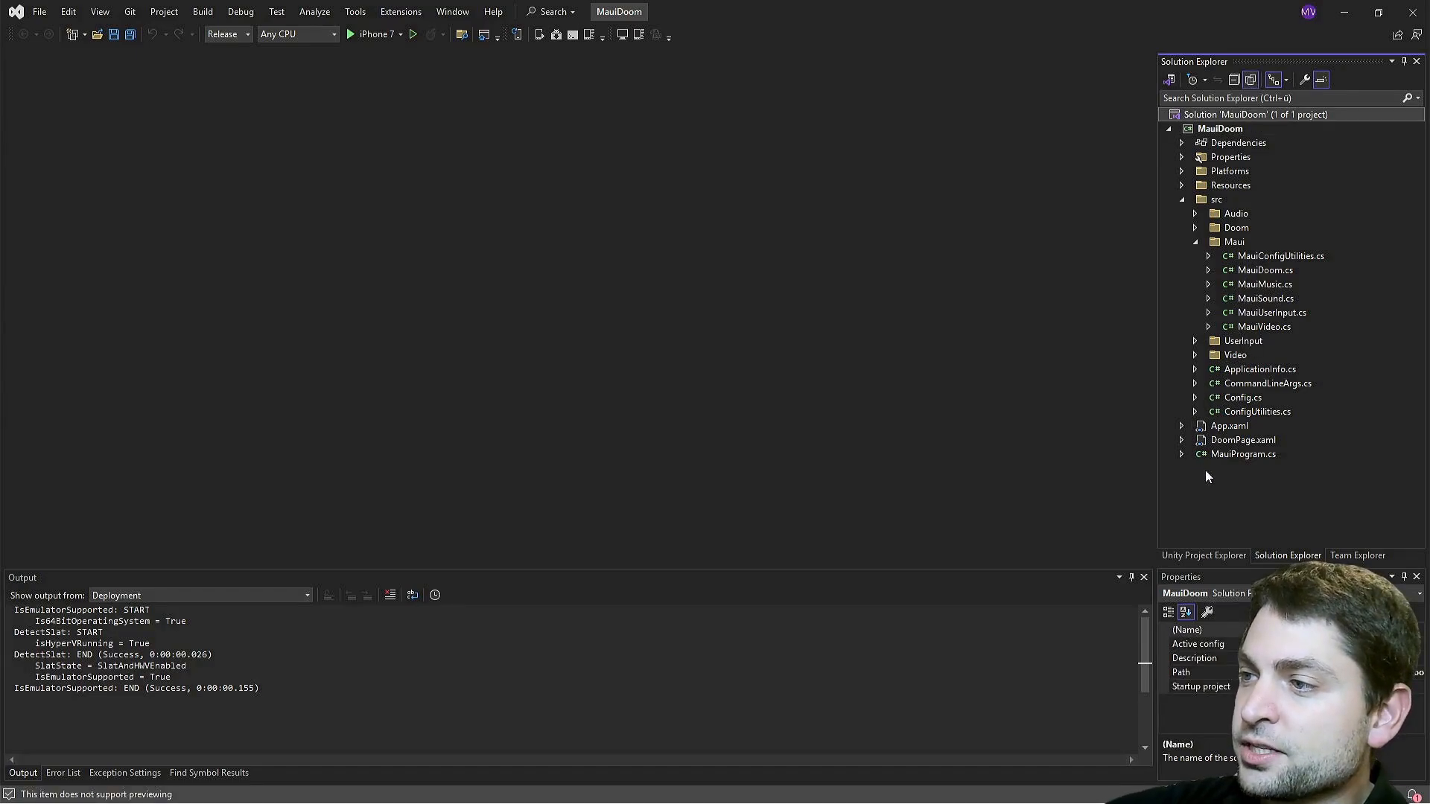
# Open DoomPage.xaml and select the ChannelMusic MediaElement tag near the end
pyautogui.doubleClick(1242, 439)
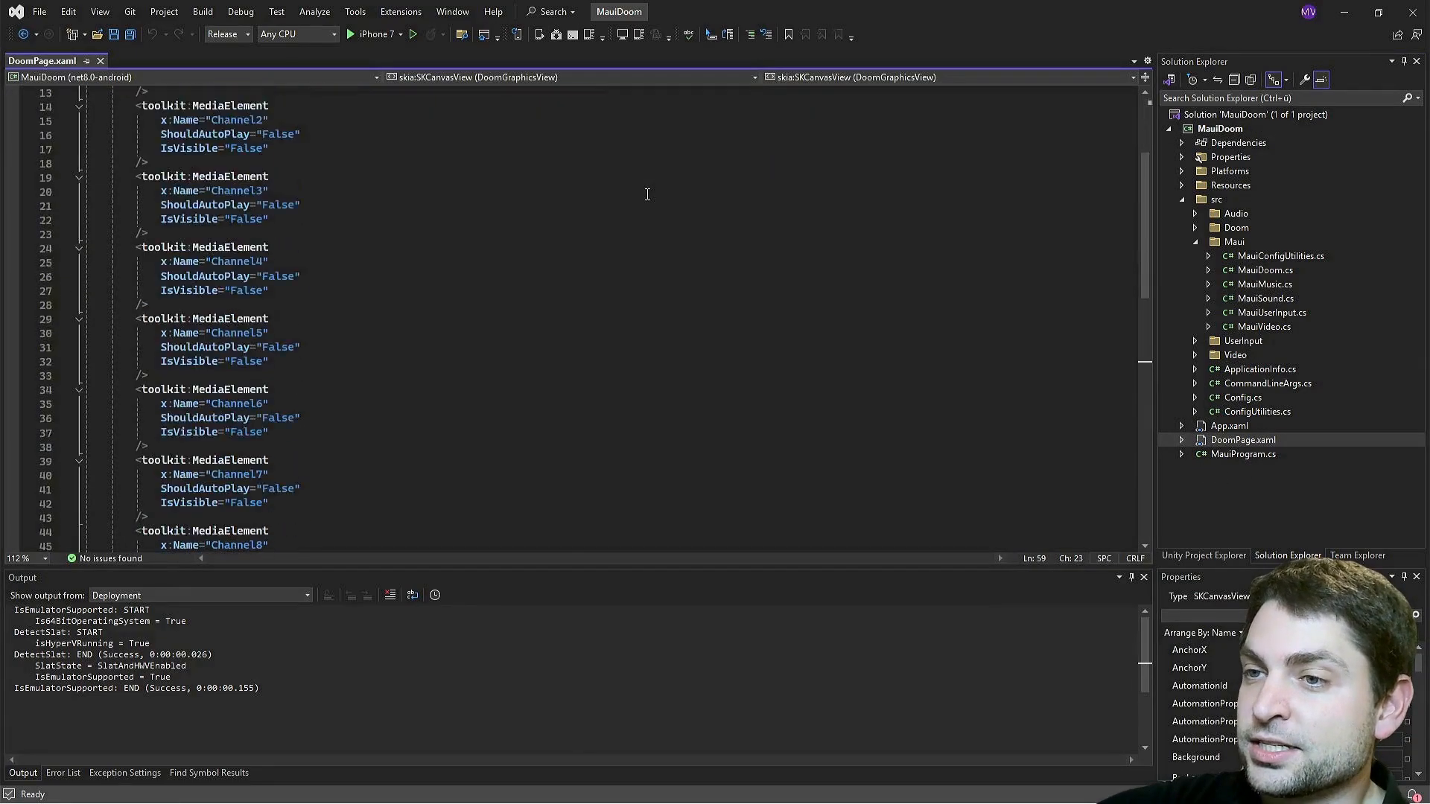
pyautogui.scroll(-3)
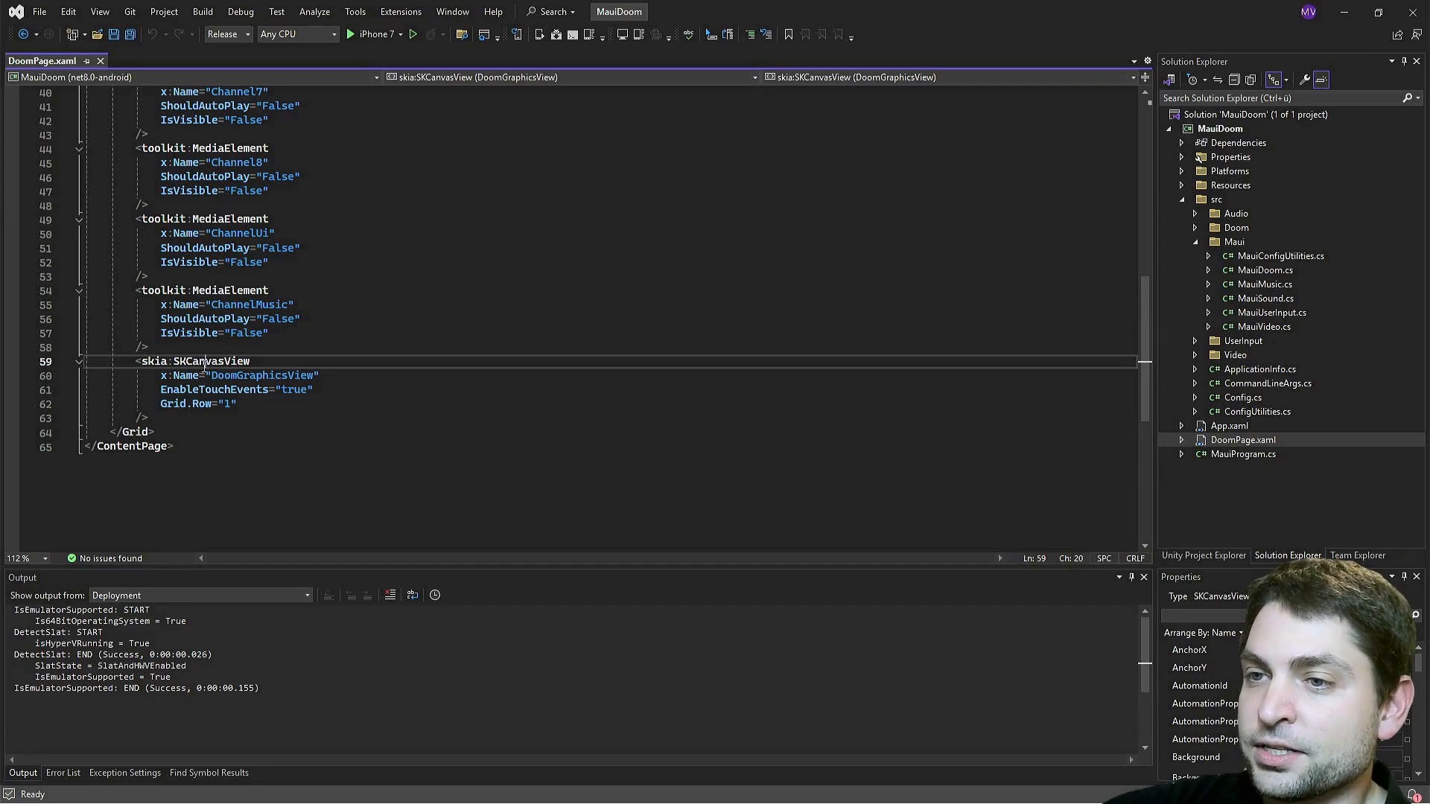
pyautogui.doubleClick(209, 361)
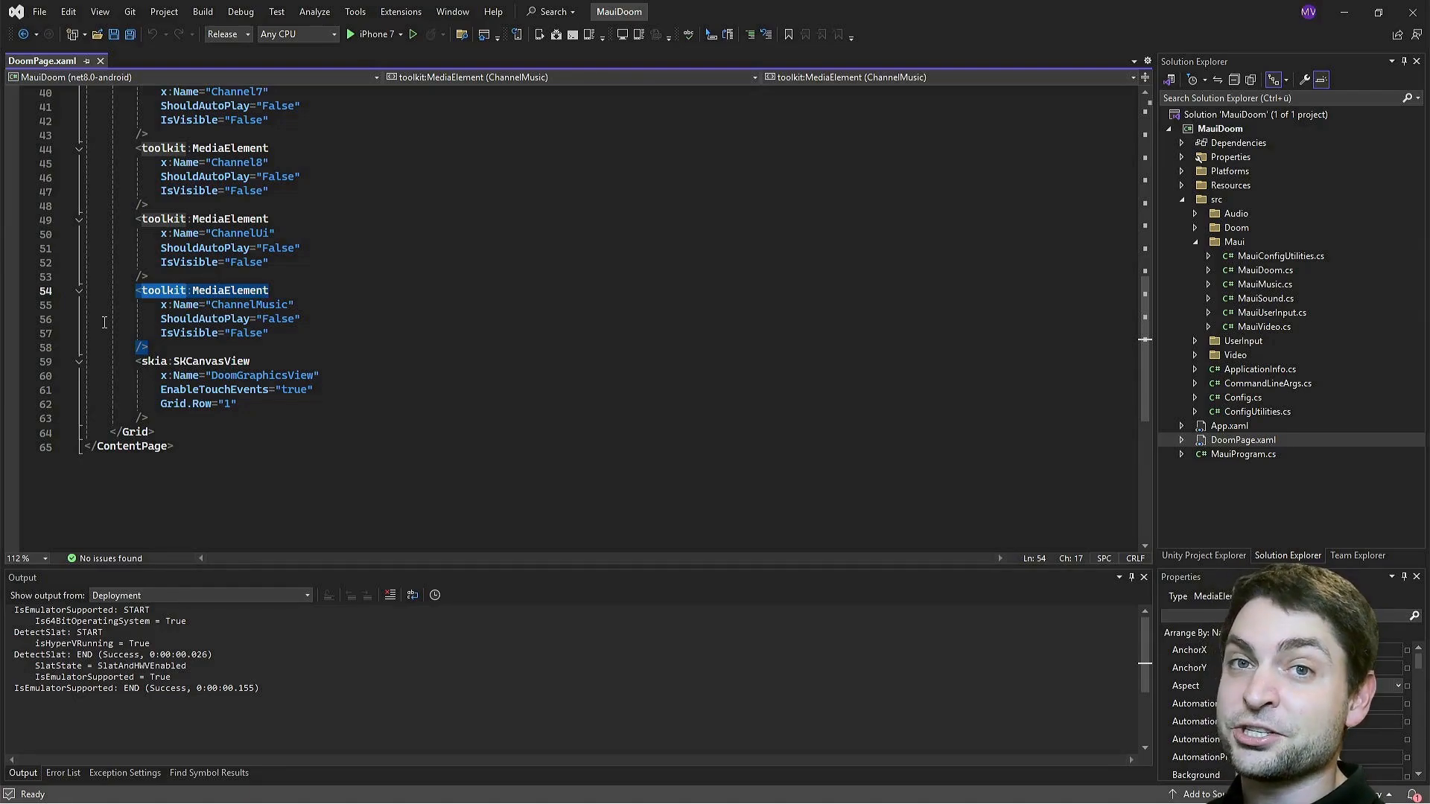
pyautogui.moveTo(344, 319)
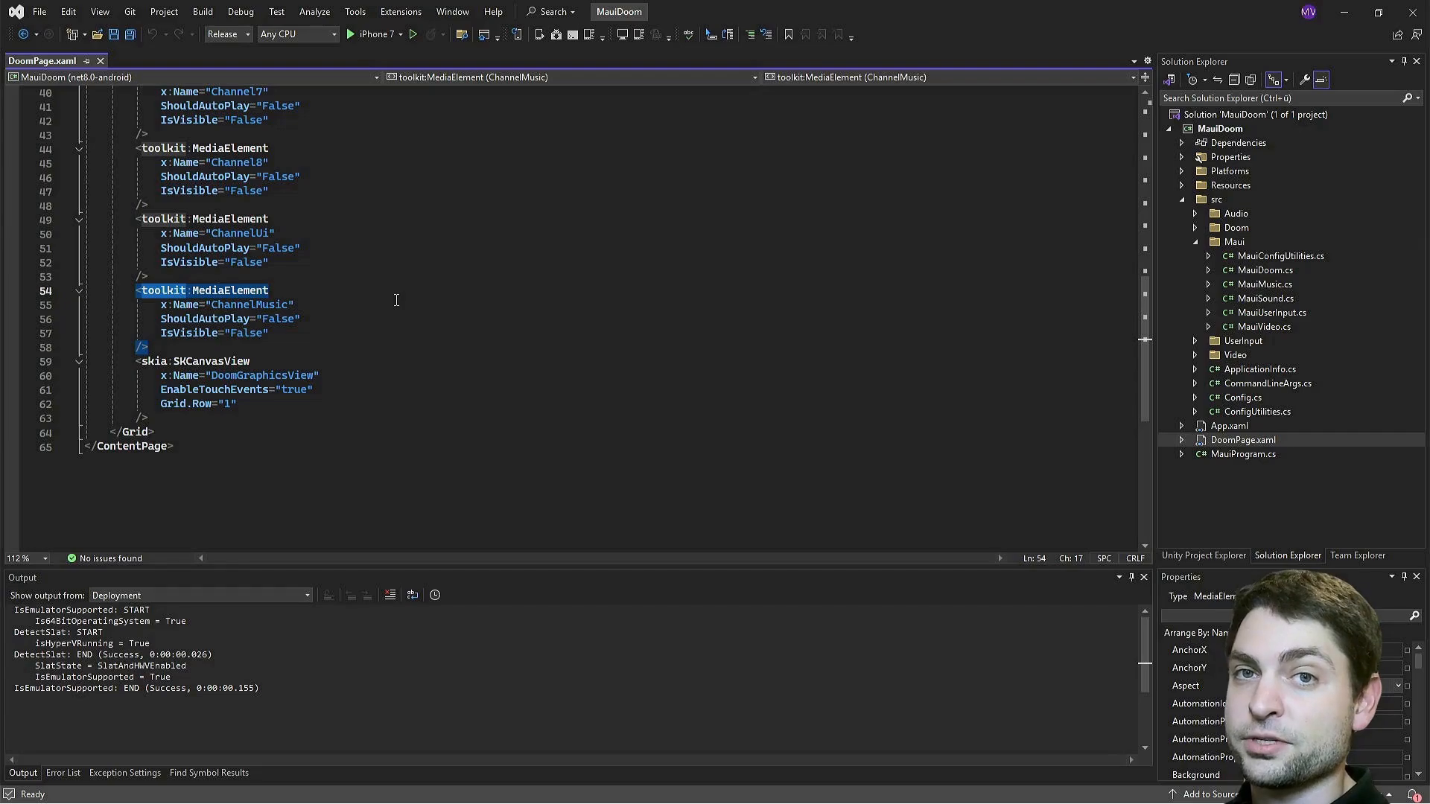
pyautogui.moveTo(518, 300)
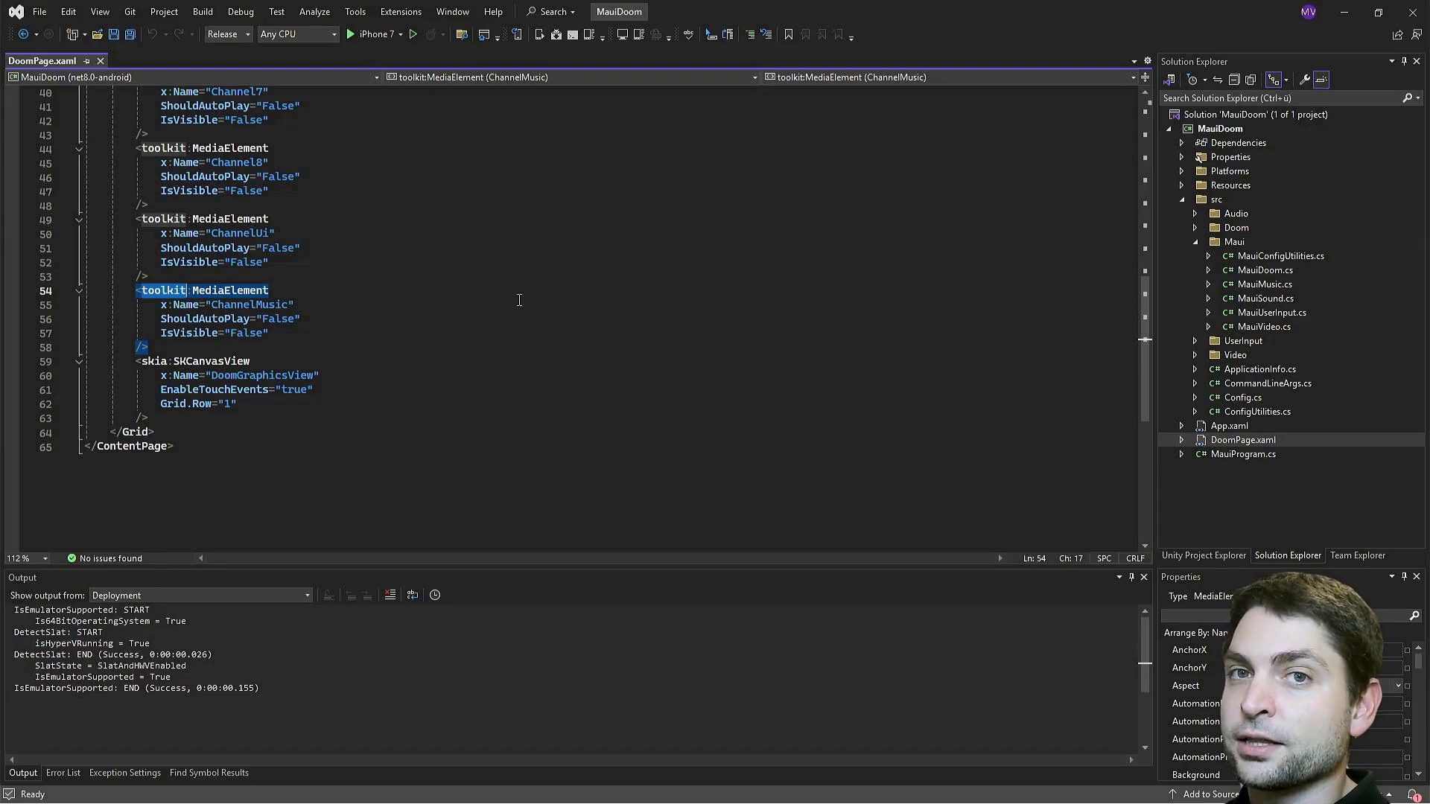
# Open WindowsInputState.cs from Platforms > Windows in Solution Explorer
pyautogui.click(1182, 171)
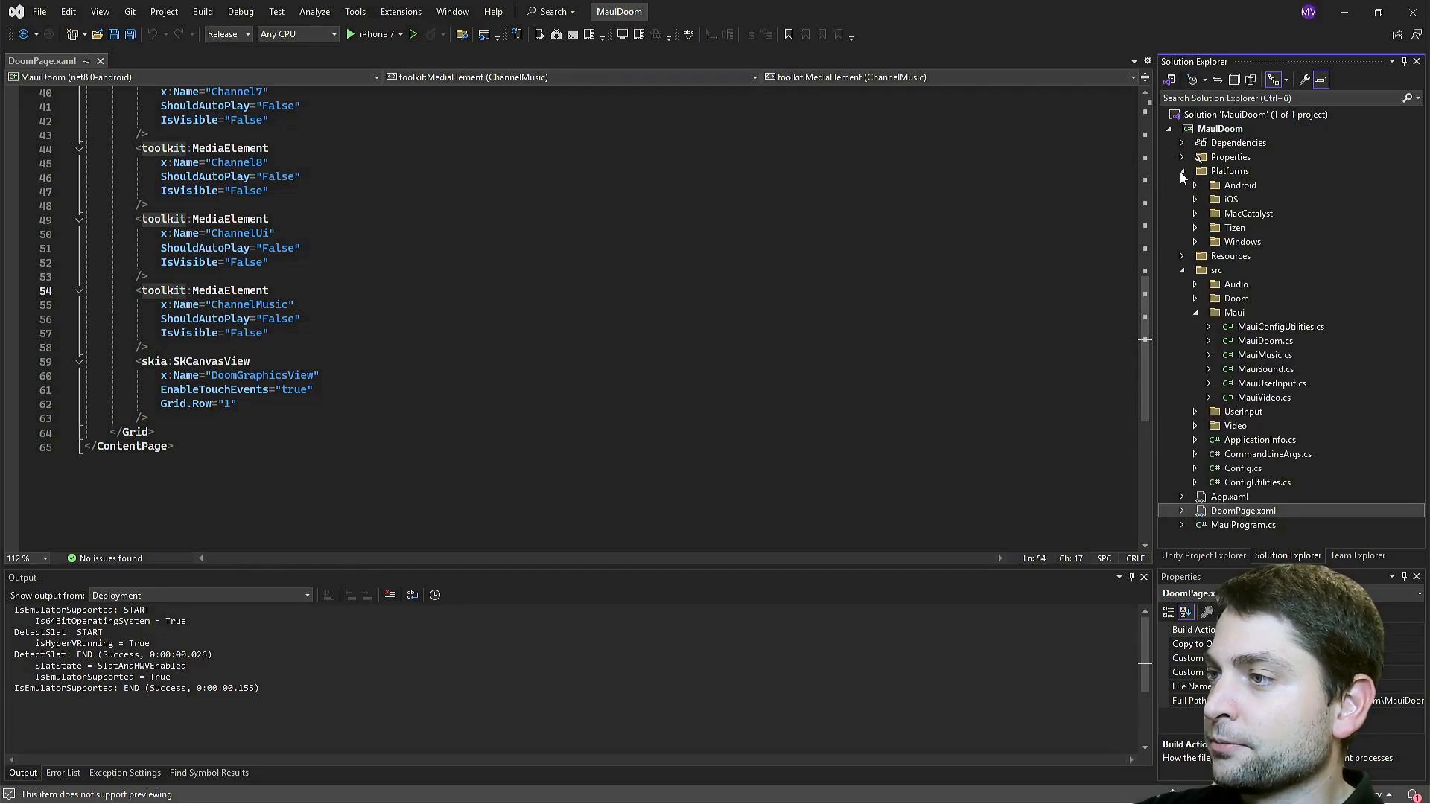
pyautogui.click(1195, 241)
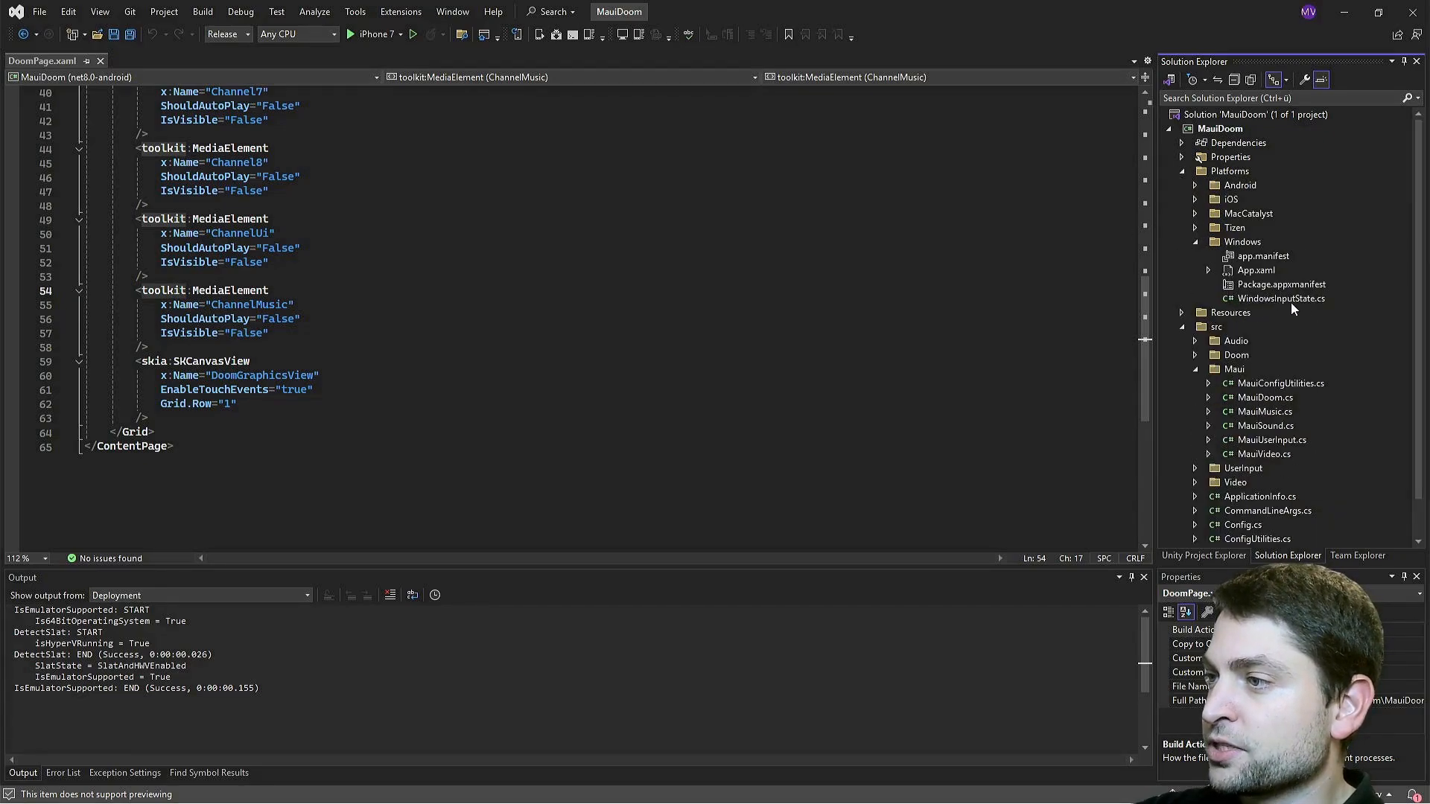
pyautogui.doubleClick(1282, 298)
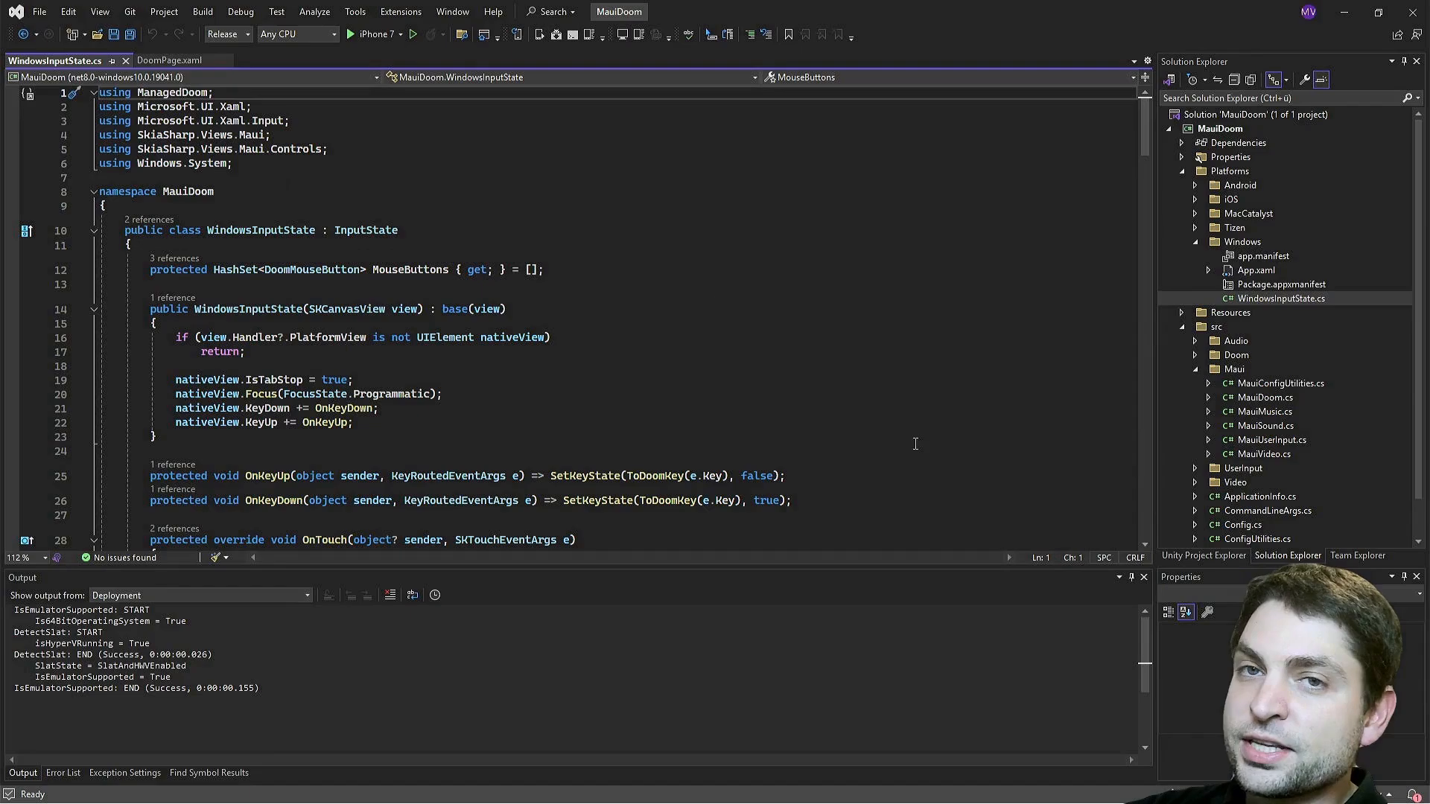
# Scroll through WindowsInputState.cs to review its keyboard and touch handling
pyautogui.scroll(-3)
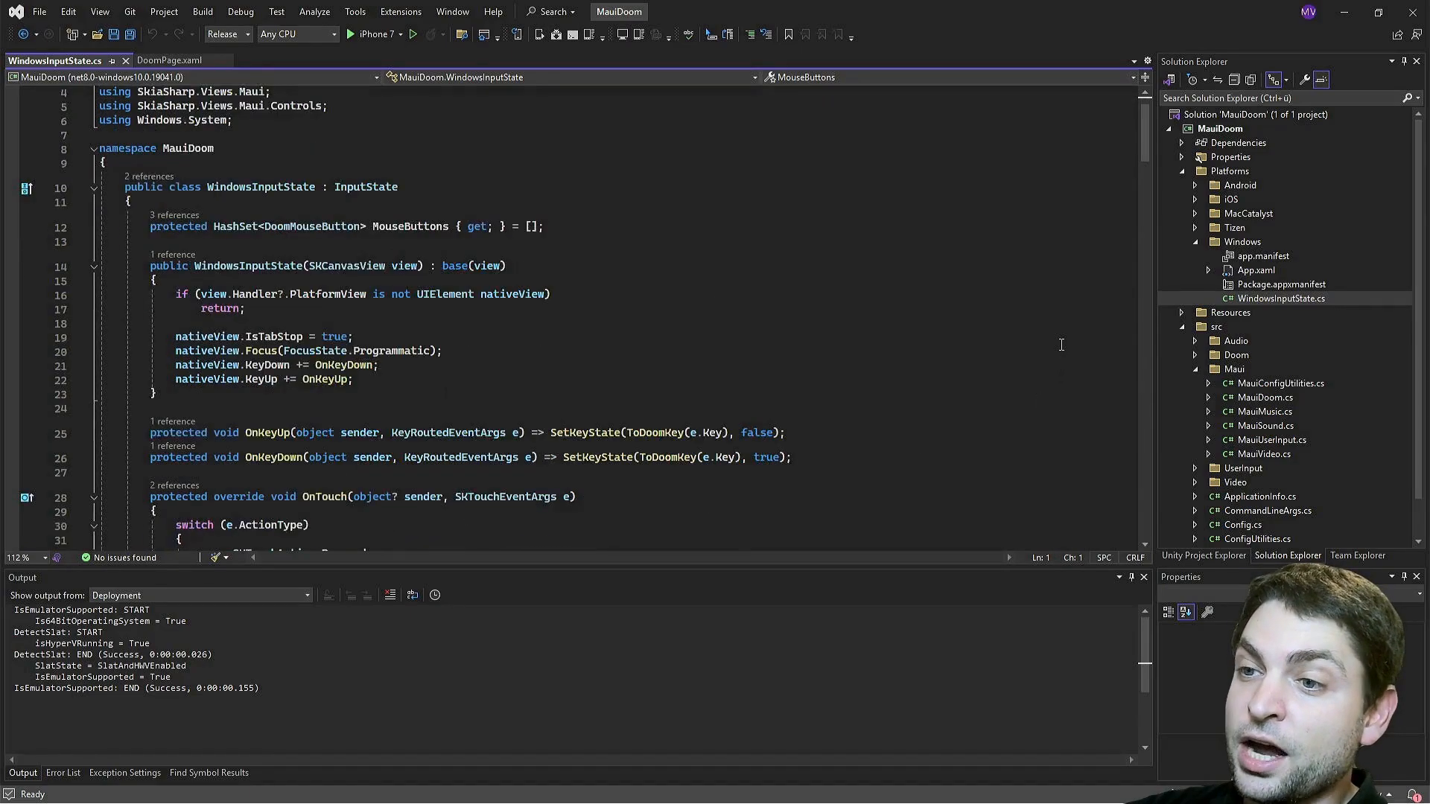
pyautogui.scroll(-3)
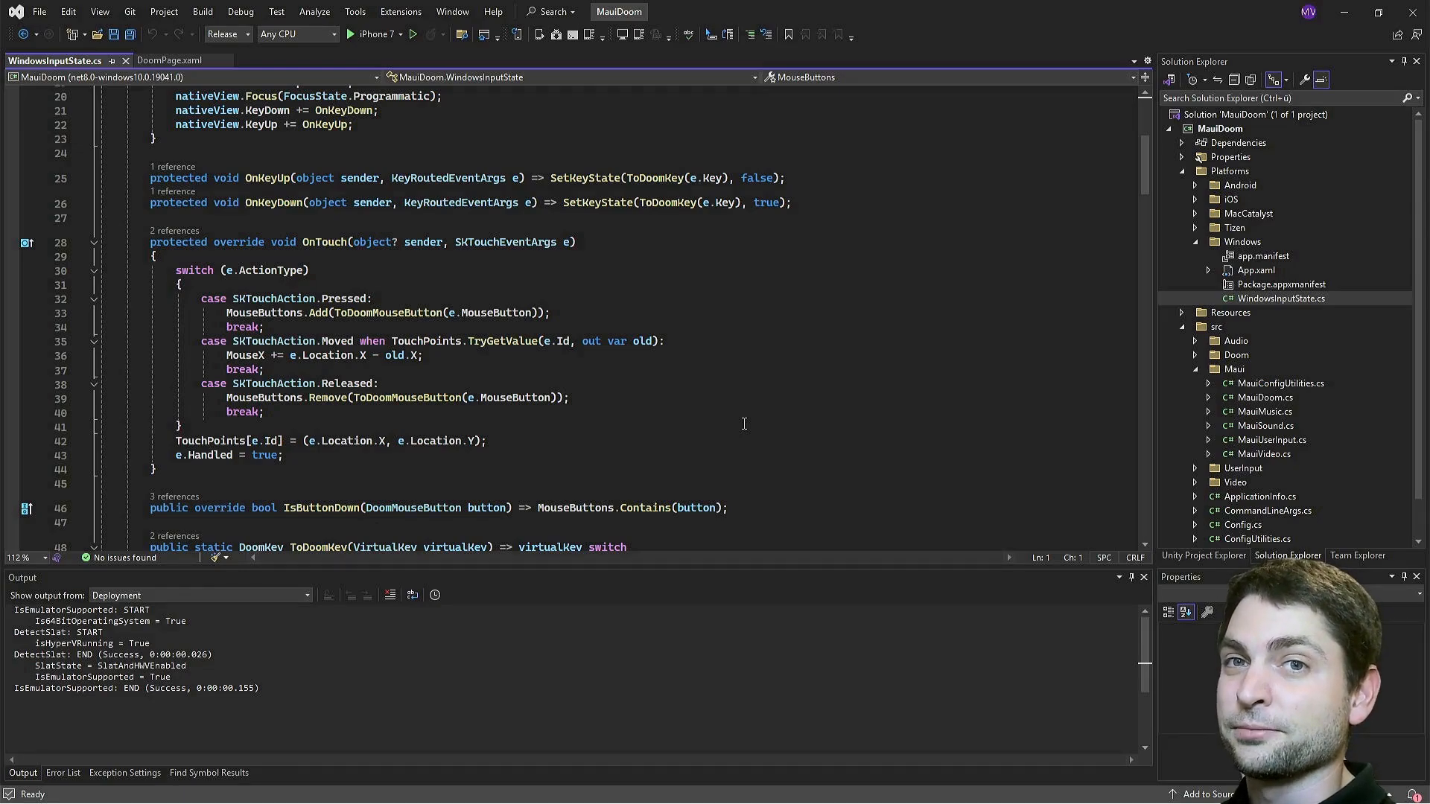
pyautogui.moveTo(1007, 409)
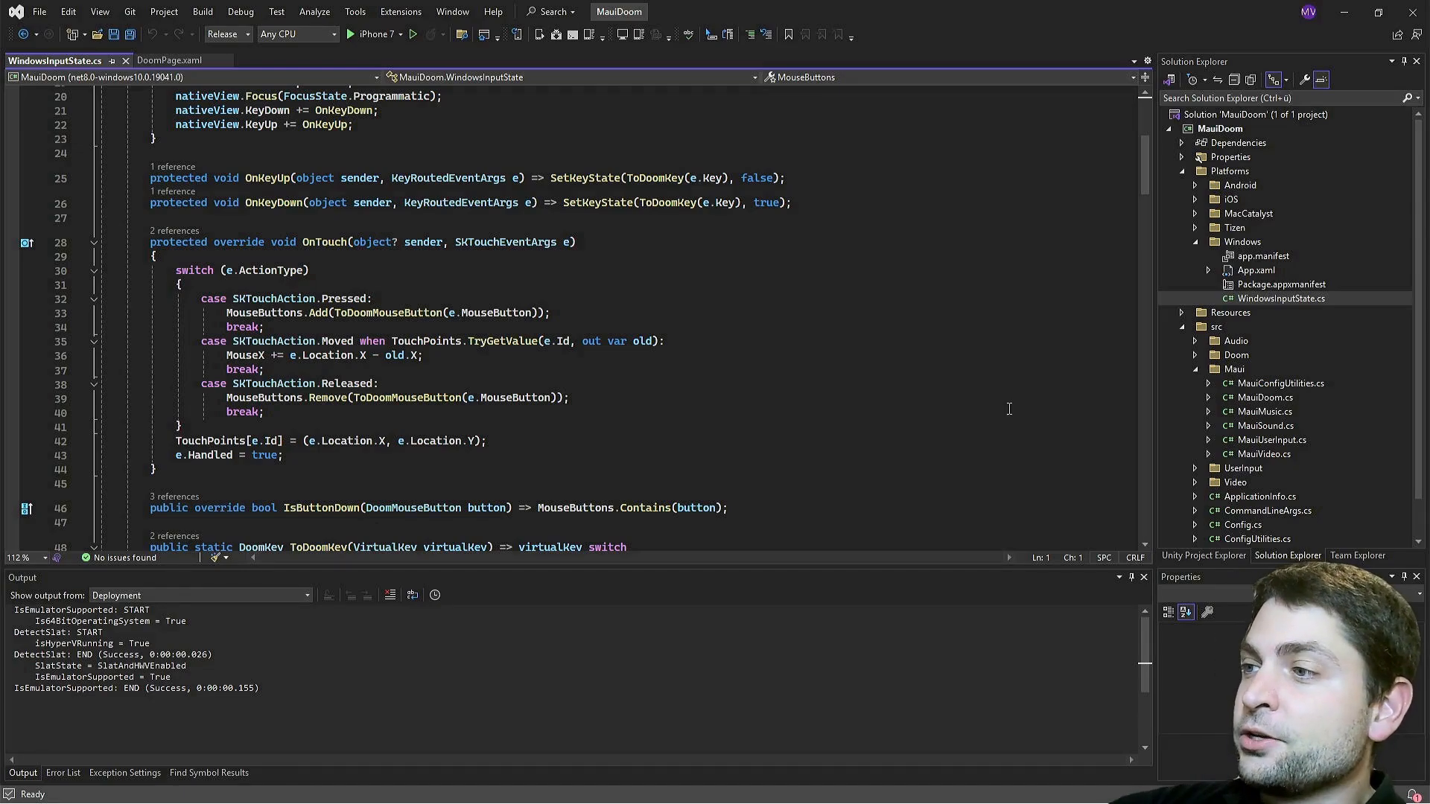
pyautogui.scroll(-3)
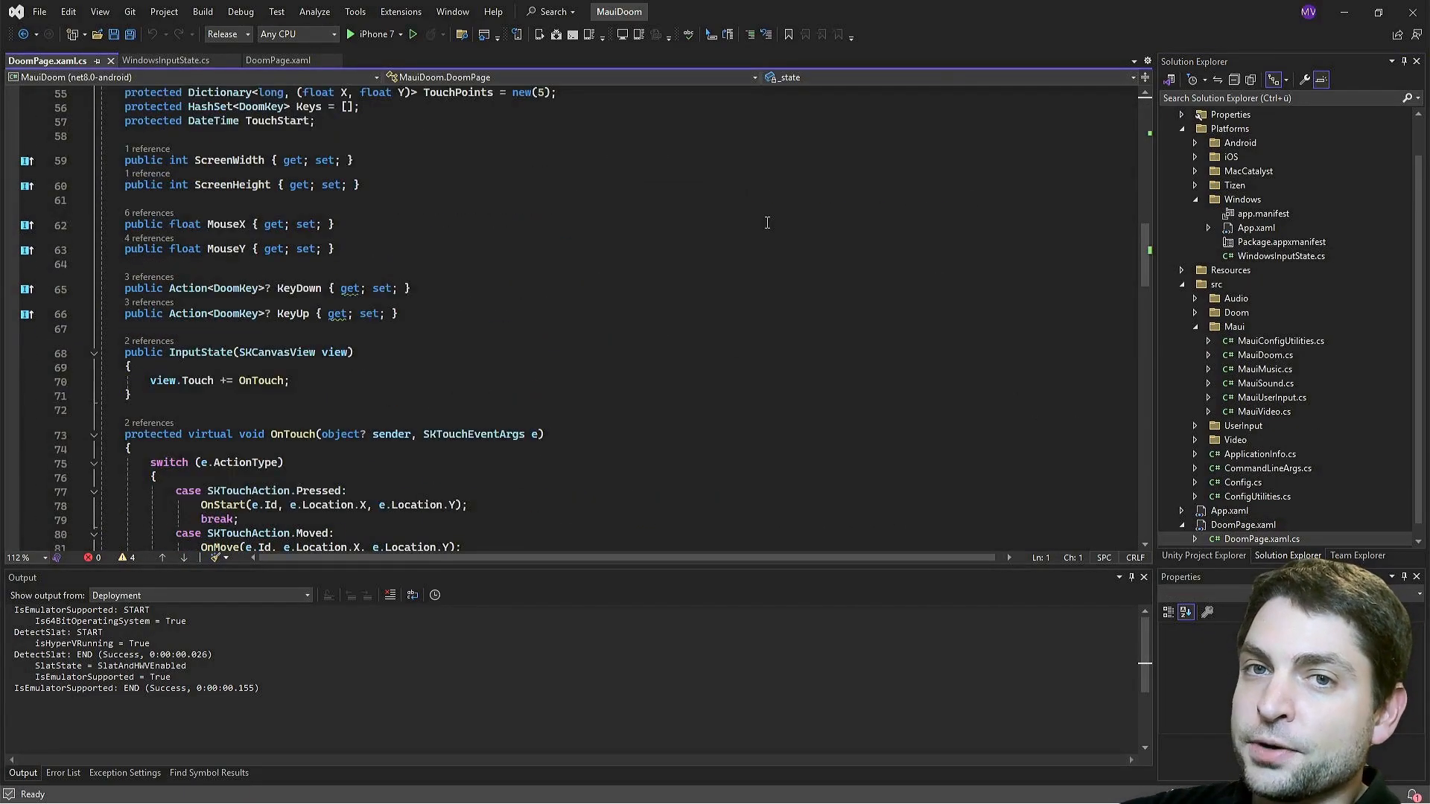
# Scroll DoomPage.xaml.cs down to the InputState OnTouch and OnStart handlers
pyautogui.scroll(-3)
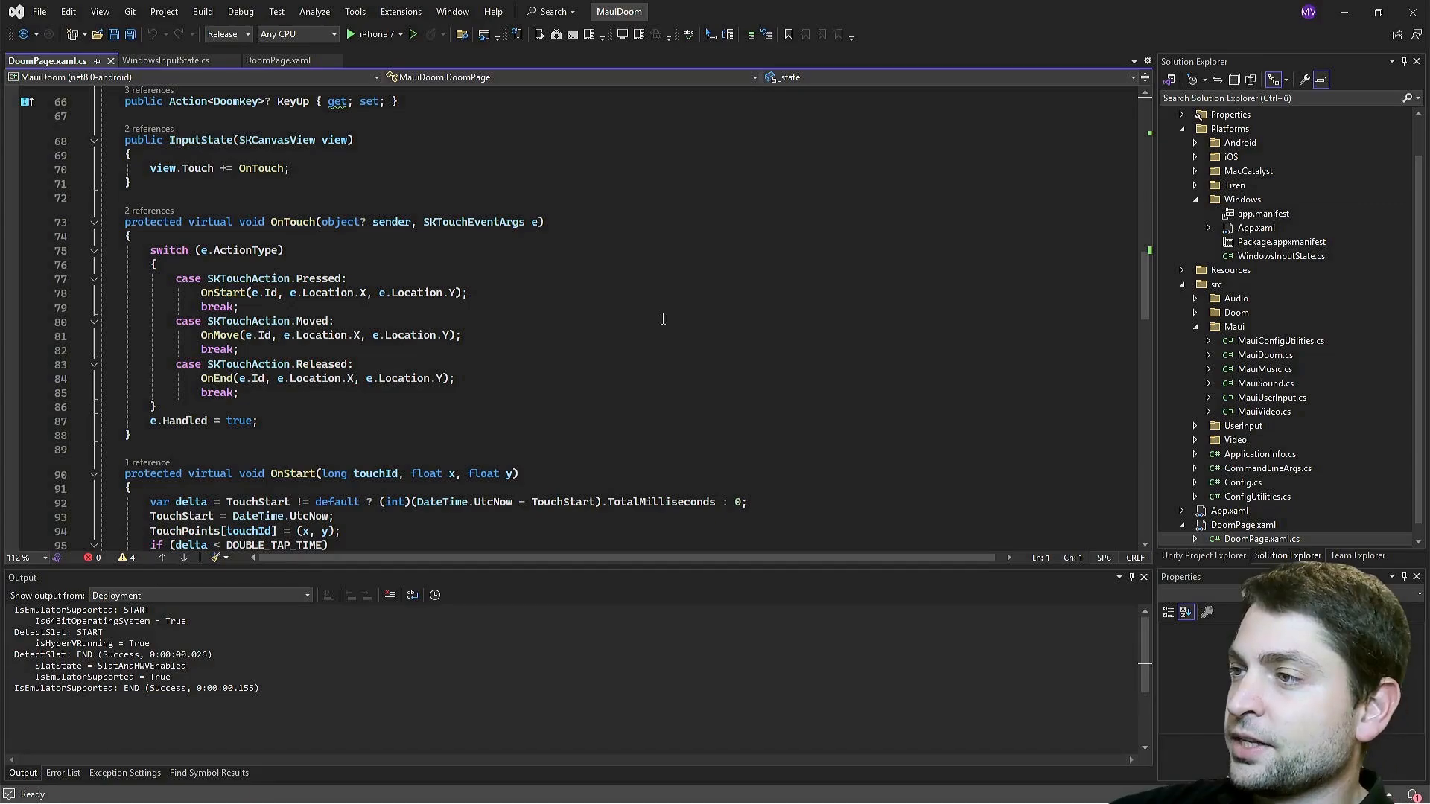
# Expand Resources > Raw in Solution Explorer
pyautogui.click(1194, 269)
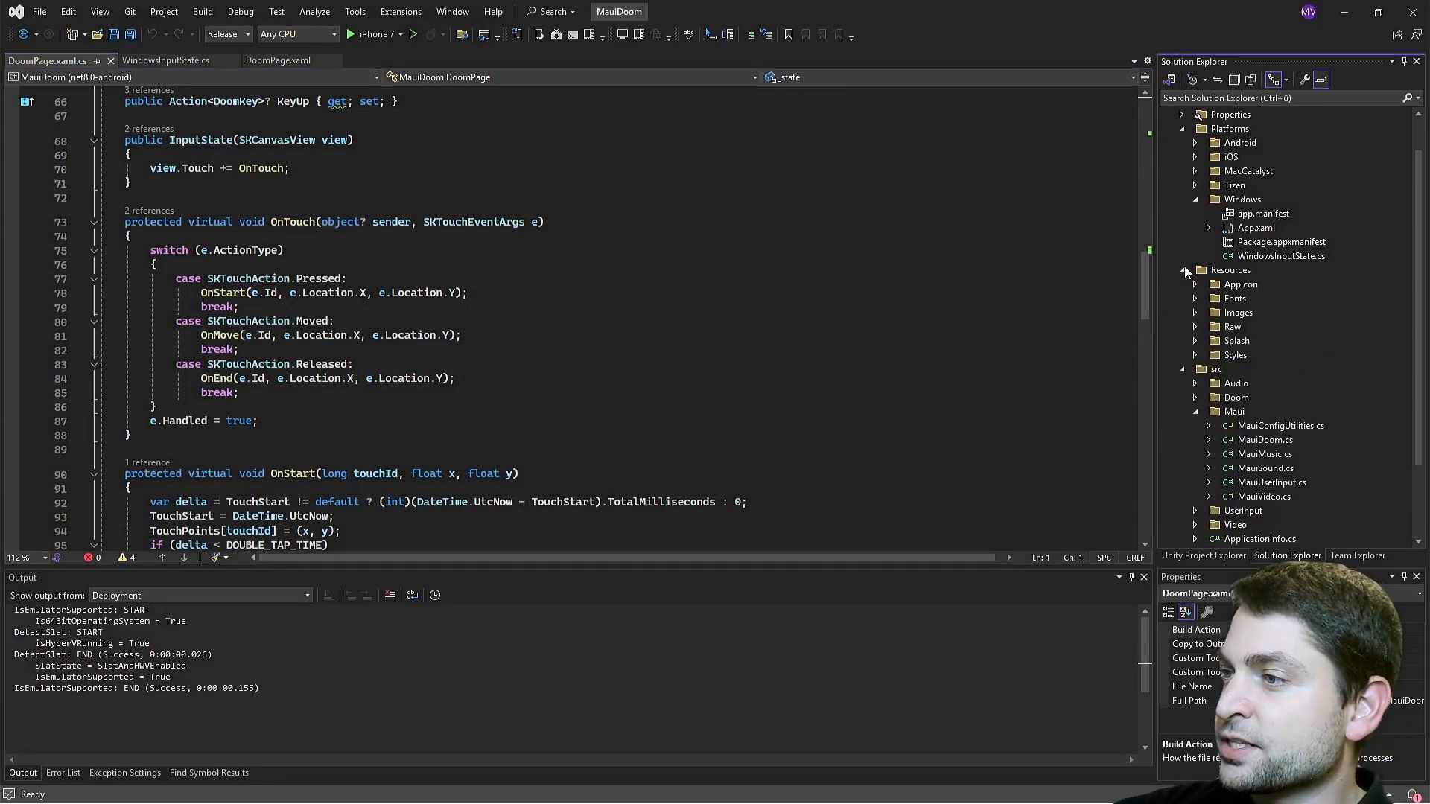
pyautogui.click(1195, 326)
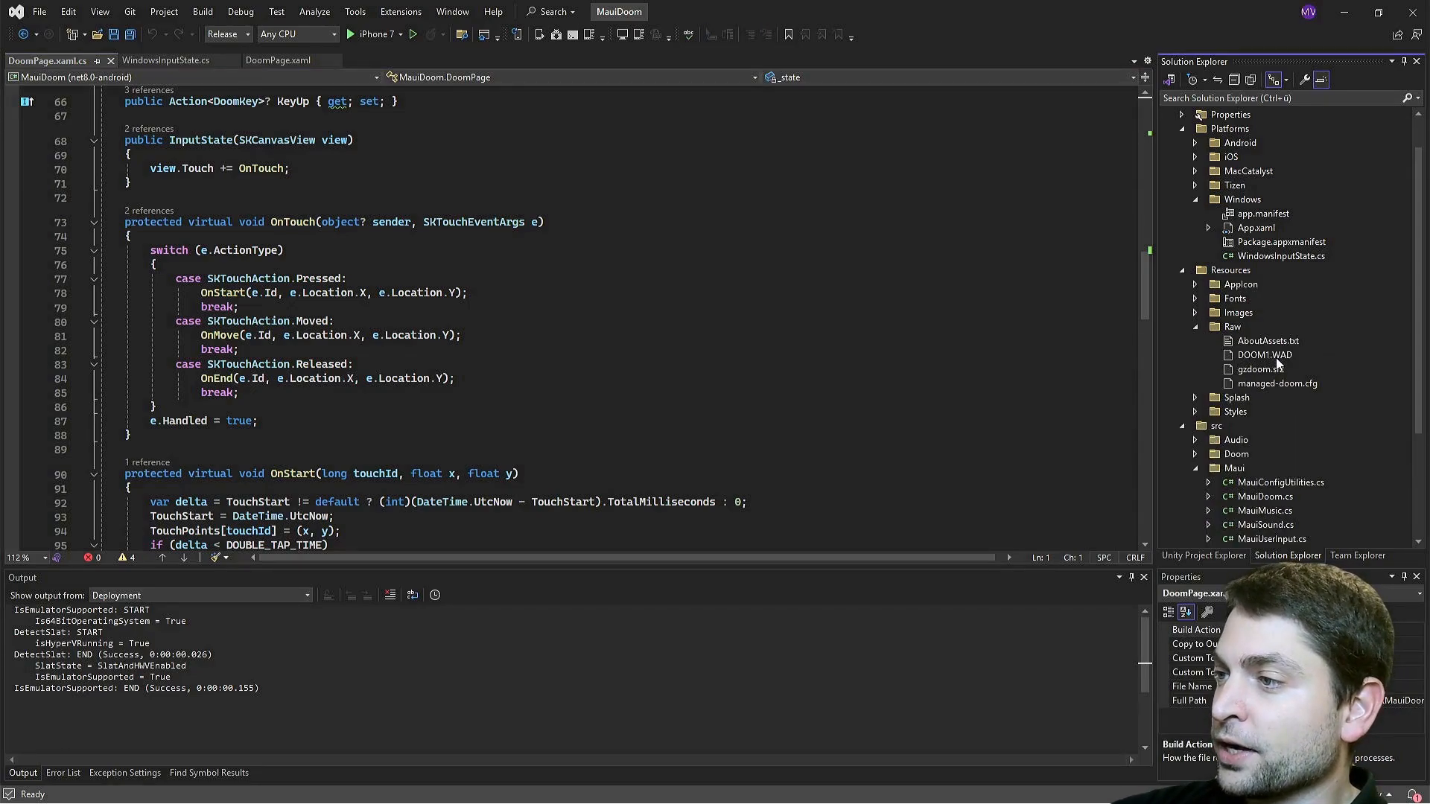
# Inspect DOOM1.WAD, then confirm gzdoom.sf2's Build Action is Embedded resource
pyautogui.click(1266, 355)
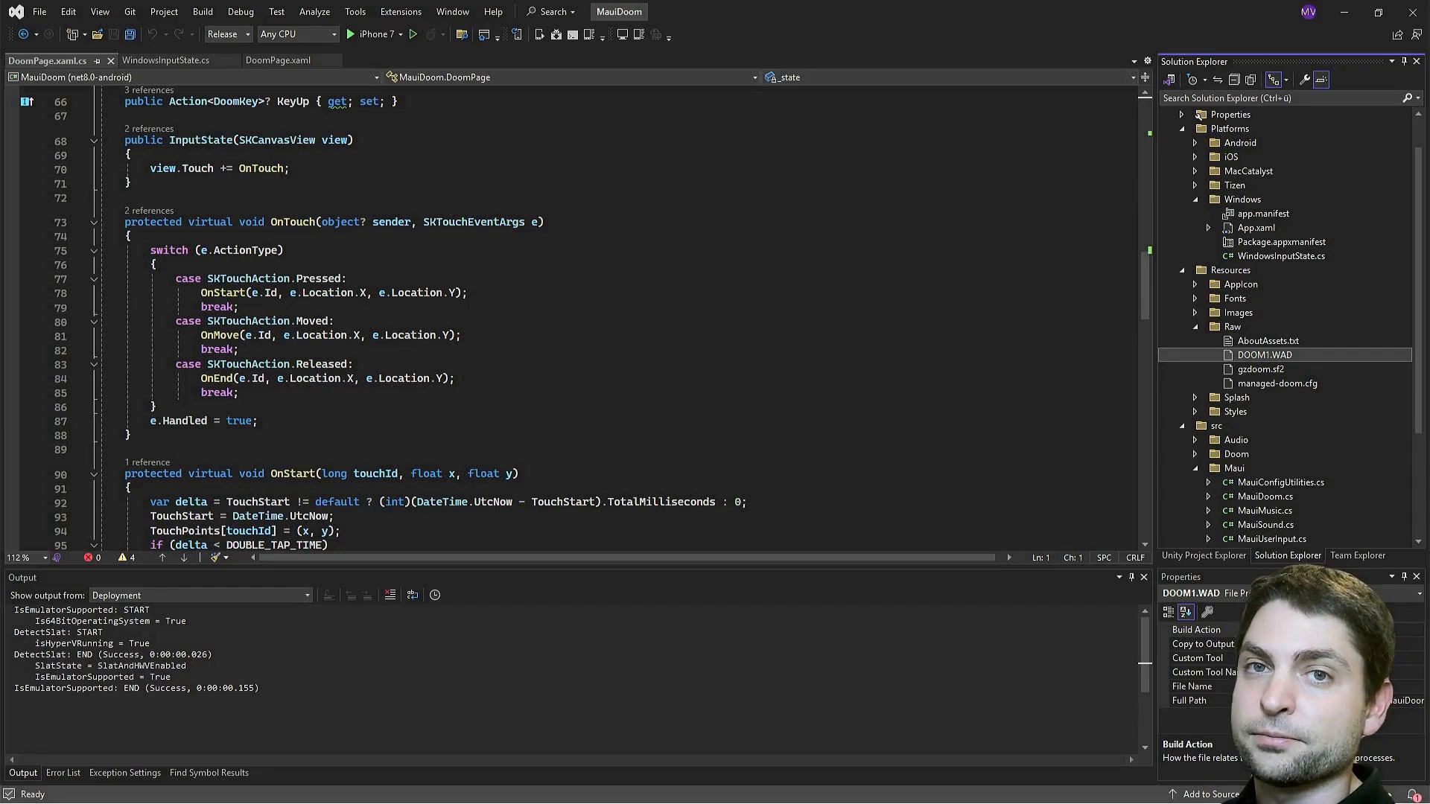
pyautogui.moveTo(1097, 322)
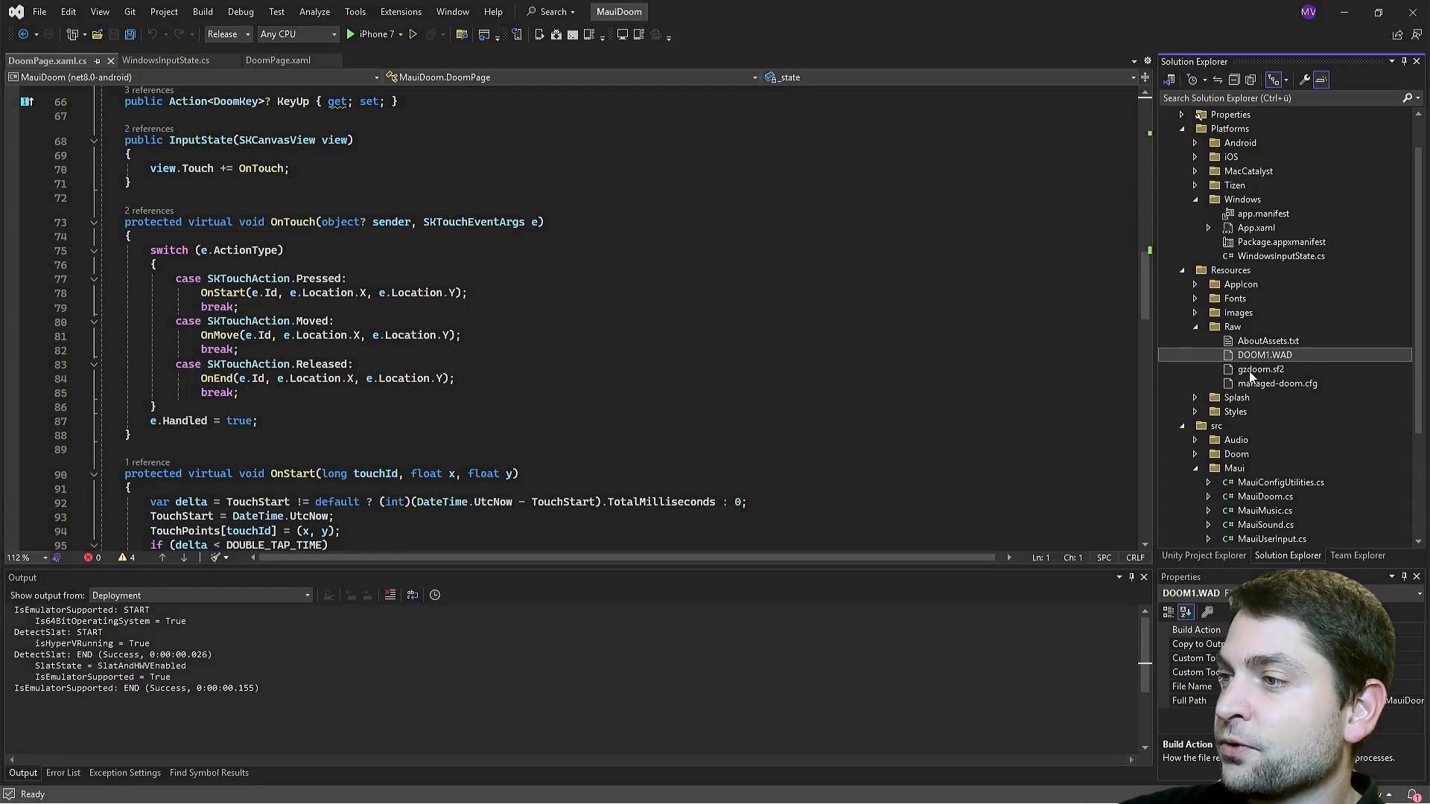
pyautogui.click(1260, 368)
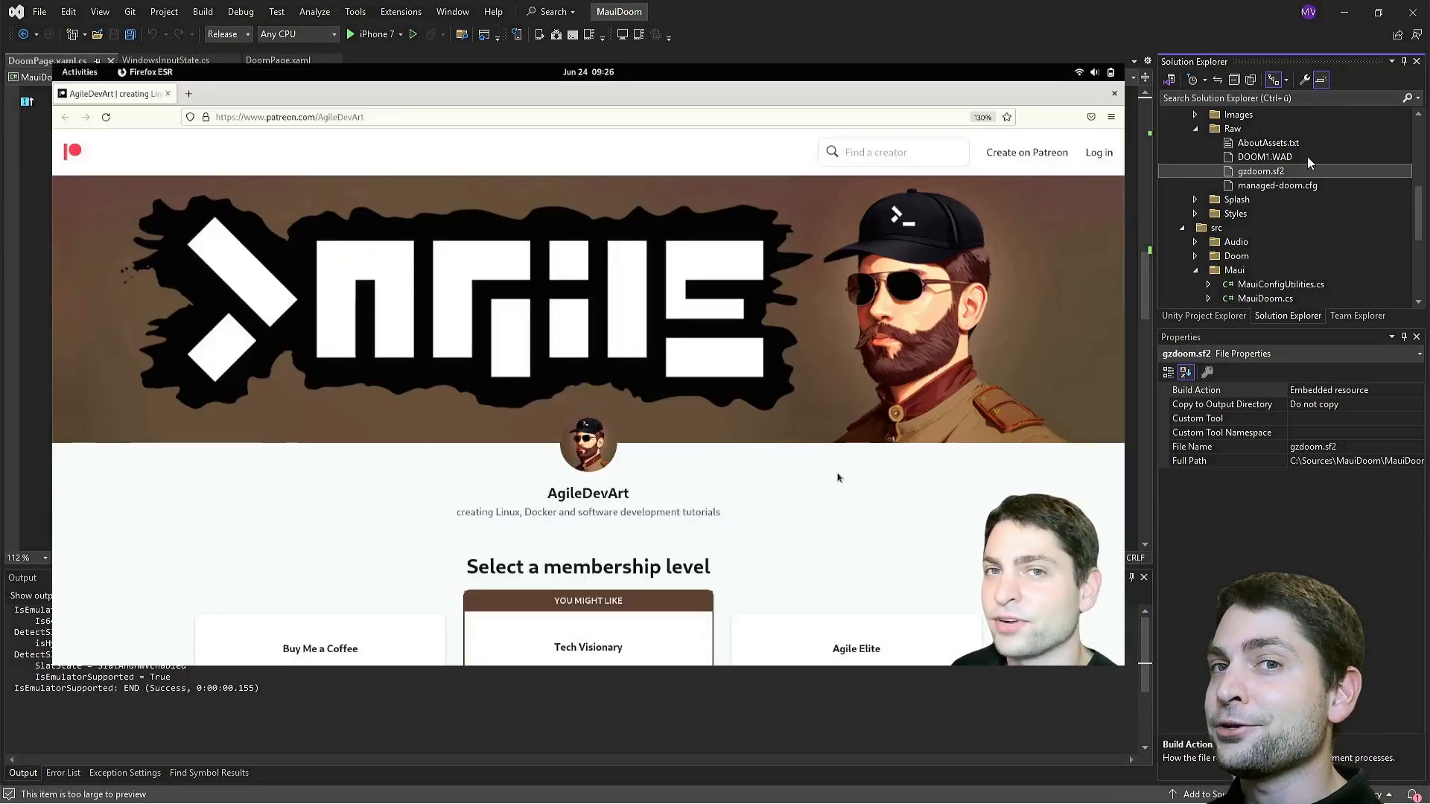
pyautogui.moveTo(499, 478)
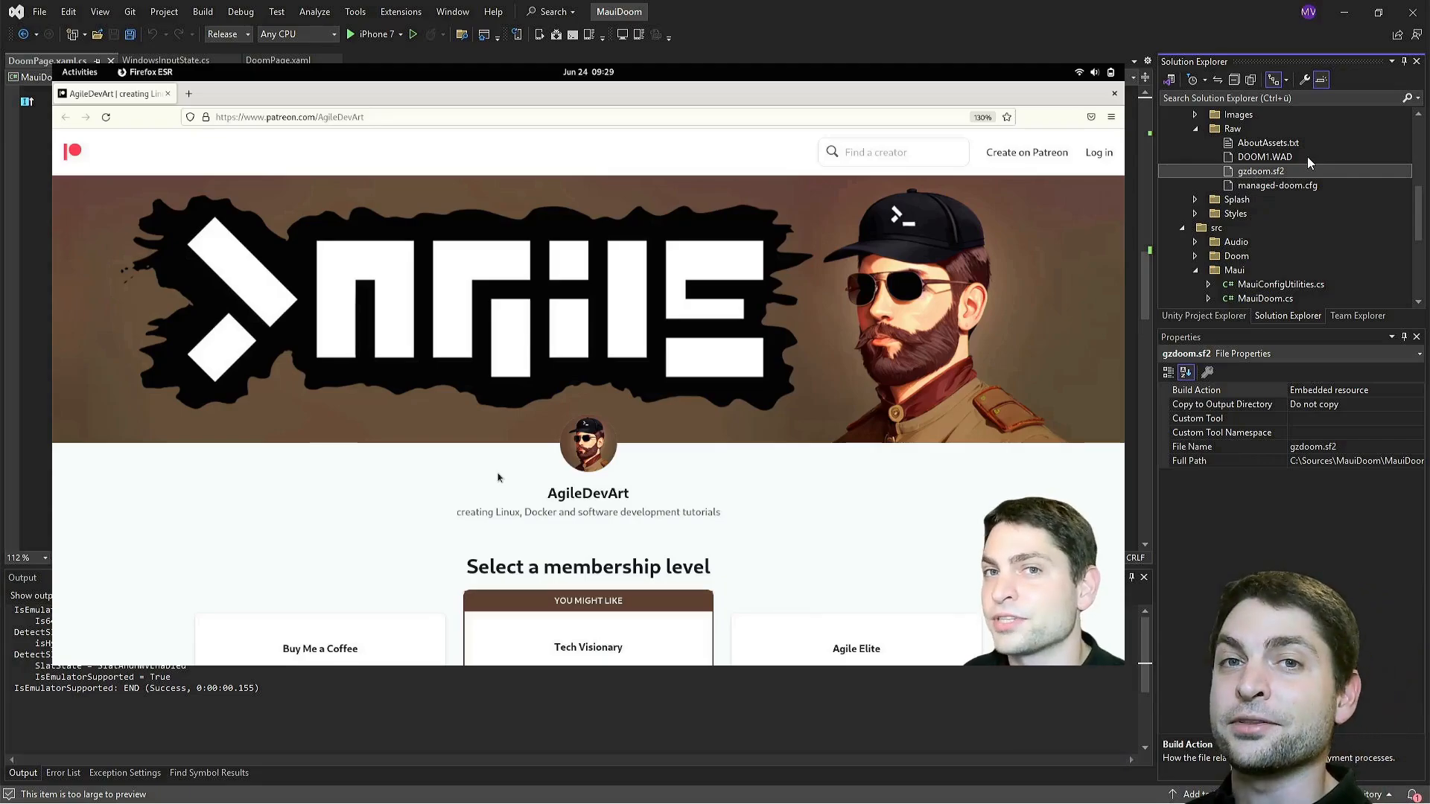
pyautogui.moveTo(480, 459)
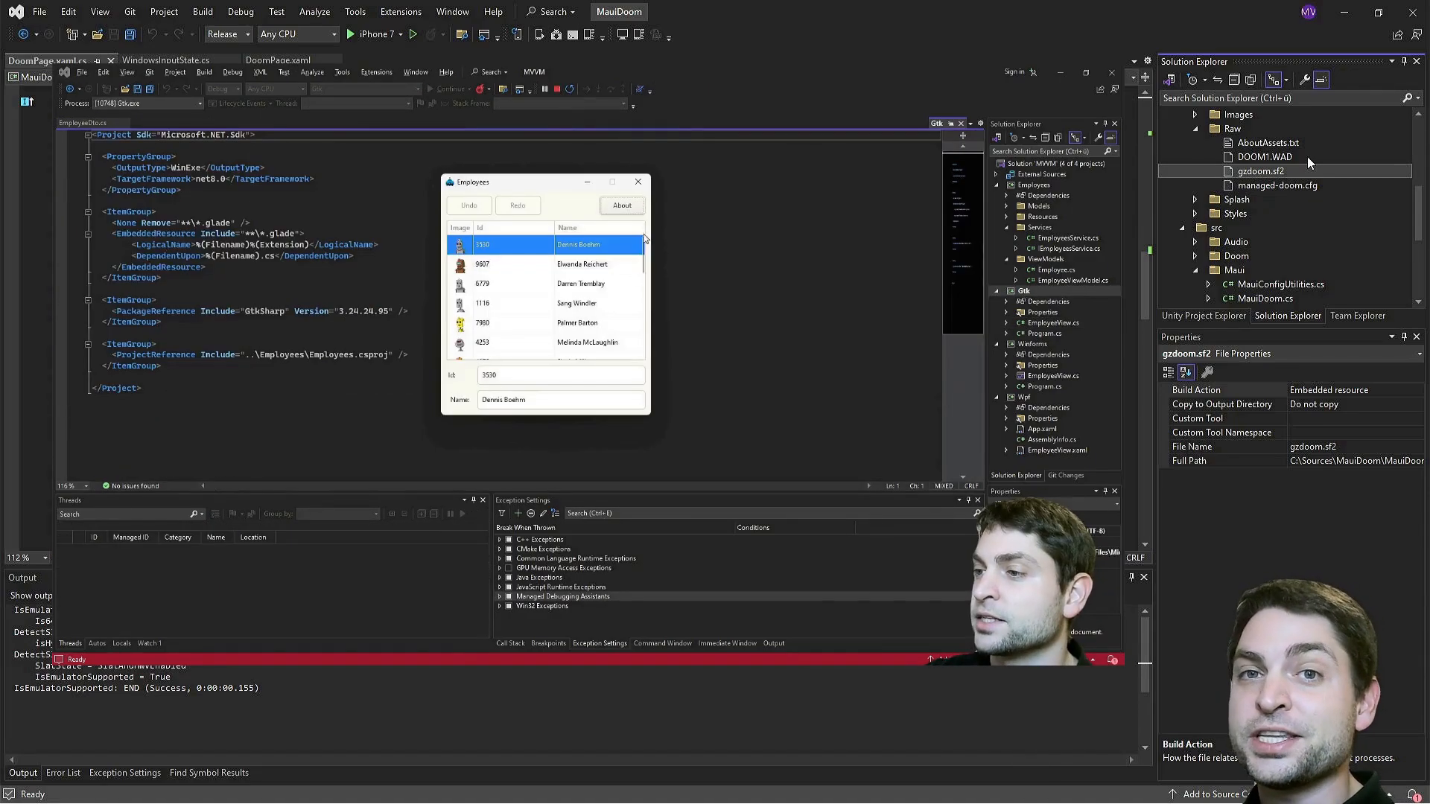
pyautogui.scroll(-3)
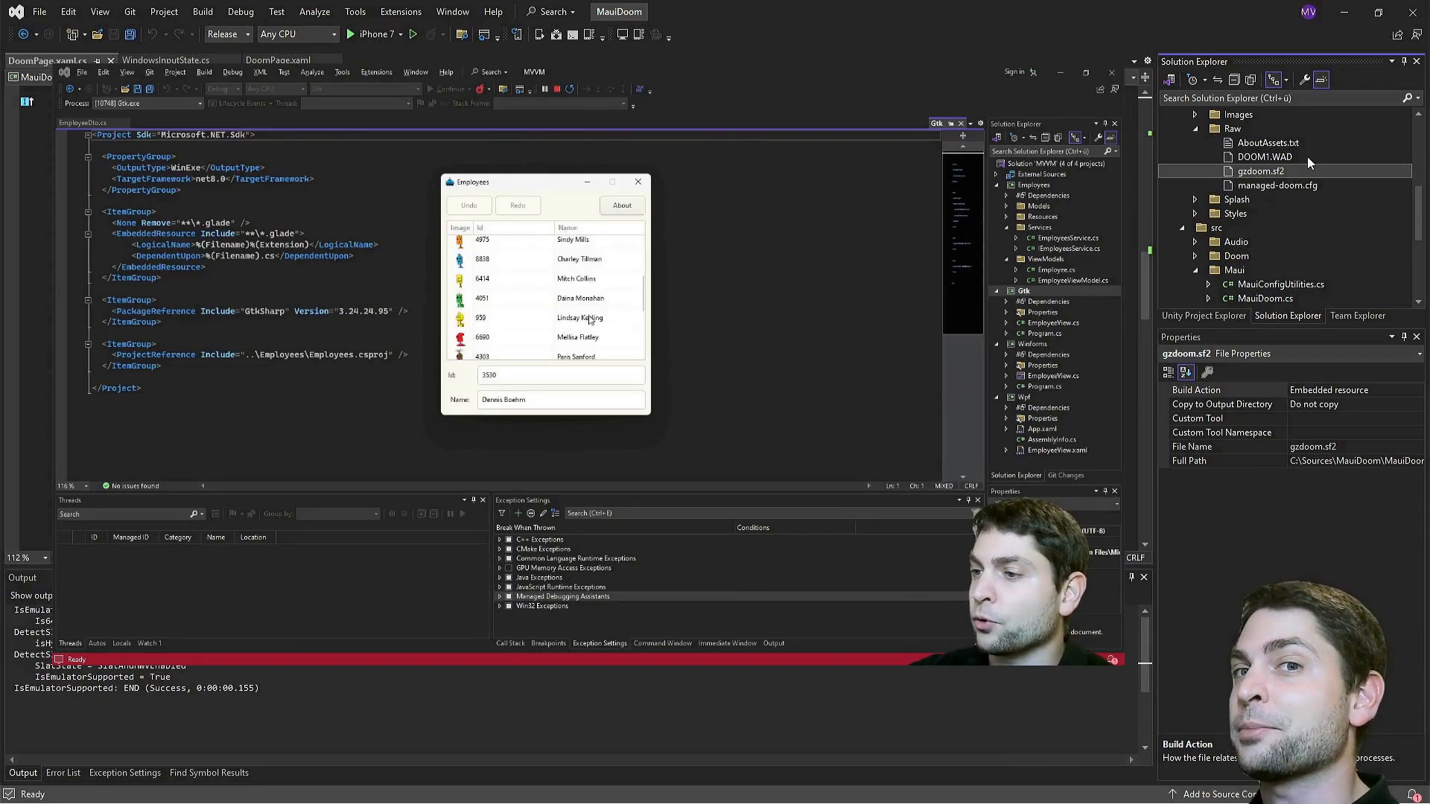
pyautogui.click(580, 260)
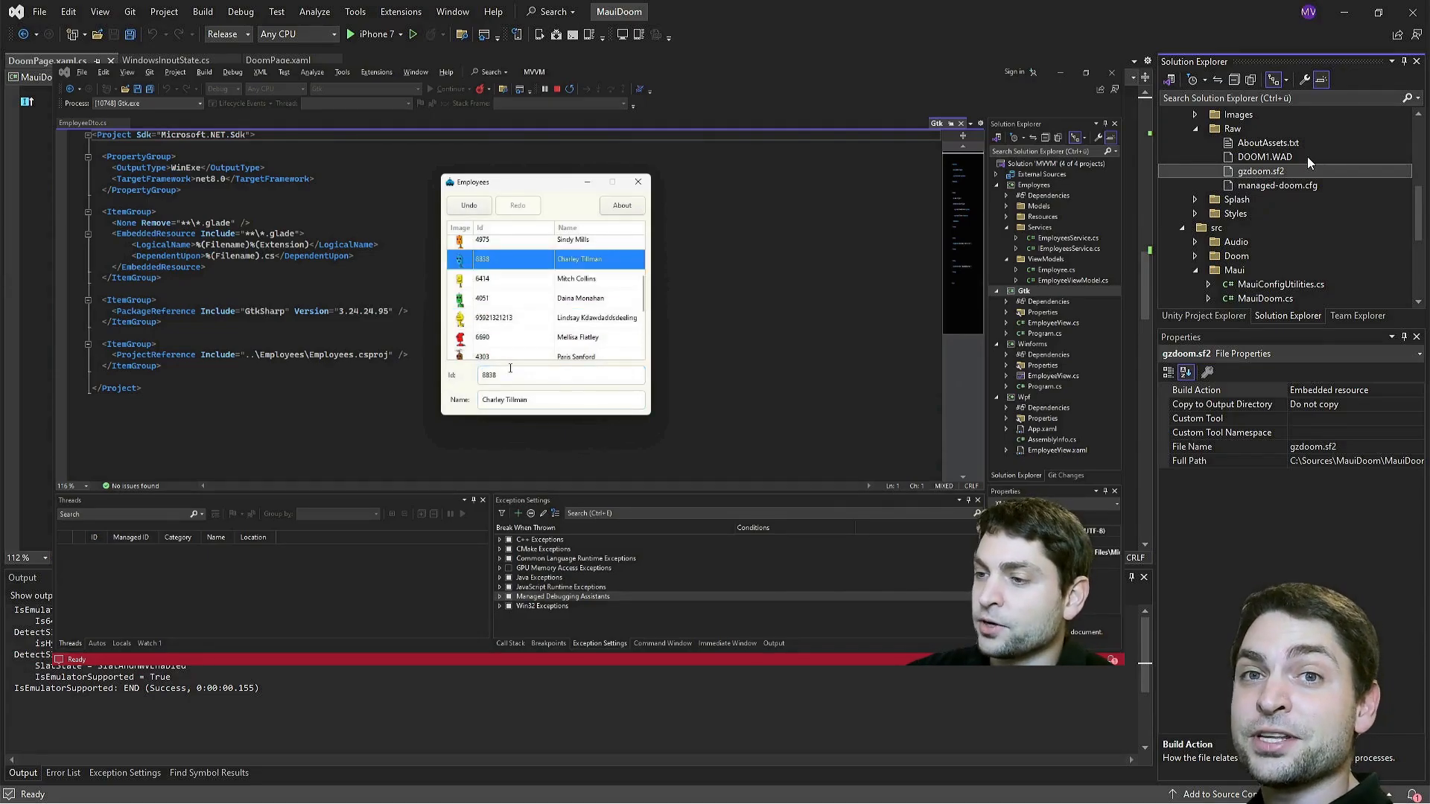